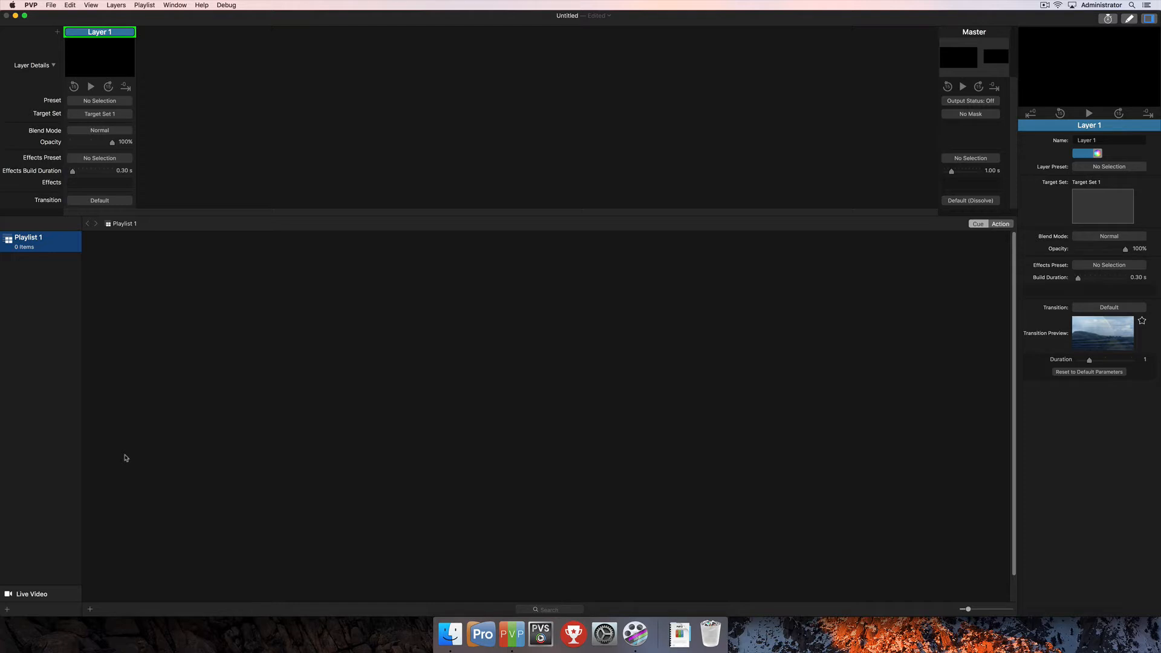
{"action": "mouse_move", "coordinate": [196, 281]}
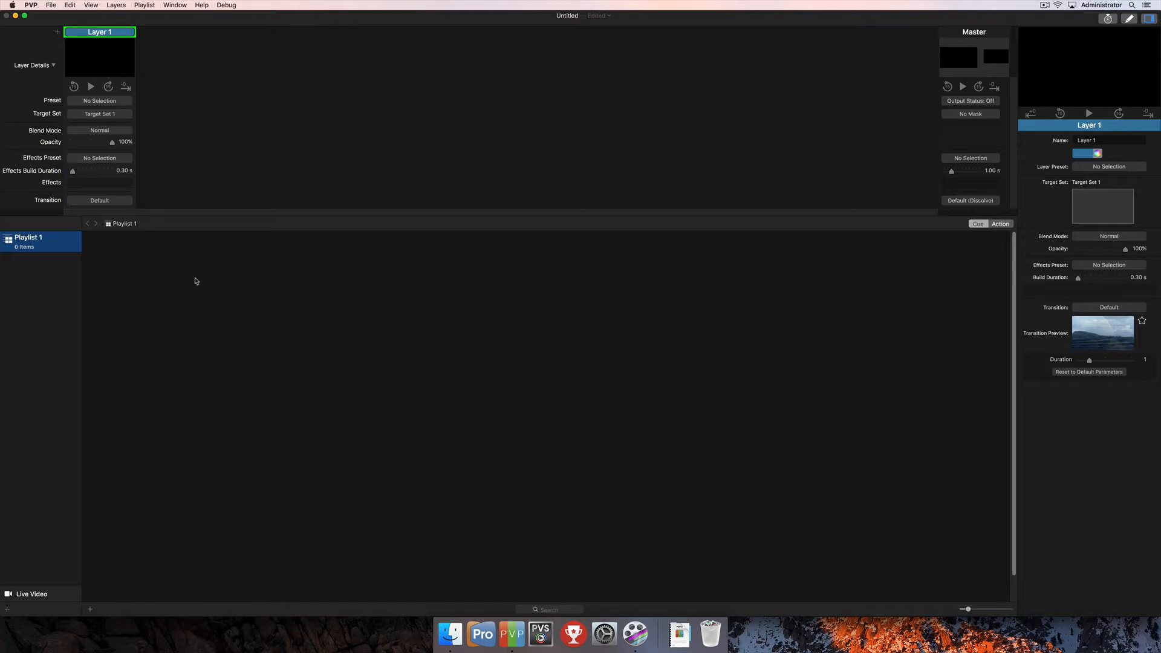
{"action": "mouse_move", "coordinate": [204, 247]}
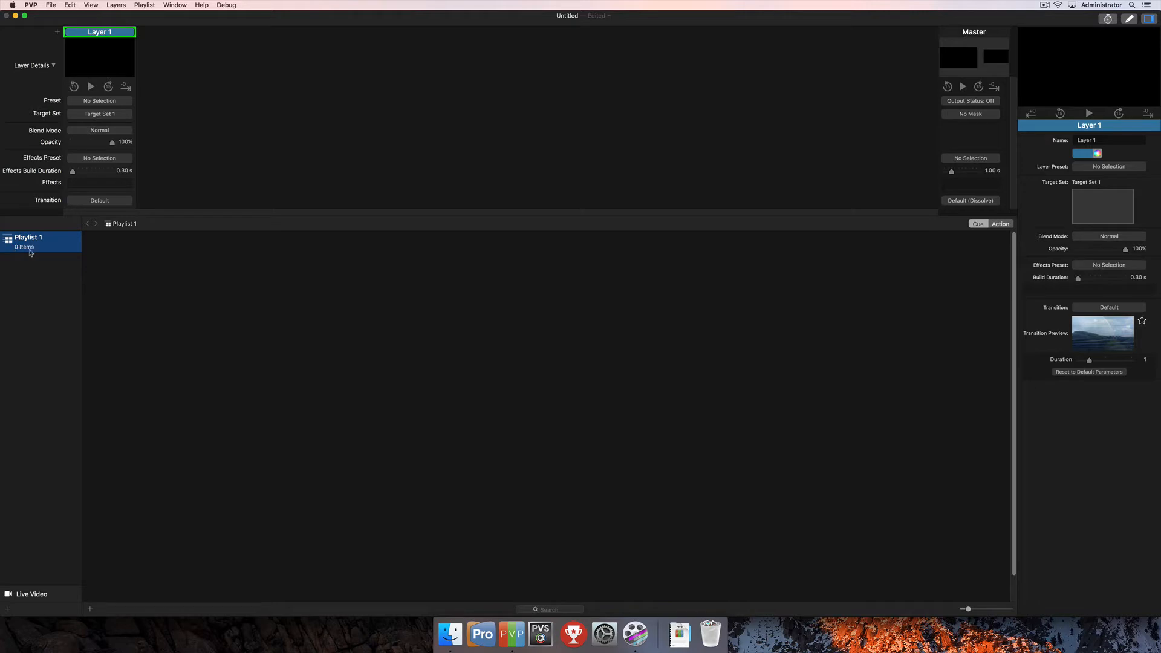
{"action": "mouse_move", "coordinate": [39, 253]}
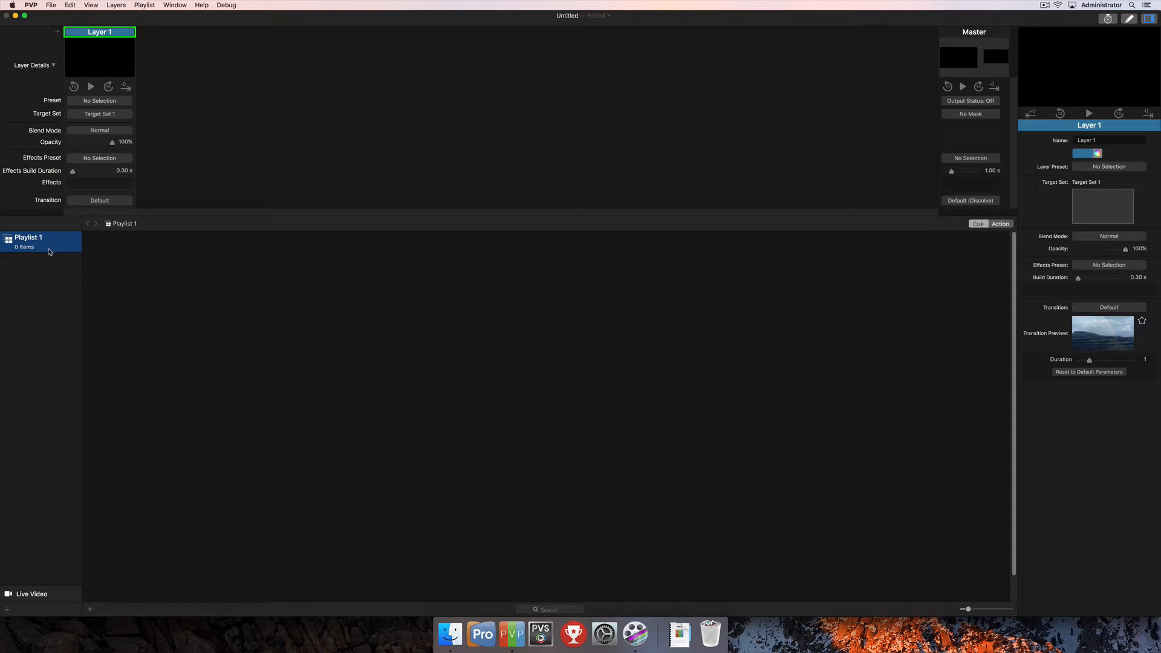
{"action": "mouse_move", "coordinate": [113, 273]}
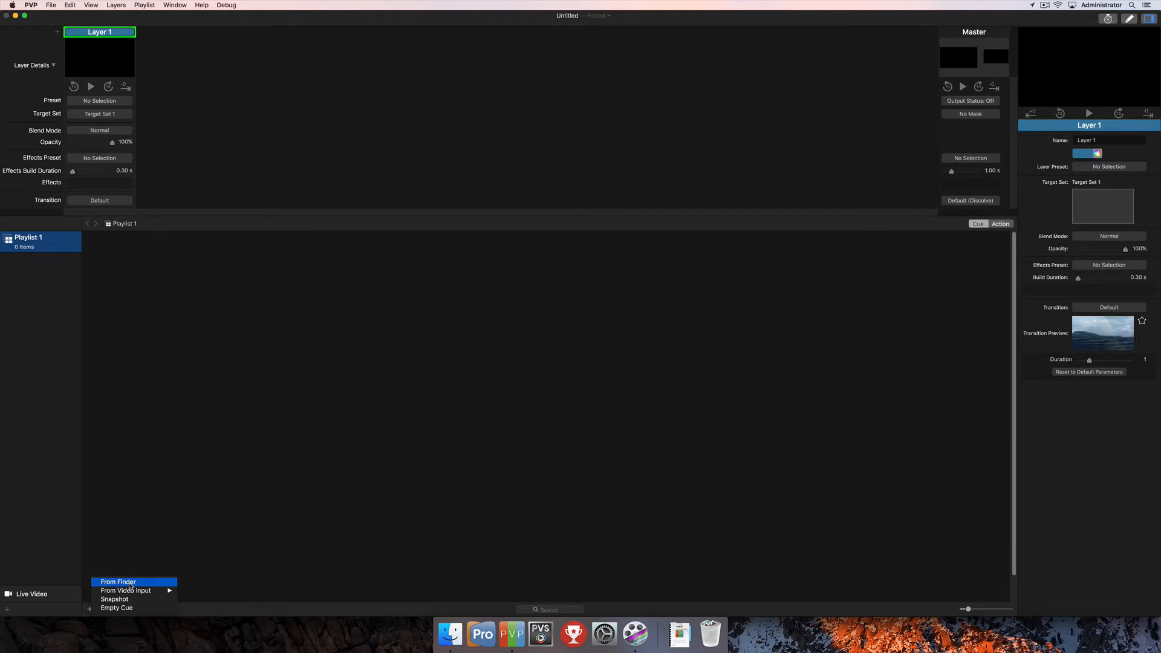
- Import all seven 1080 motion background videos from the Content folder via From Finder
{"action": "left_click", "coordinate": [117, 582]}
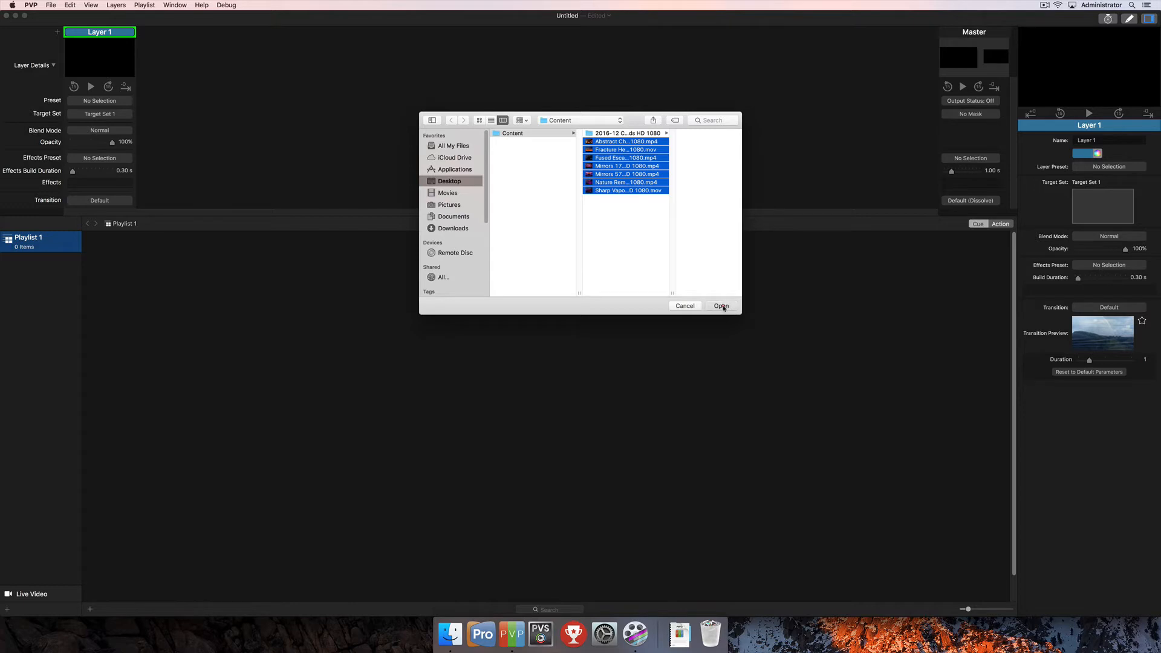
{"action": "left_click", "coordinate": [721, 306]}
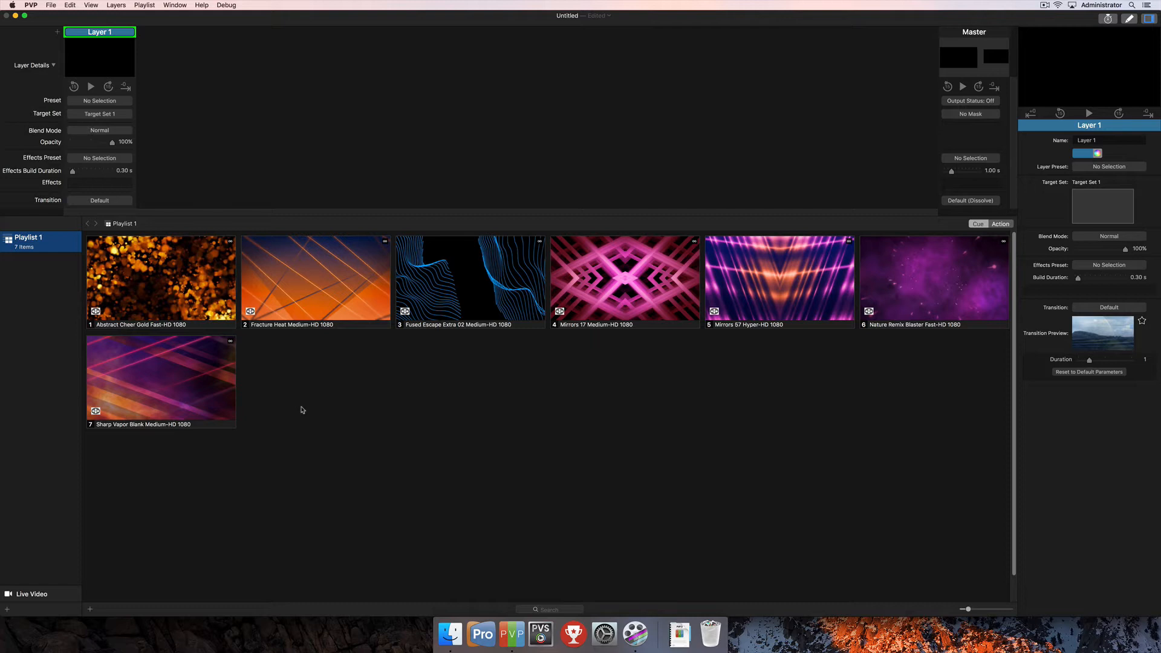
{"action": "mouse_move", "coordinate": [761, 290]}
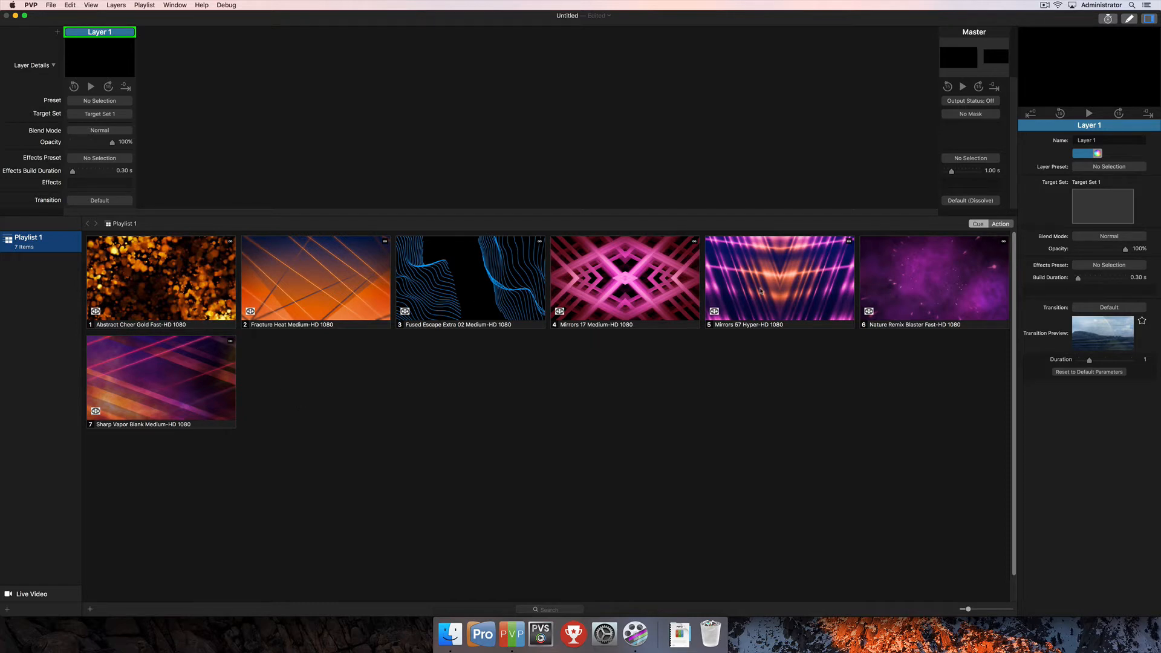
{"action": "mouse_move", "coordinate": [957, 590]}
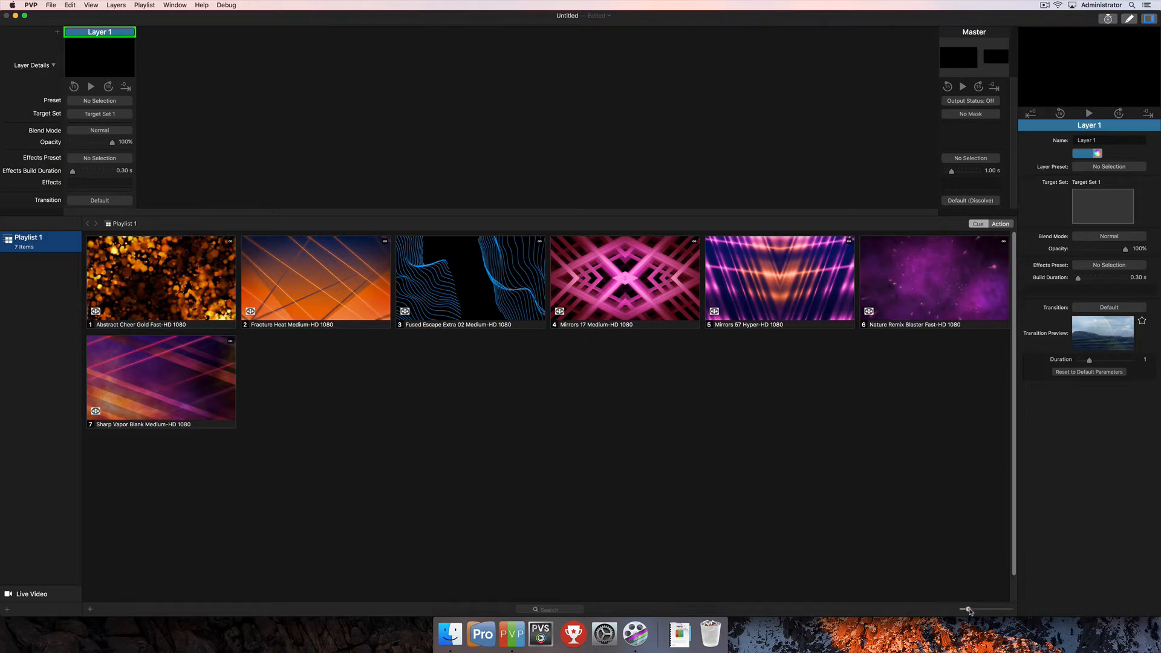
{"action": "left_click_drag", "start_coordinate": [969, 609], "coordinate": [996, 610]}
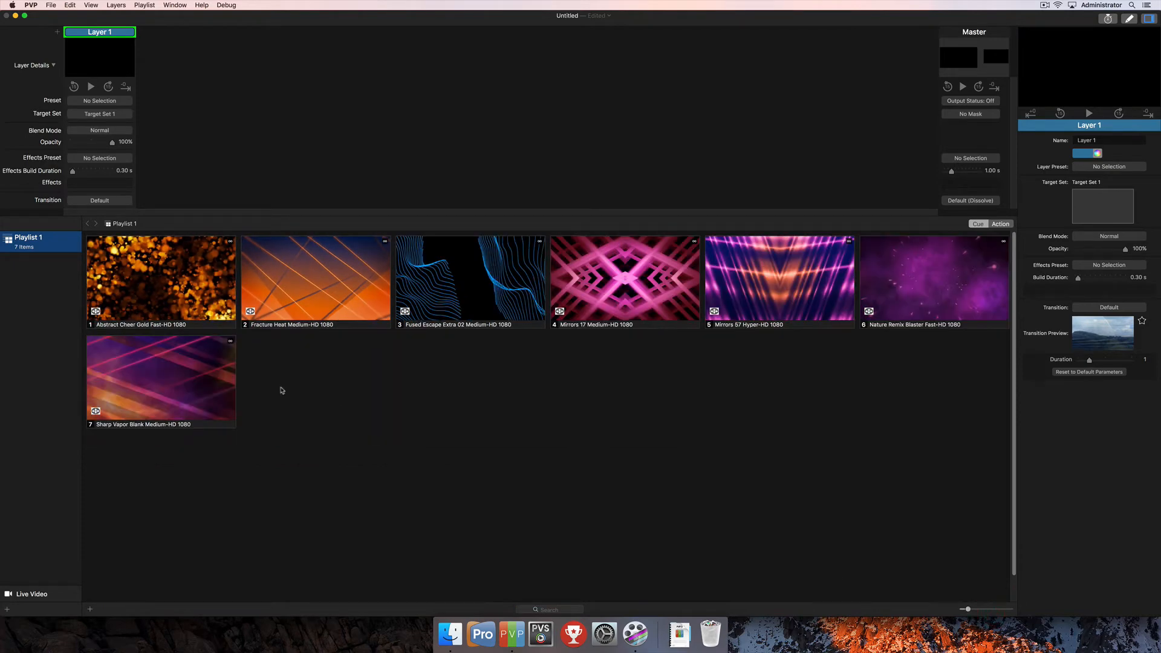
{"action": "mouse_move", "coordinate": [303, 318]}
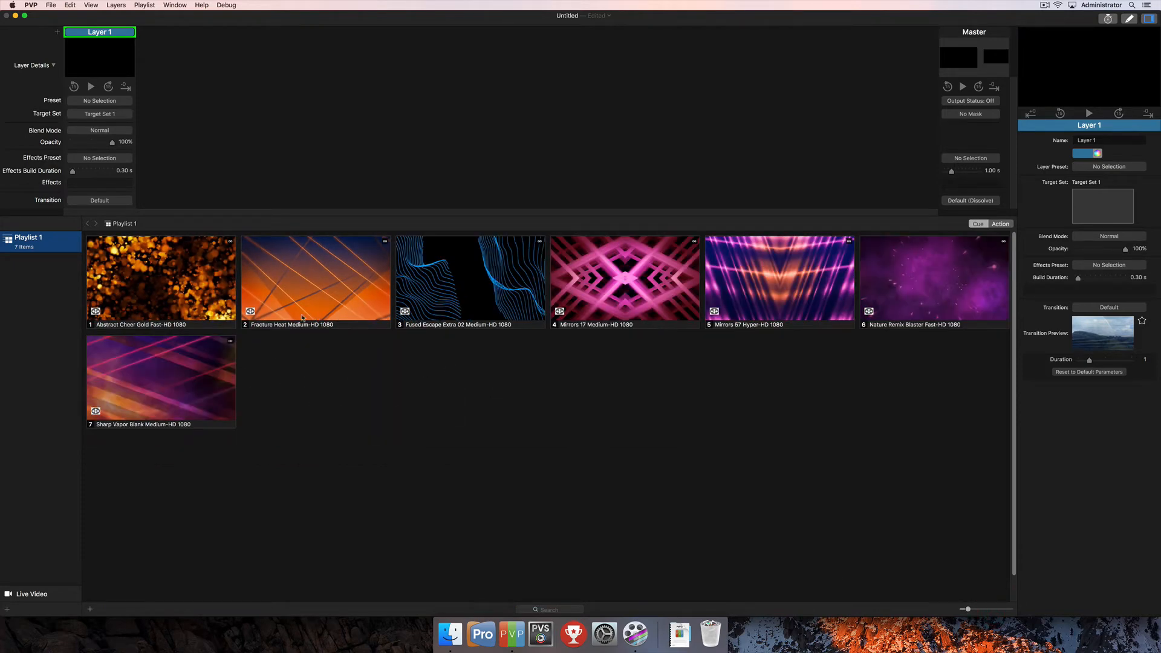
{"action": "mouse_move", "coordinate": [23, 296]}
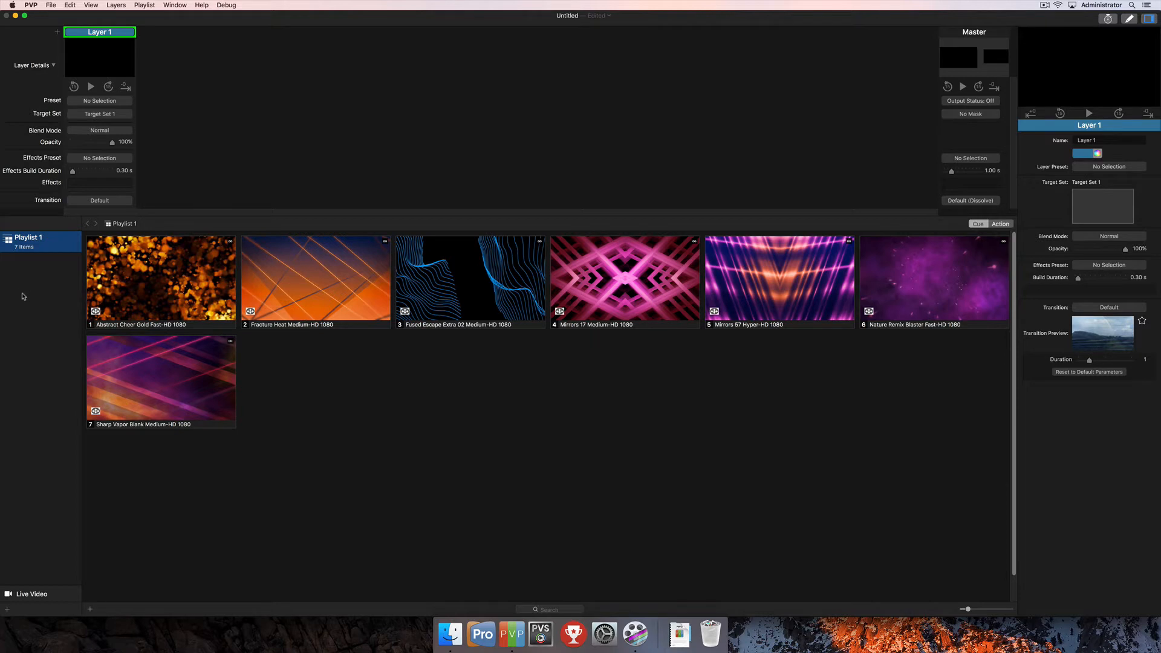
{"action": "mouse_move", "coordinate": [27, 406]}
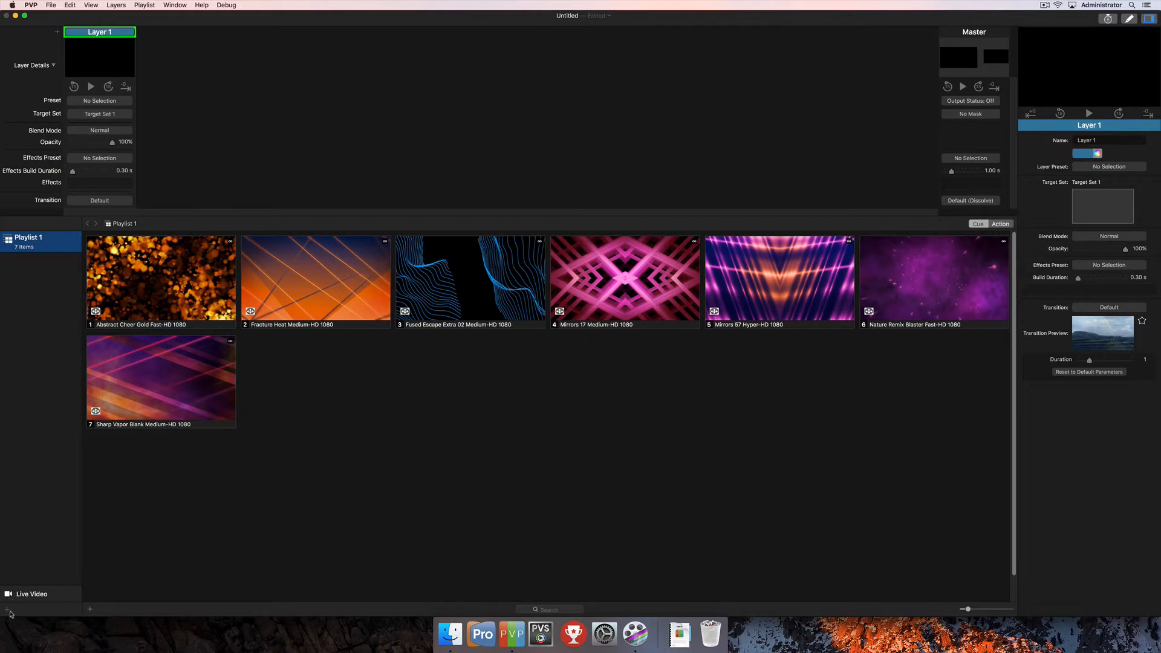
- Add Playlist 2 from the + menu, check its actions, then reselect Playlist 1
{"action": "left_click", "coordinate": [5, 608]}
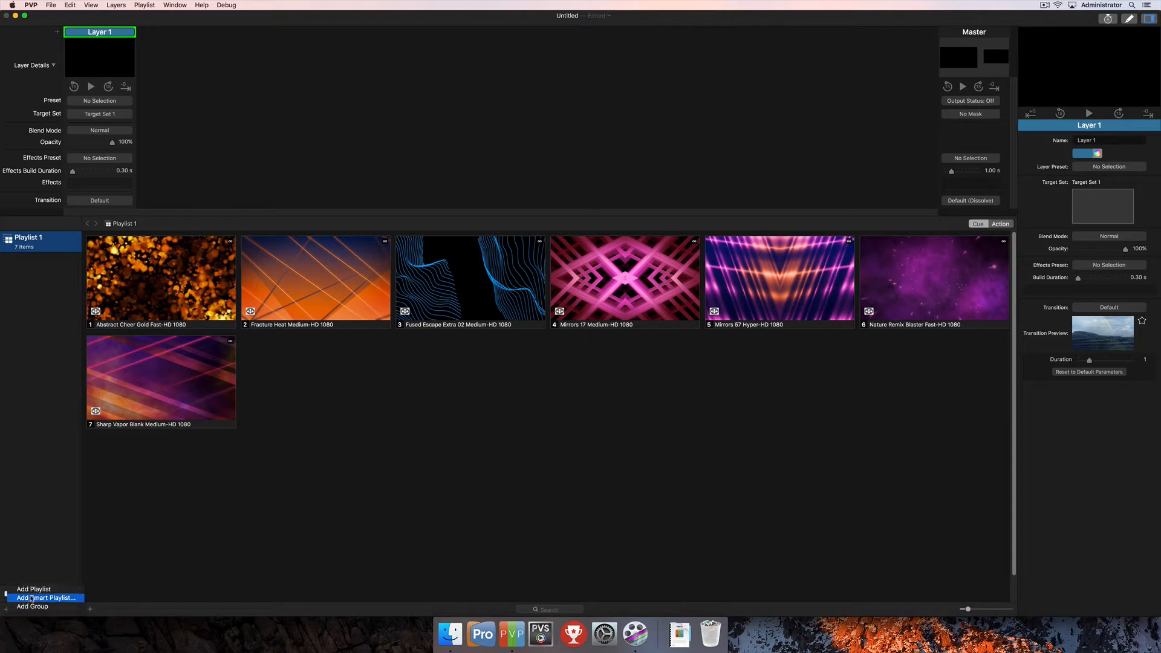
{"action": "left_click", "coordinate": [33, 588]}
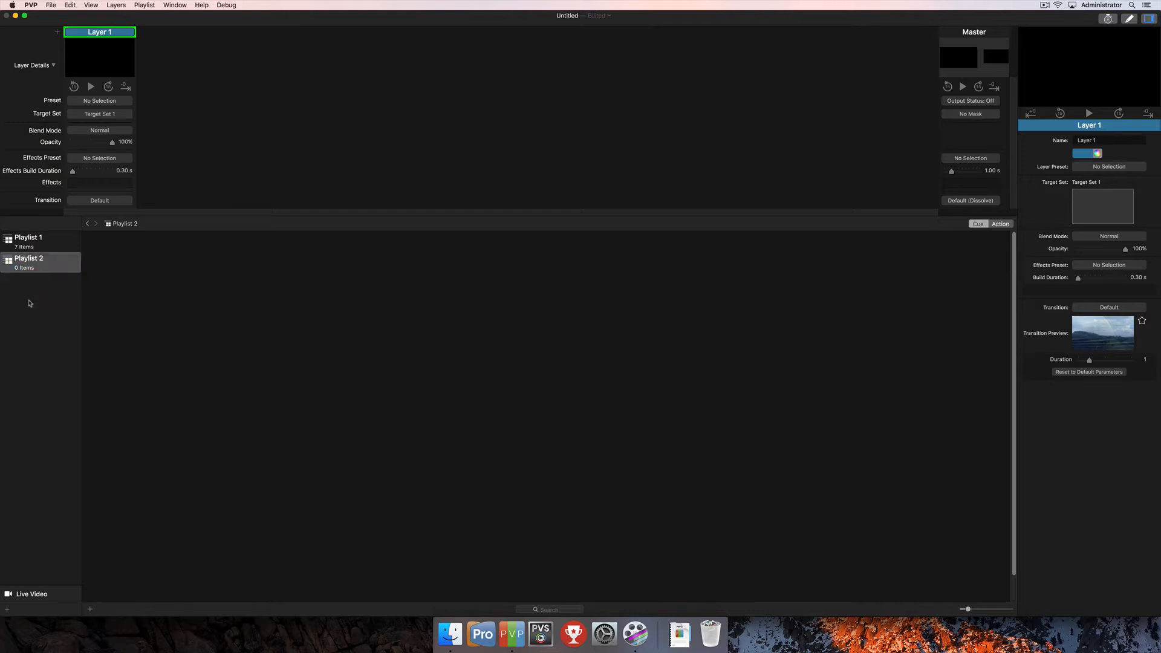
{"action": "right_click", "coordinate": [30, 303]}
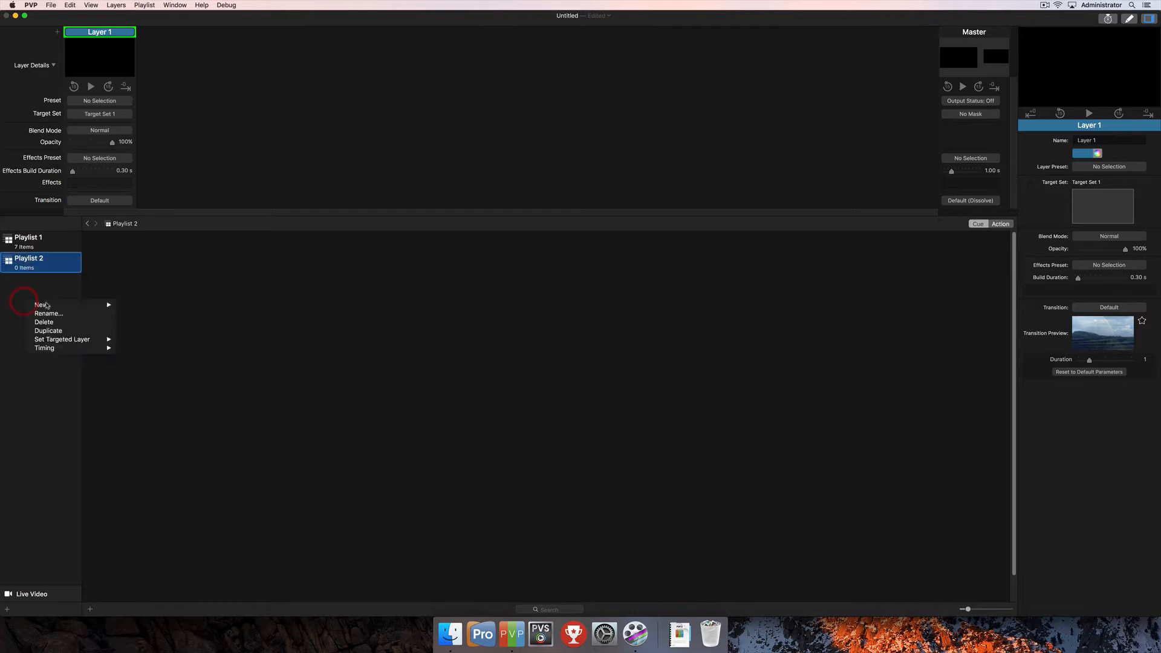
{"action": "mouse_move", "coordinate": [41, 304]}
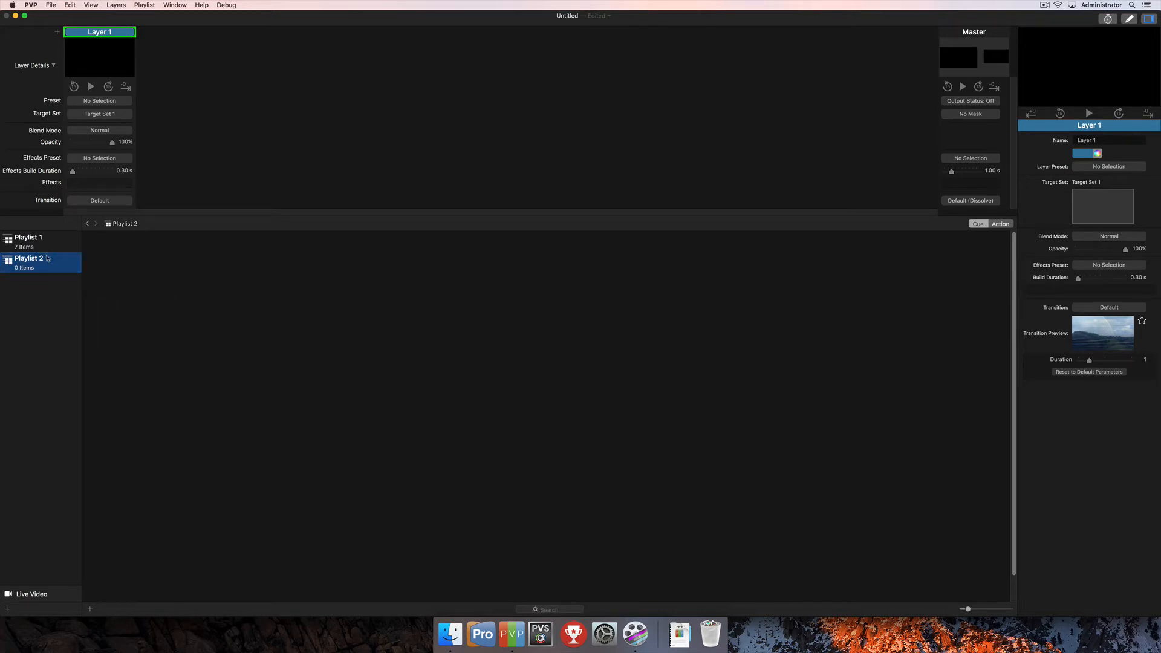
{"action": "left_click", "coordinate": [28, 237]}
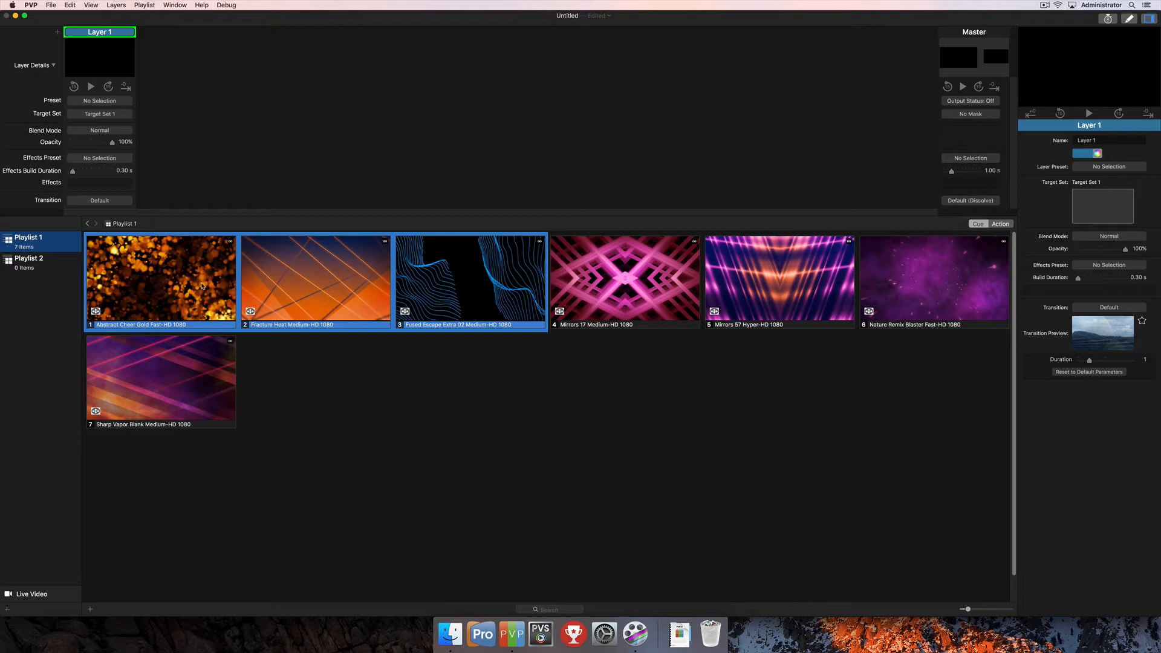
- Copy Playlist 1's first three cues into Playlist 2 and compare both playlists
{"action": "left_click", "coordinate": [27, 261]}
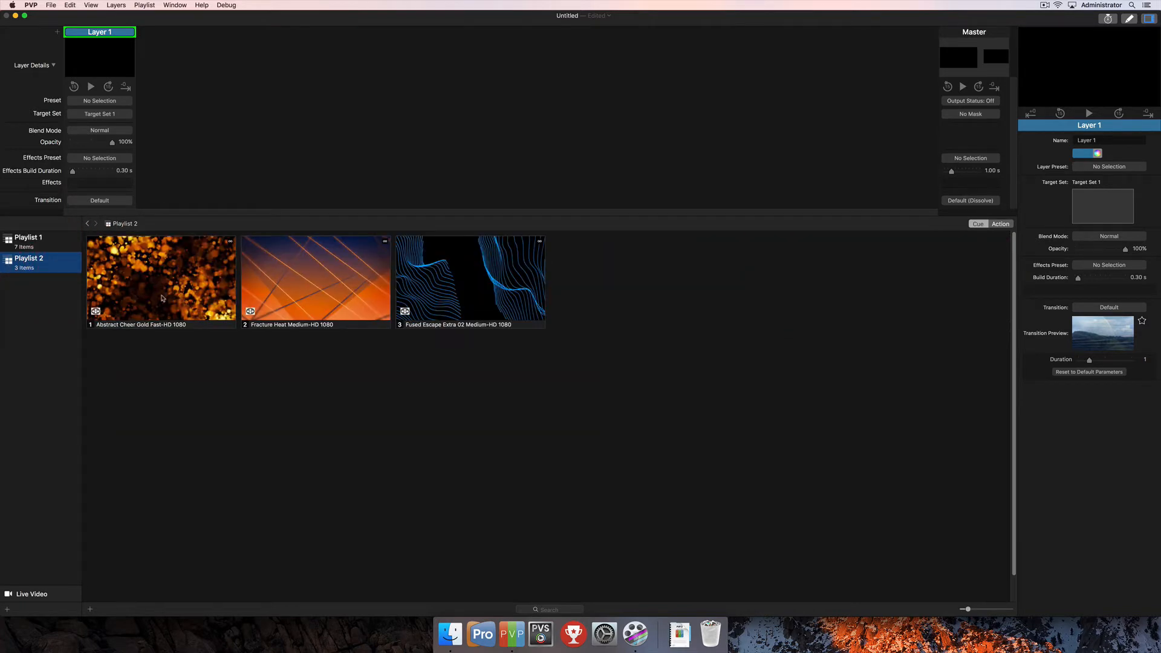
{"action": "mouse_move", "coordinate": [56, 247]}
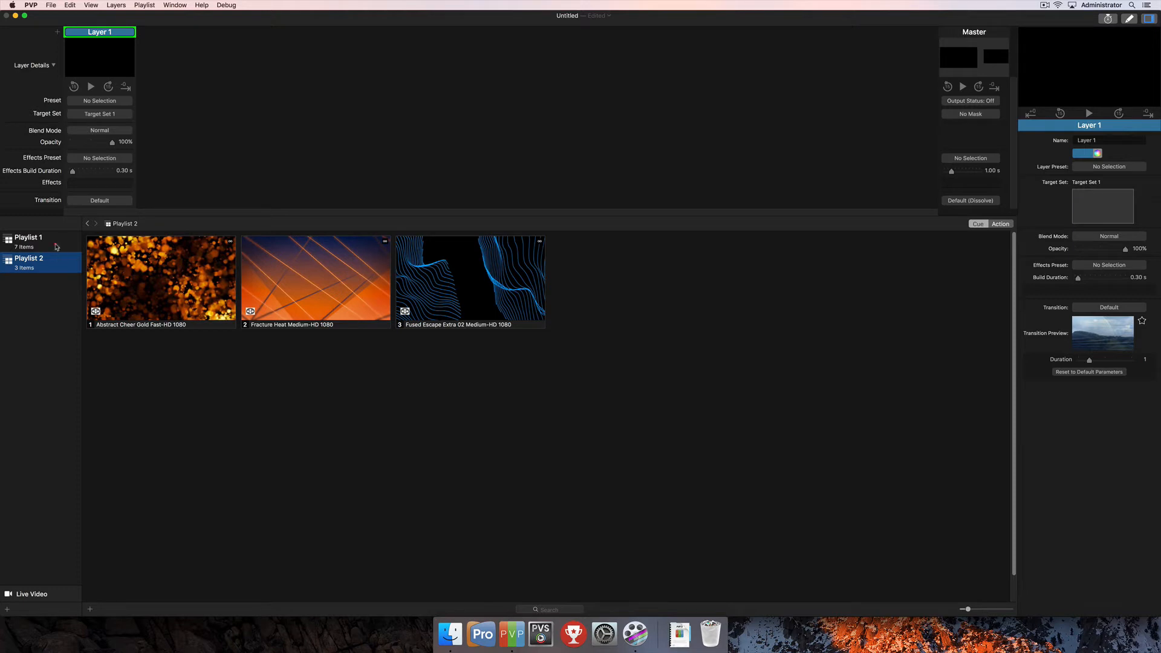
{"action": "left_click", "coordinate": [29, 240]}
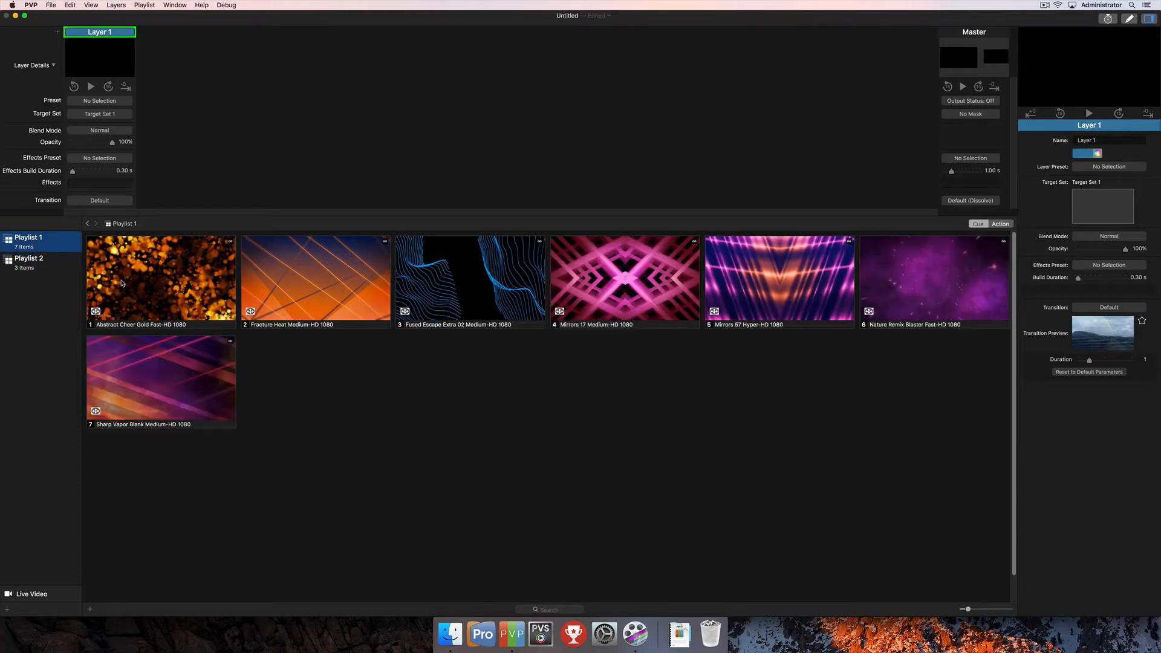
{"action": "left_click", "coordinate": [28, 262]}
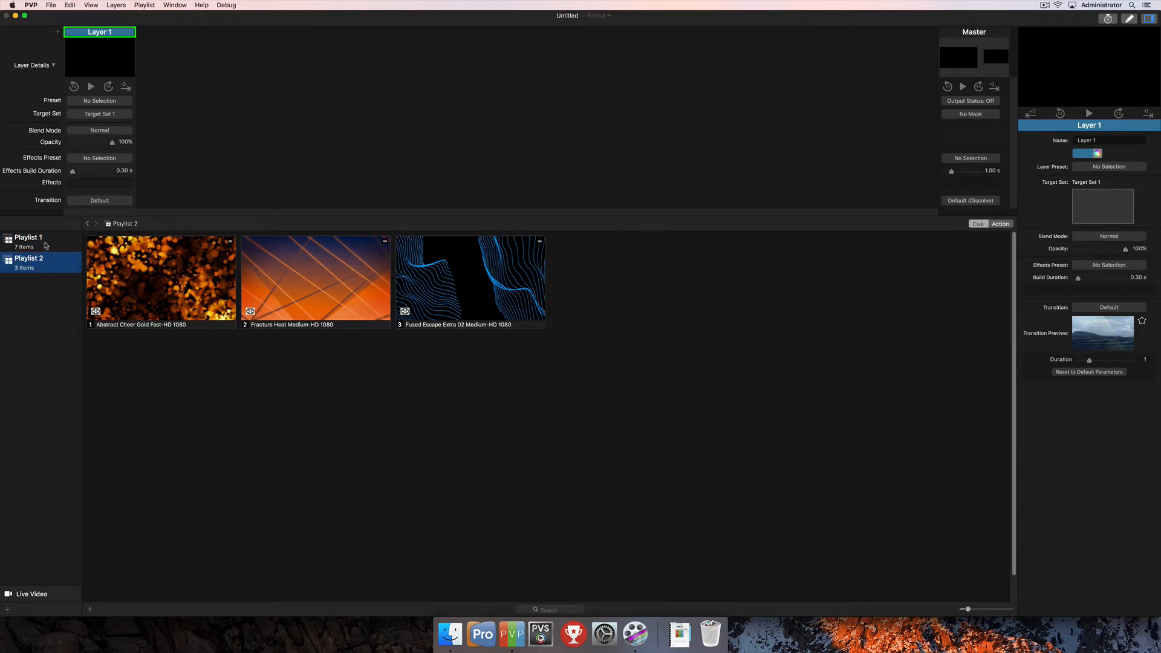
{"action": "left_click", "coordinate": [28, 239]}
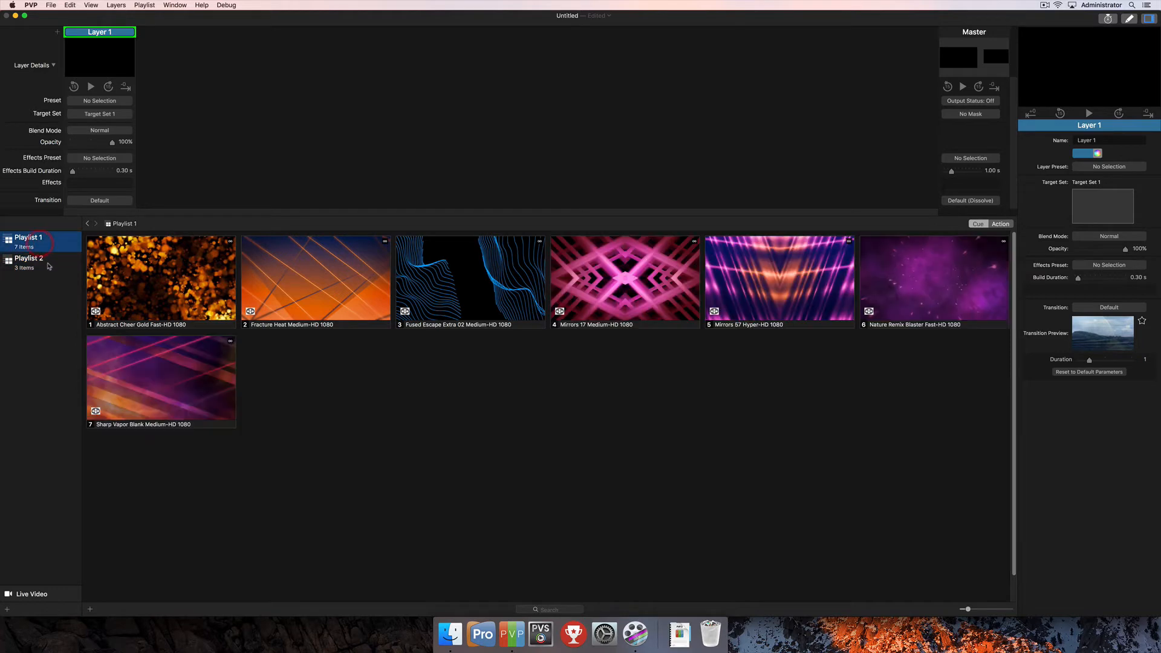
{"action": "left_click", "coordinate": [29, 258]}
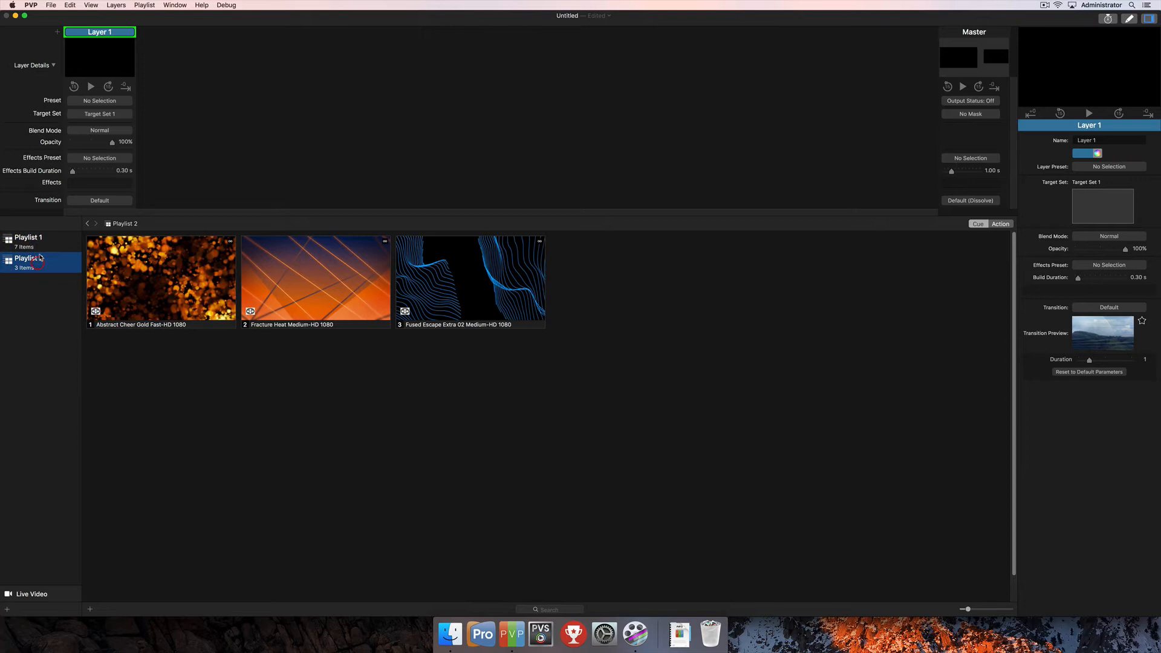
{"action": "left_click", "coordinate": [27, 237]}
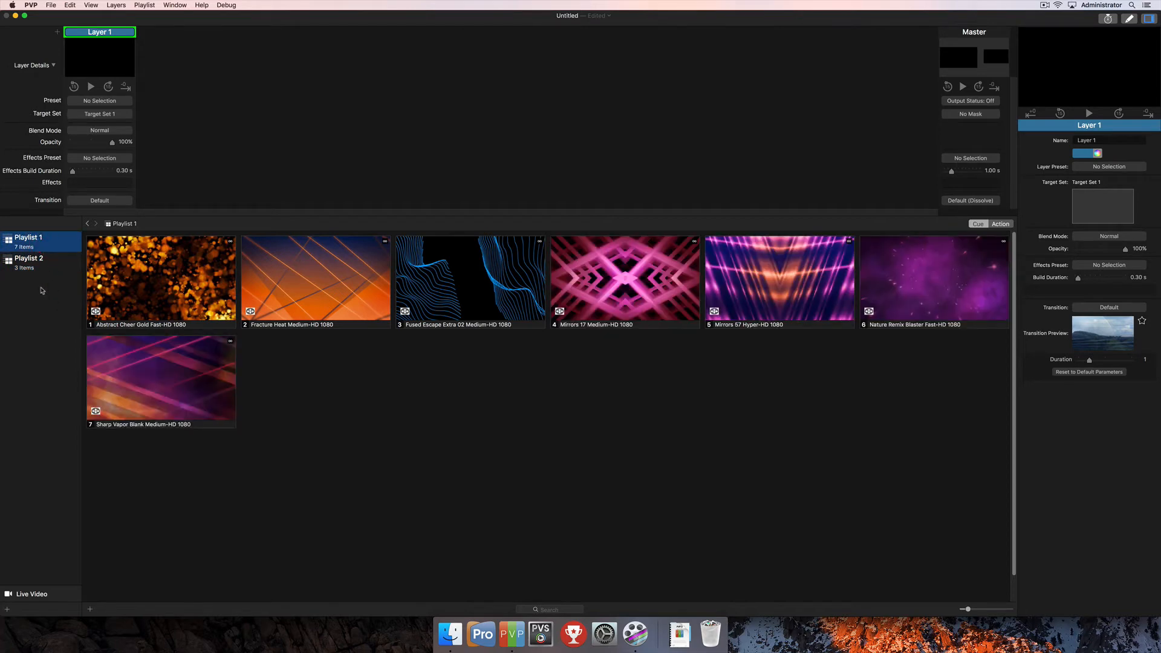
{"action": "mouse_move", "coordinate": [24, 268]}
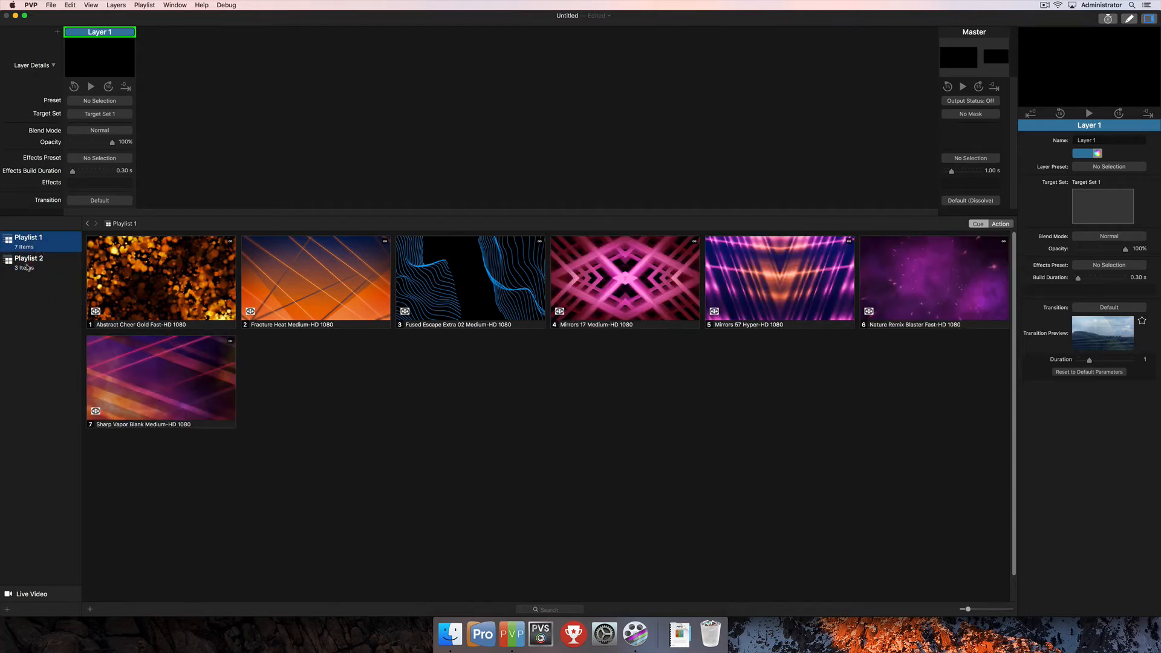
{"action": "left_click", "coordinate": [28, 258]}
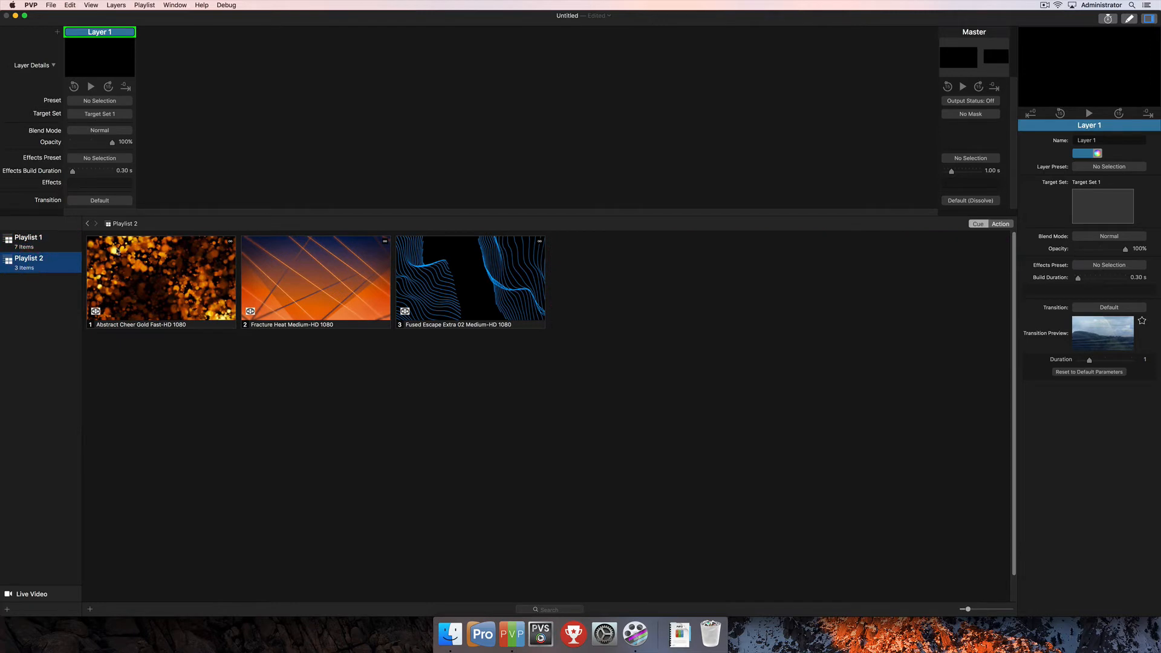
{"action": "mouse_move", "coordinate": [130, 226]}
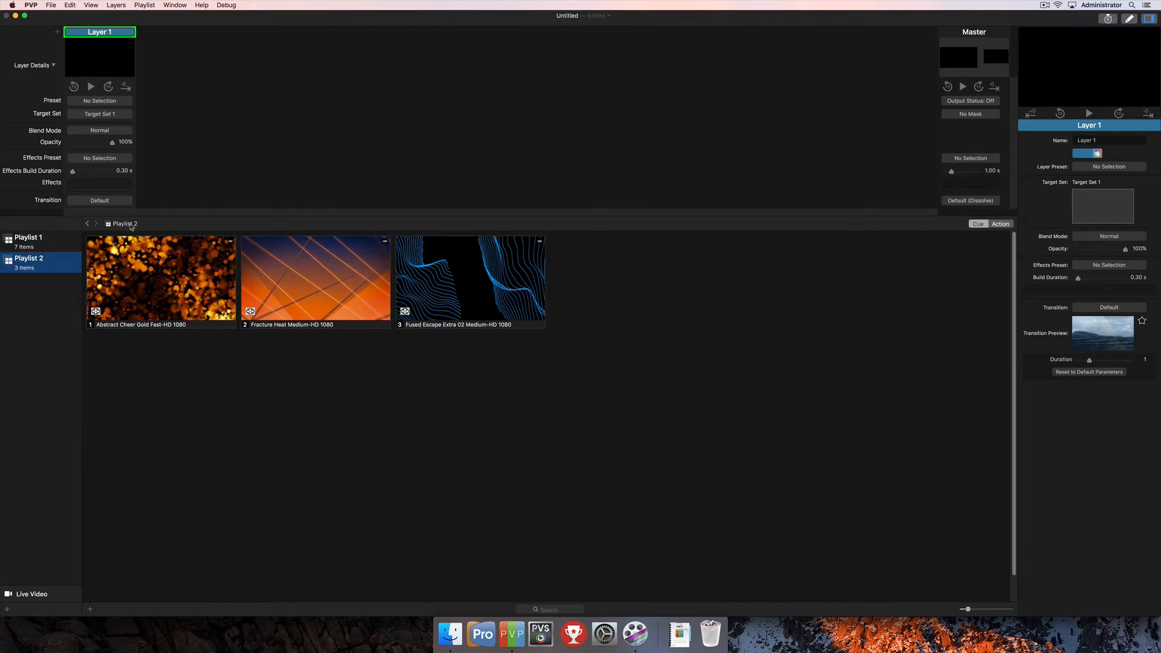
{"action": "left_click", "coordinate": [125, 224]}
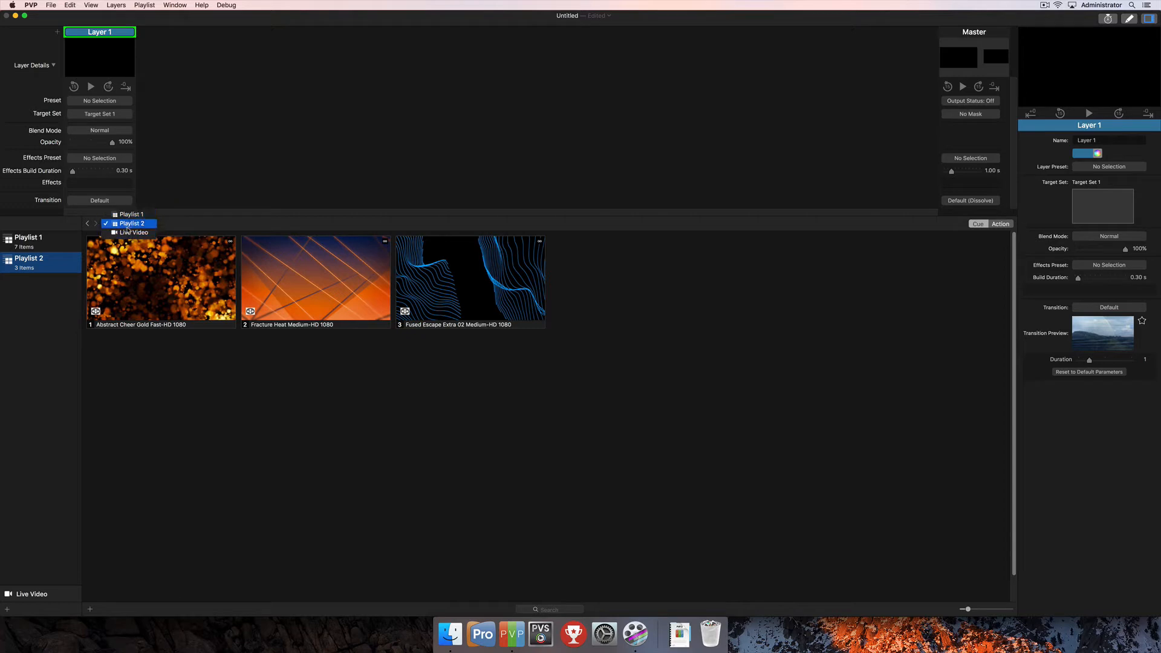
{"action": "left_click", "coordinate": [131, 214]}
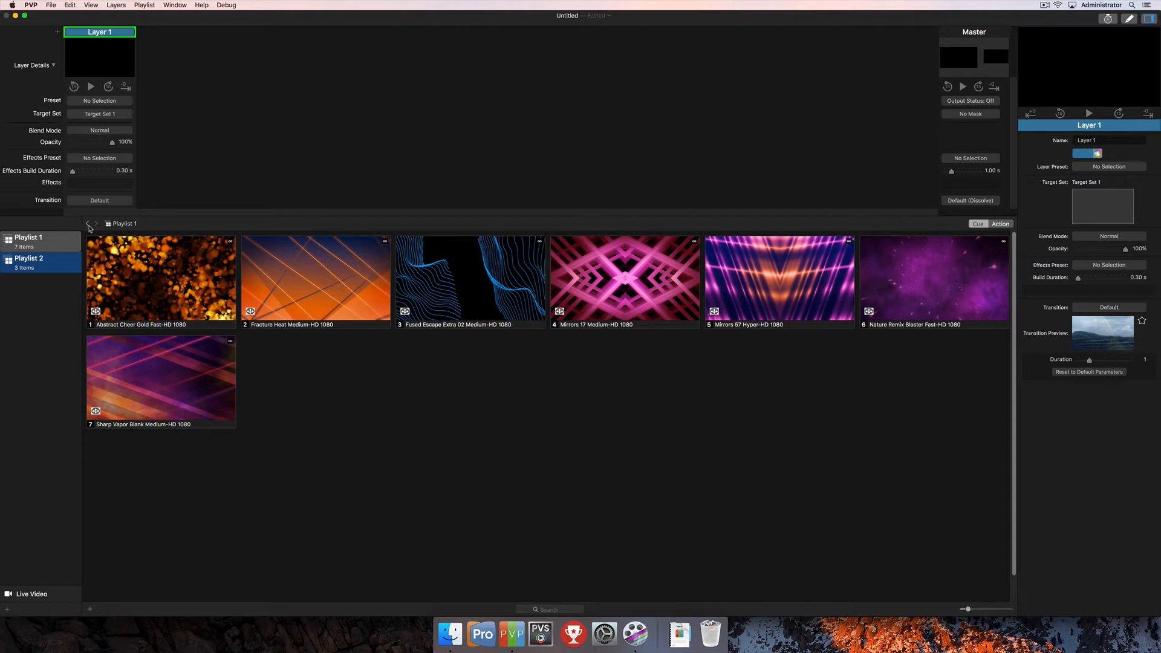
{"action": "left_click", "coordinate": [28, 261]}
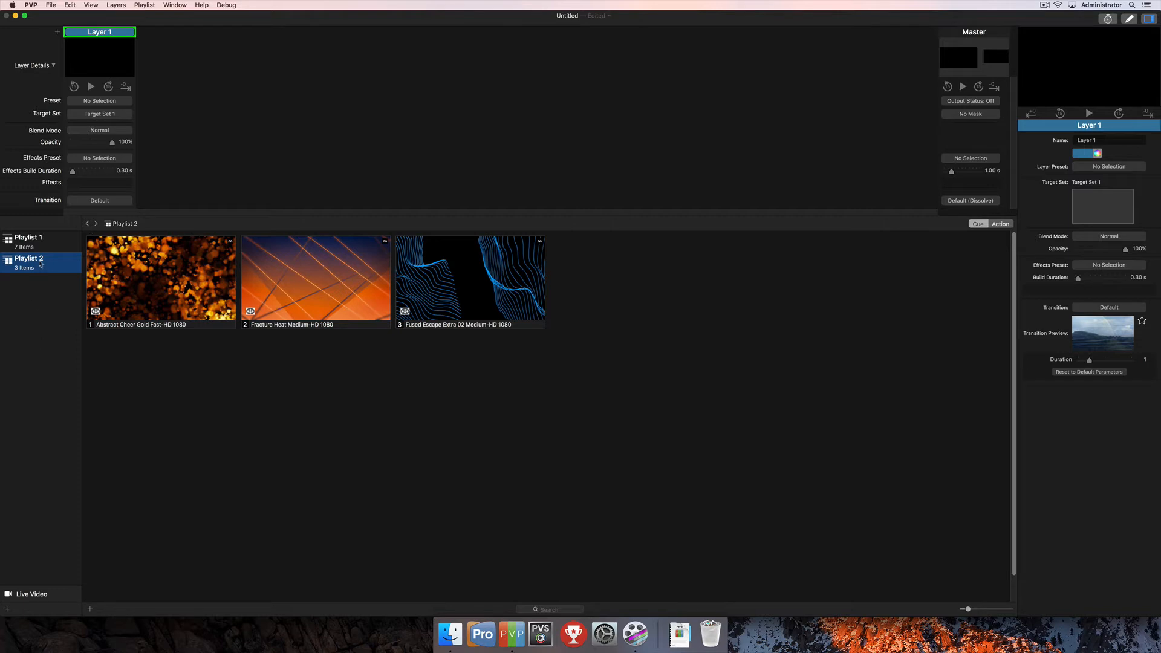
{"action": "mouse_move", "coordinate": [28, 338]}
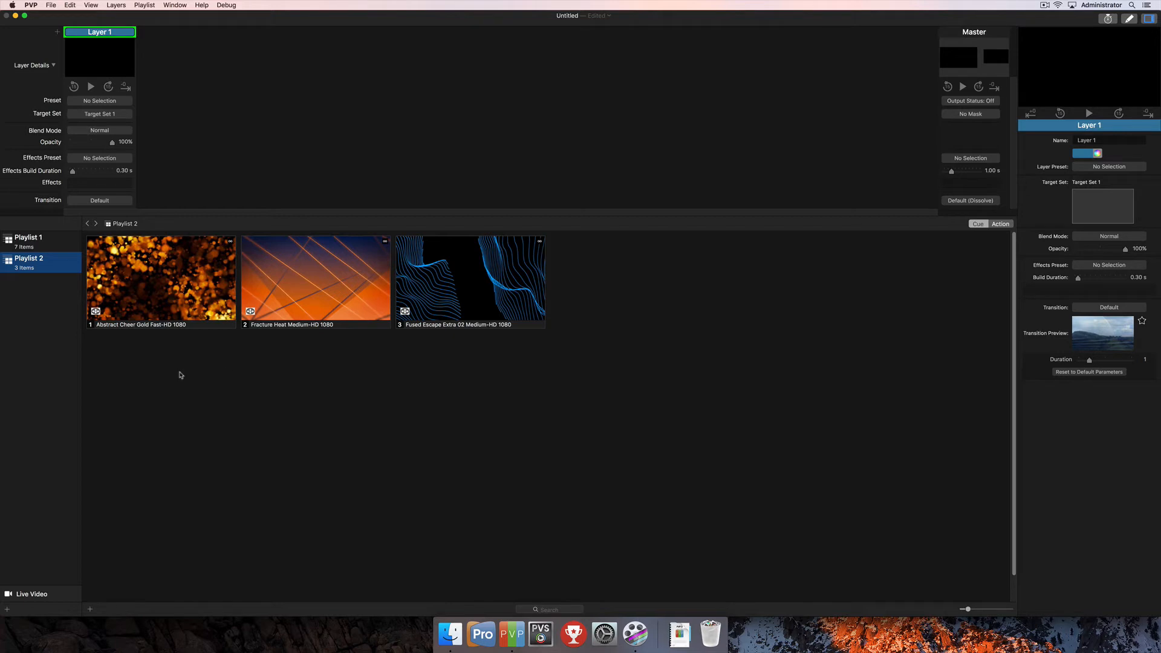
{"action": "mouse_move", "coordinate": [53, 419]}
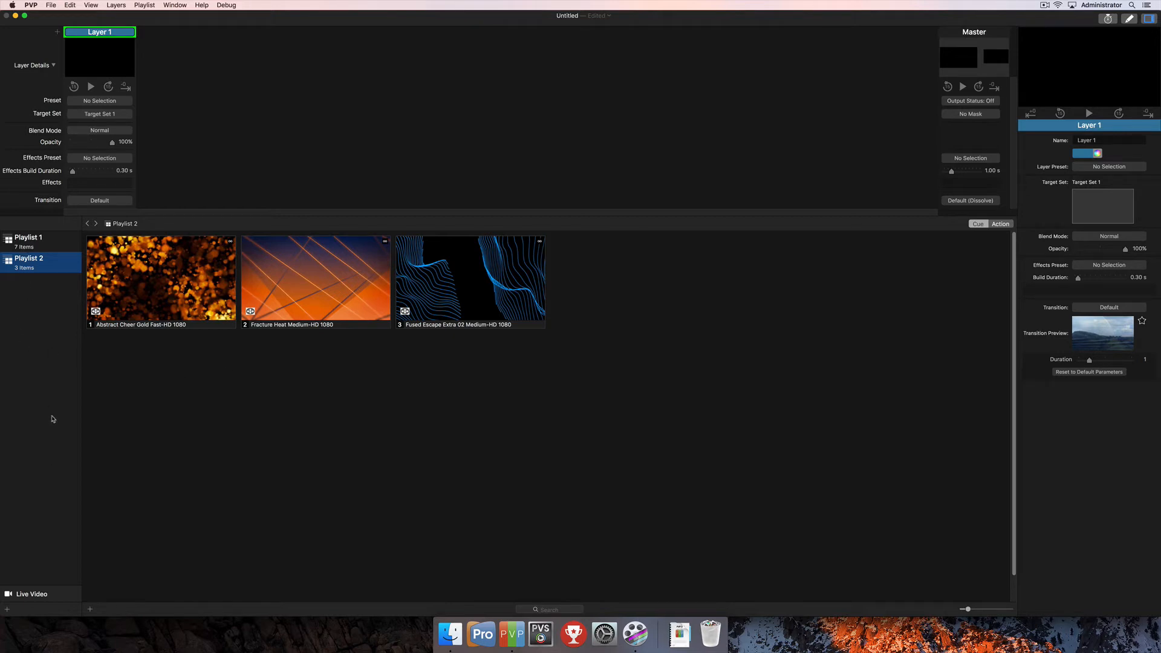
{"action": "mouse_move", "coordinate": [20, 365]}
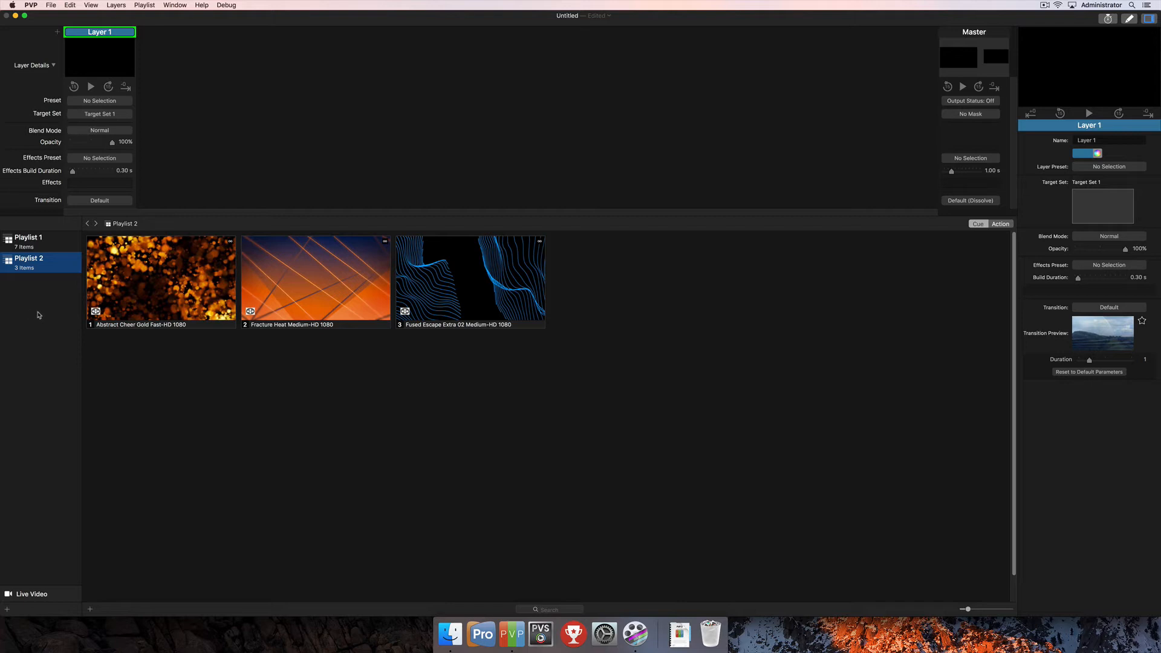
{"action": "mouse_move", "coordinate": [36, 310]}
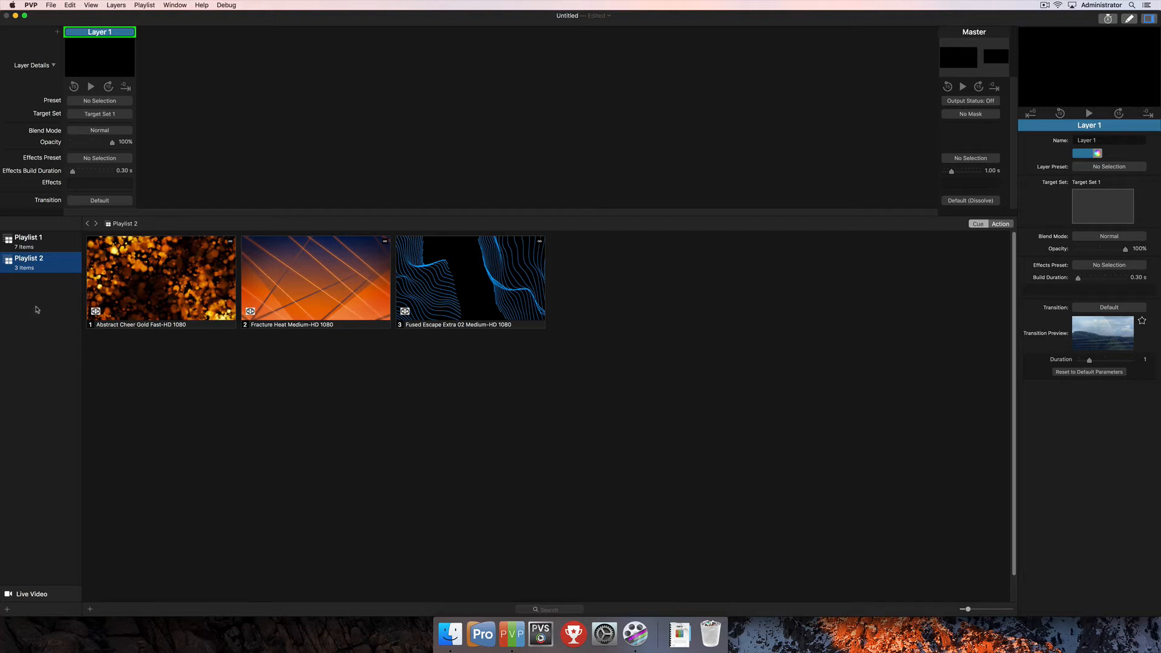
{"action": "mouse_move", "coordinate": [208, 389]}
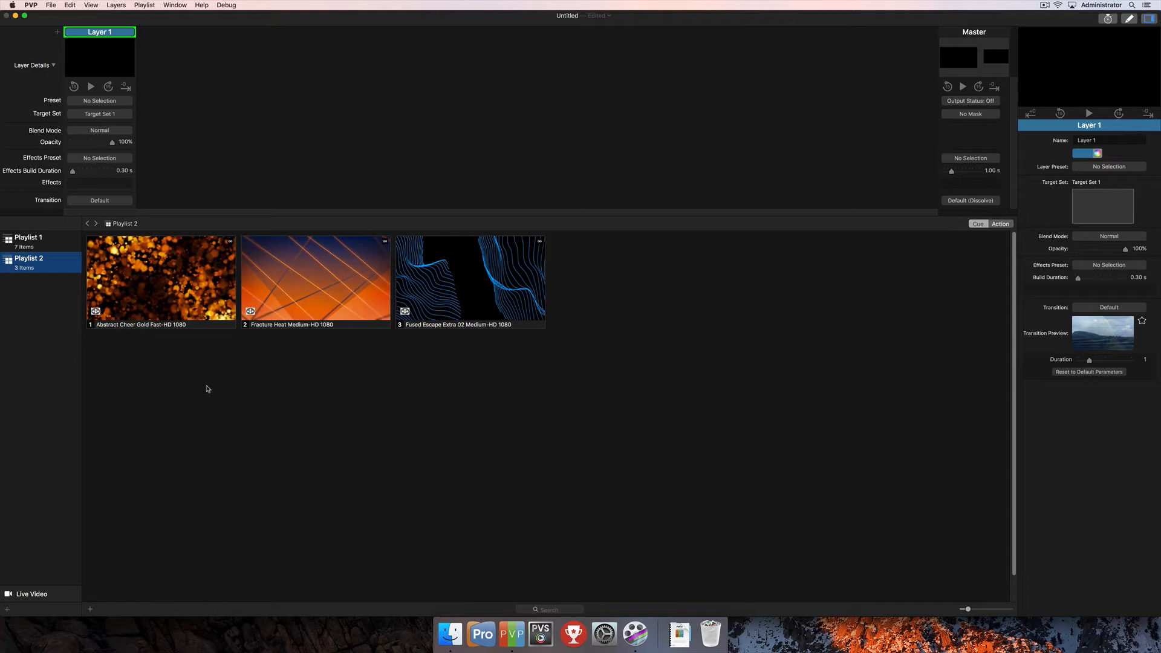
{"action": "mouse_move", "coordinate": [216, 378]}
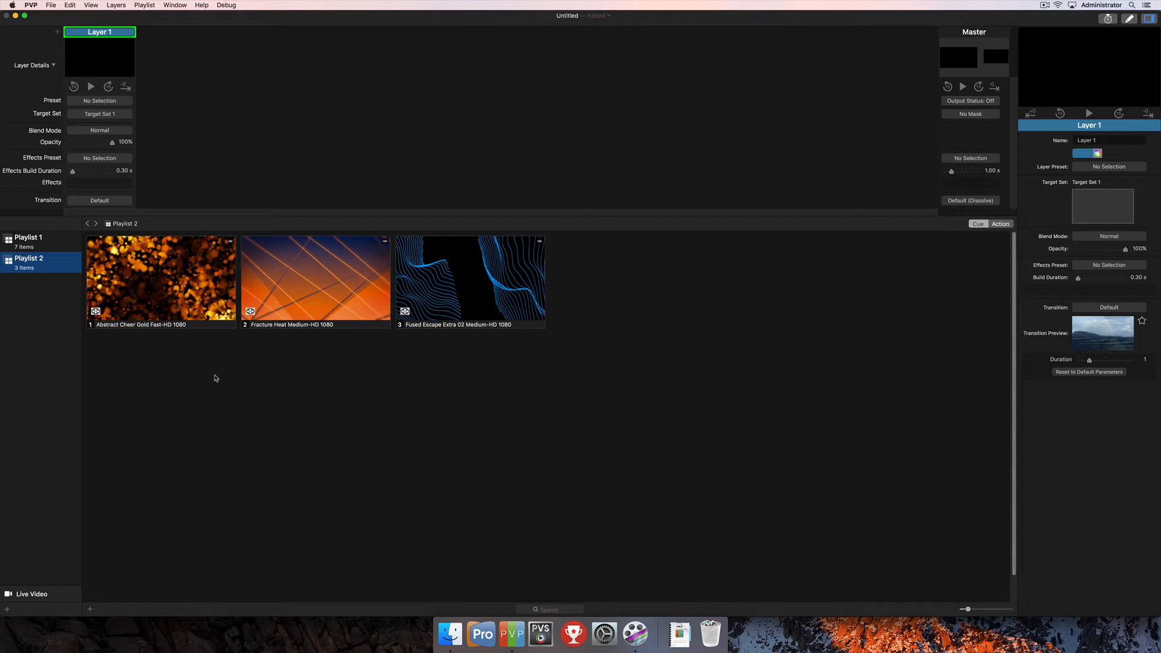
{"action": "mouse_move", "coordinate": [35, 325]}
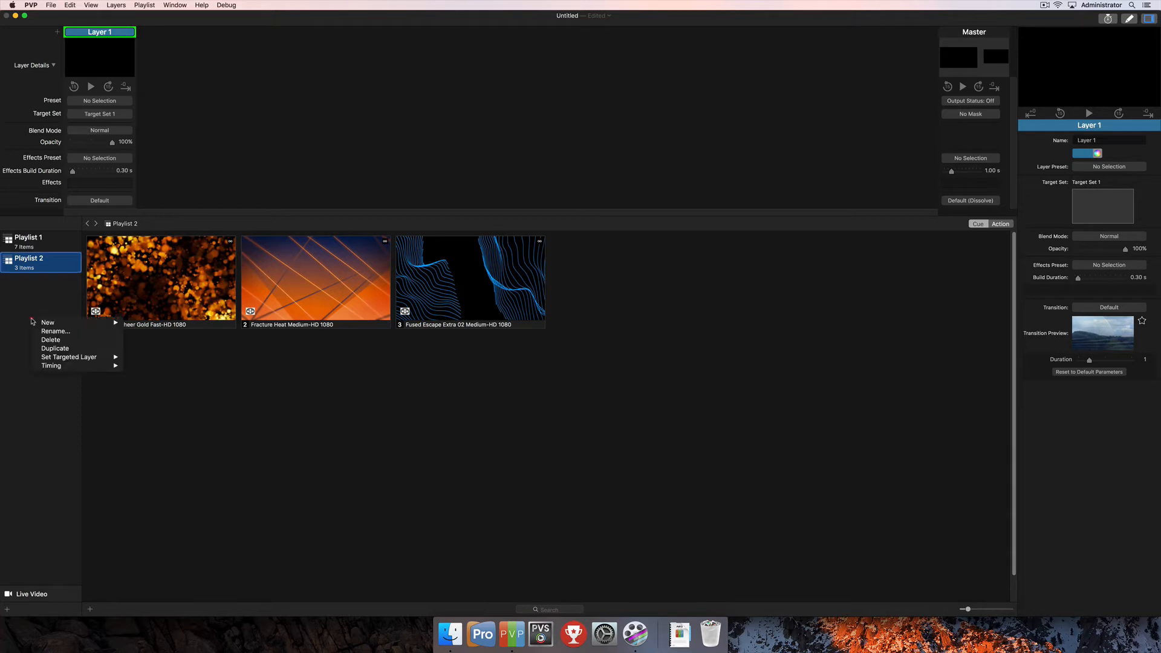
{"action": "mouse_move", "coordinate": [41, 423]}
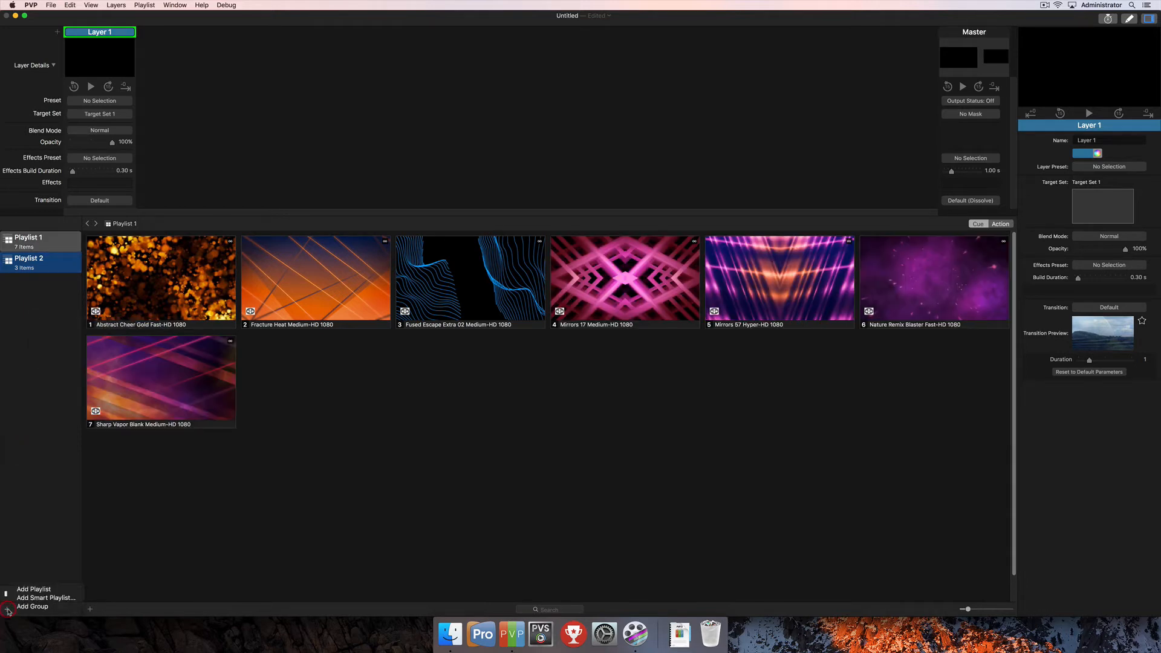
{"action": "mouse_move", "coordinate": [41, 599]}
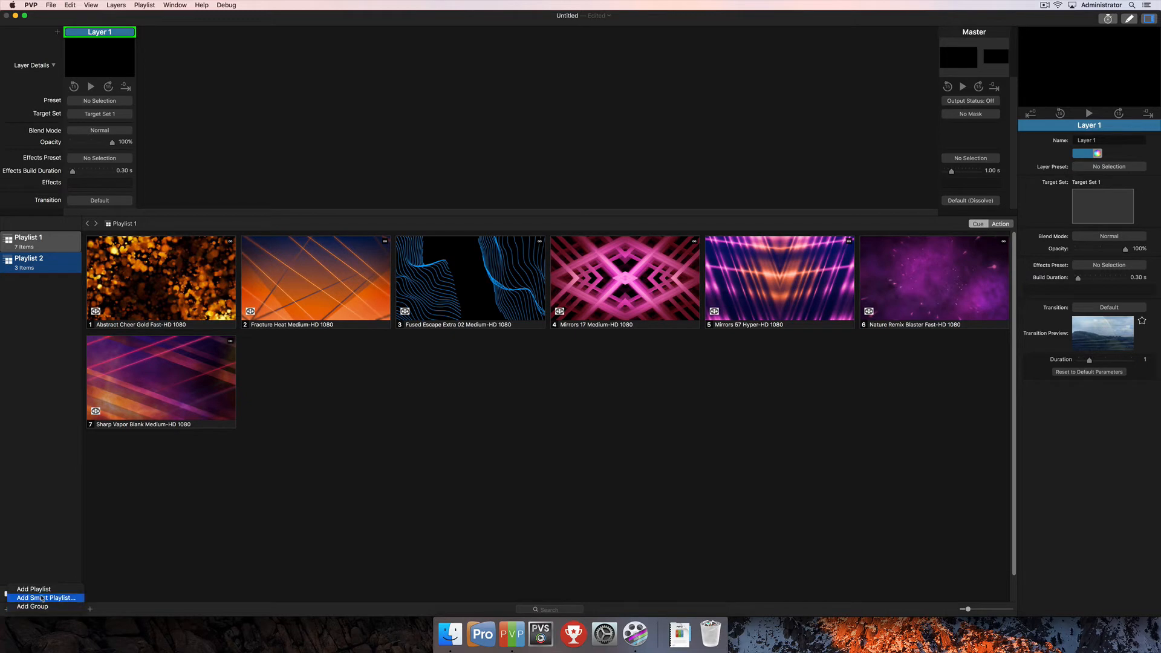
{"action": "mouse_move", "coordinate": [49, 606]}
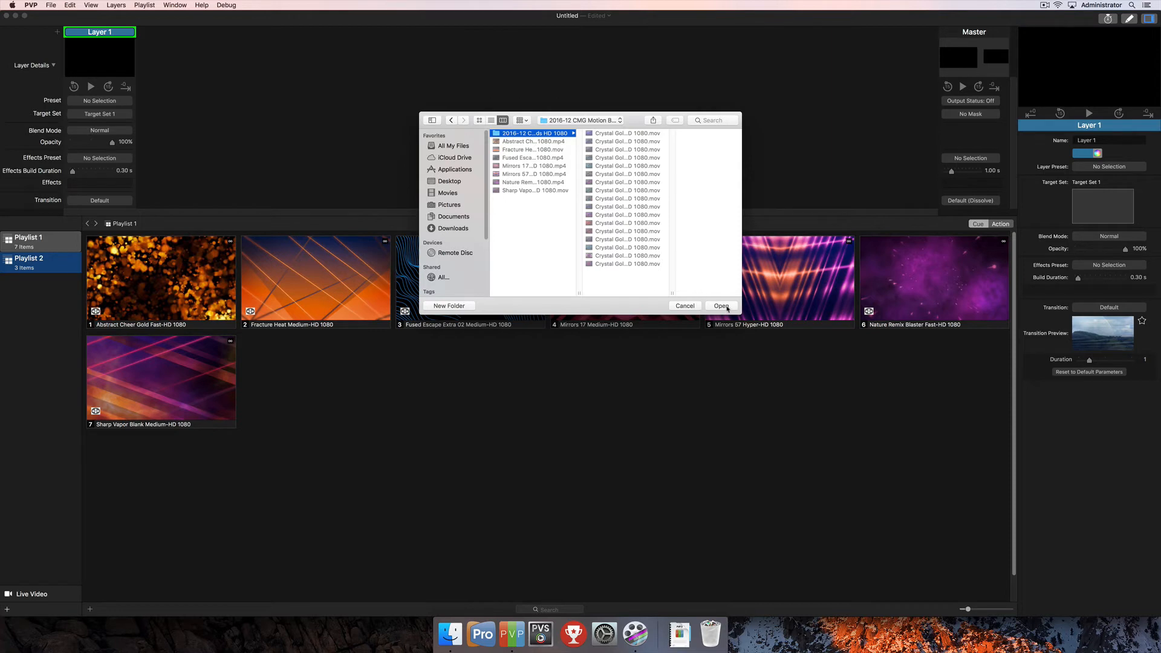
- Confirm the 2016-12 CMG Motion Backgrounds HD 1080 folder for the smart playlist
{"action": "left_click", "coordinate": [721, 306]}
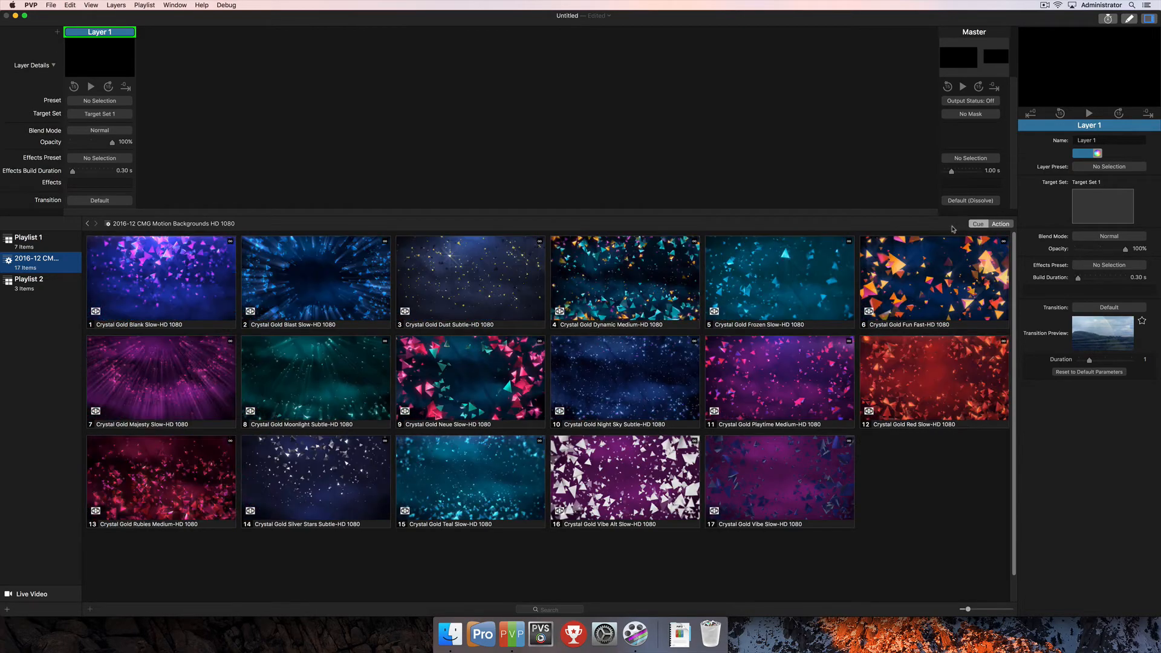
{"action": "mouse_move", "coordinate": [205, 433]}
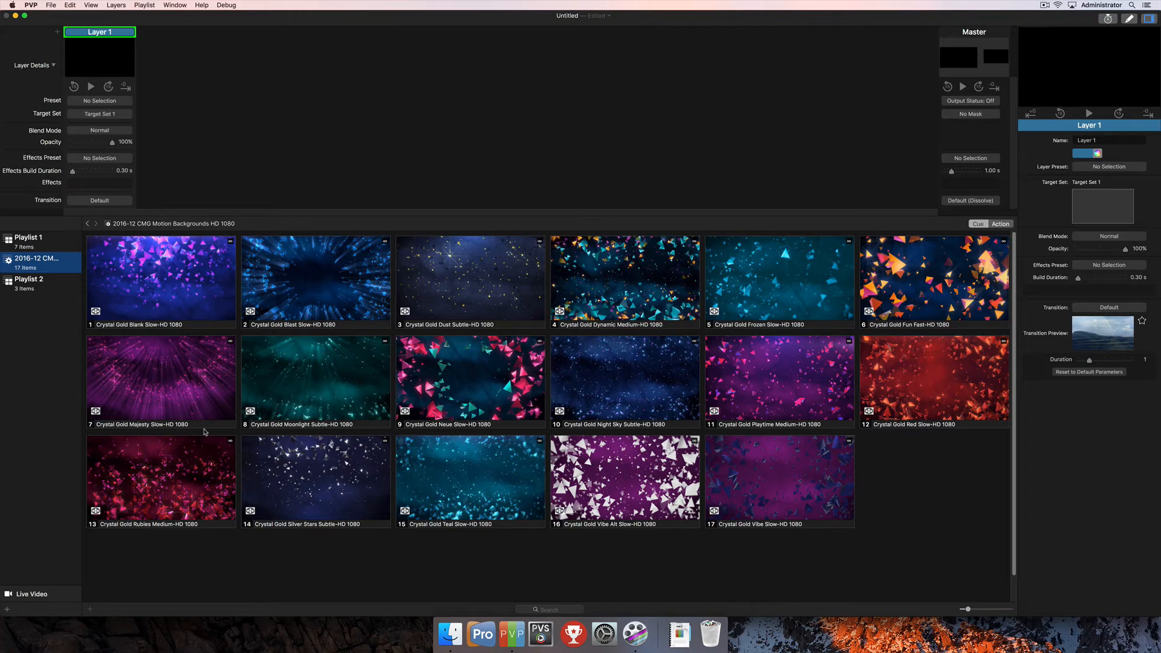
{"action": "mouse_move", "coordinate": [294, 383]}
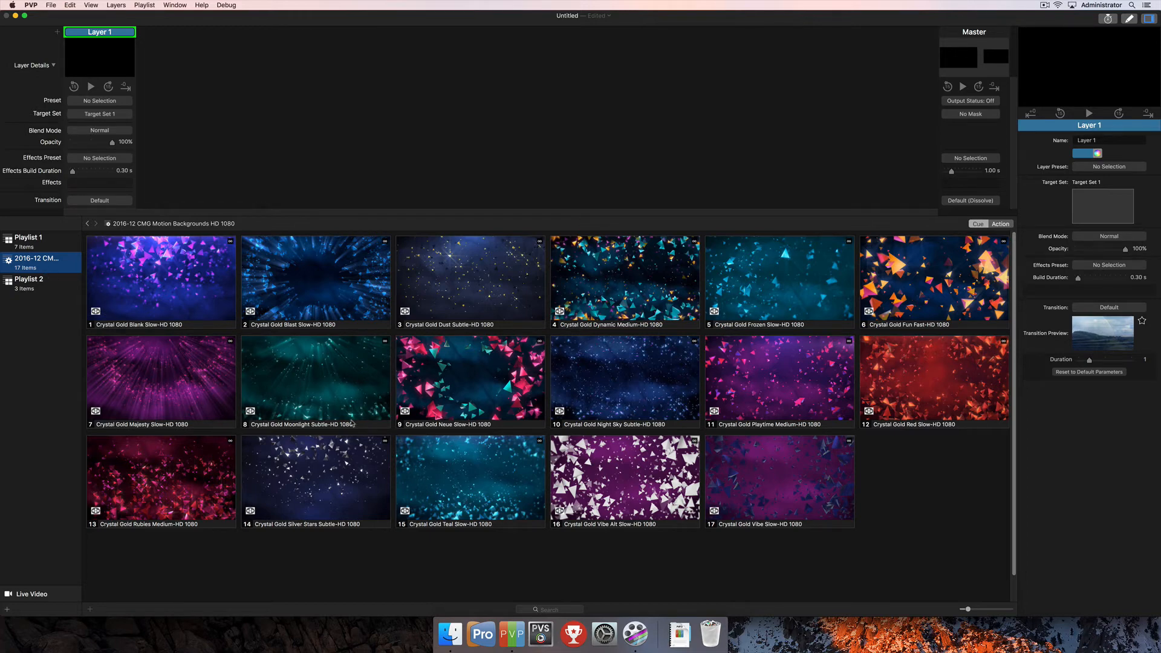
{"action": "mouse_move", "coordinate": [398, 556]}
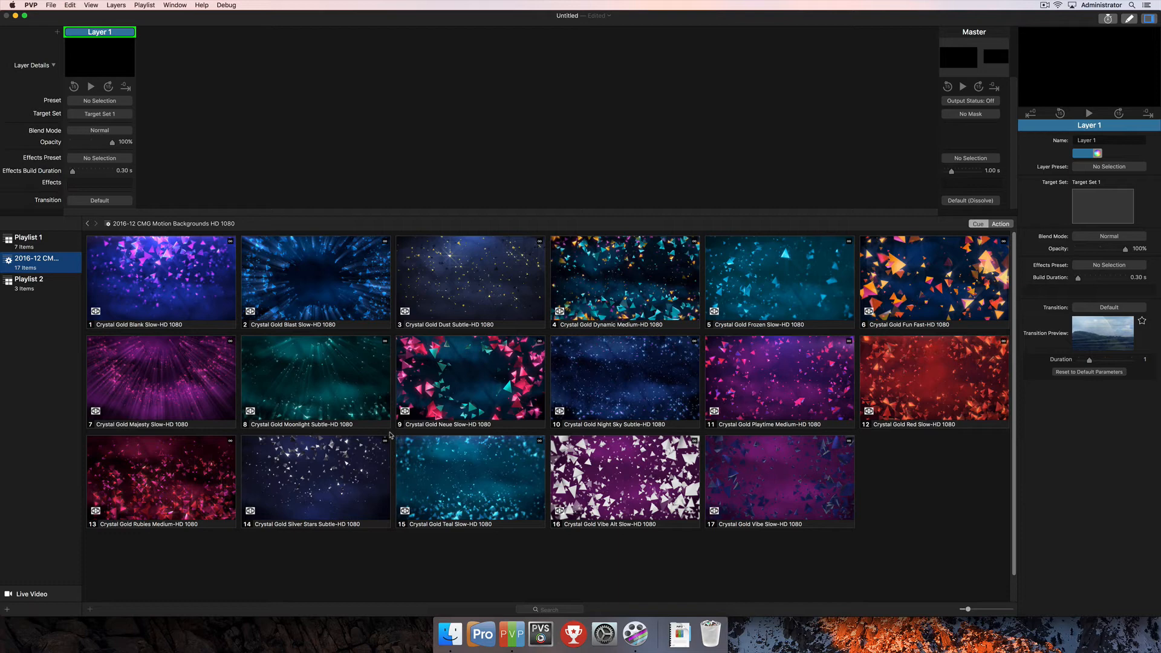
{"action": "mouse_move", "coordinate": [549, 580]}
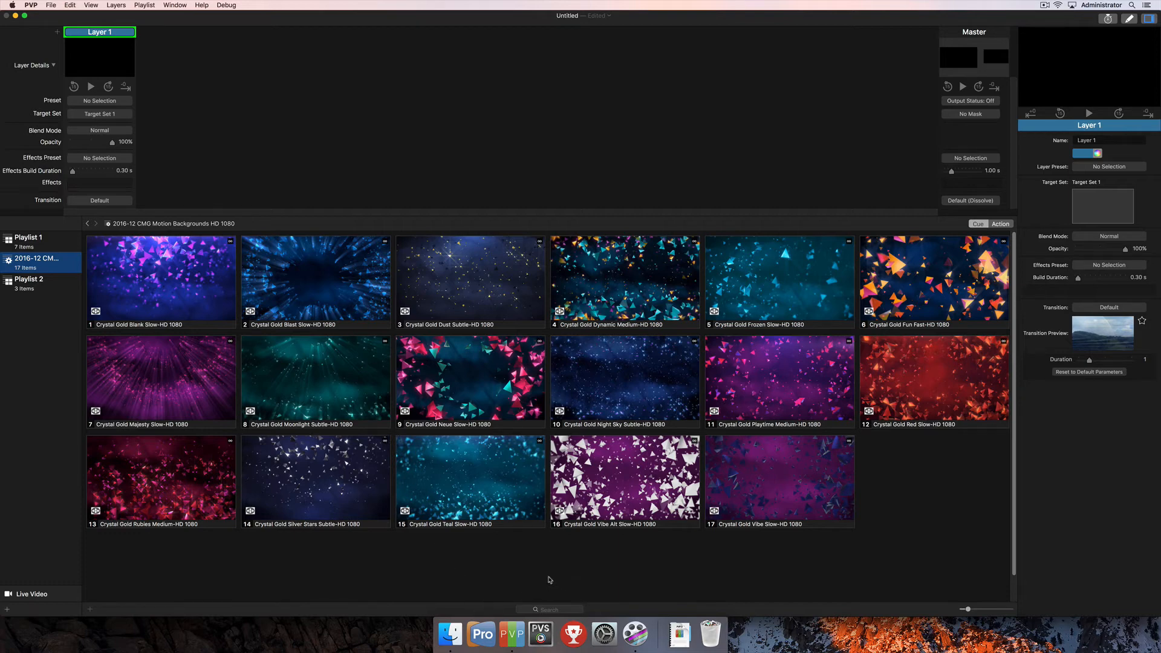
{"action": "mouse_move", "coordinate": [508, 424]}
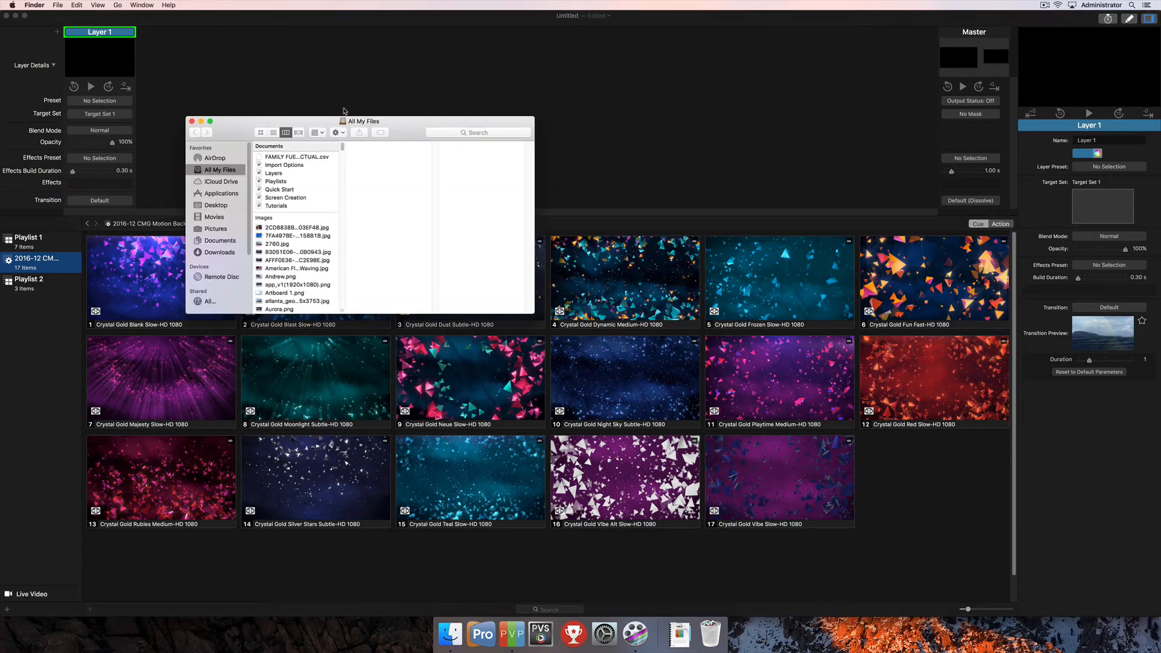
- Move the last nine Crystal Gold clips out of the Content backgrounds folder, then restore them
{"action": "left_click", "coordinate": [216, 205]}
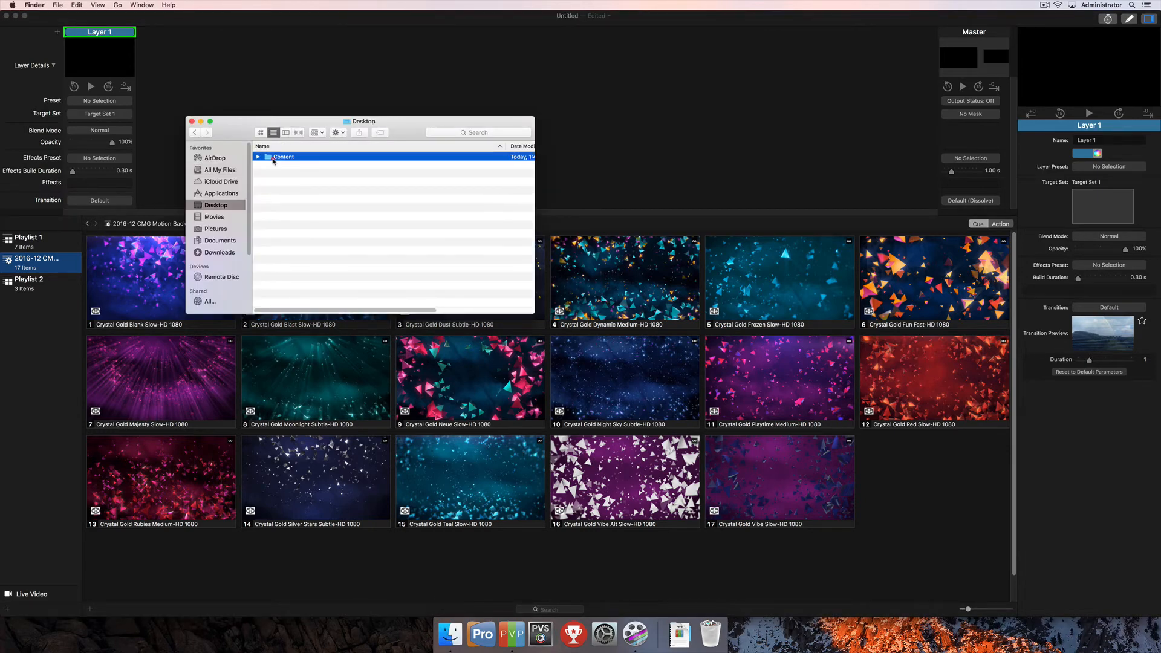
{"action": "double_click", "coordinate": [284, 156]}
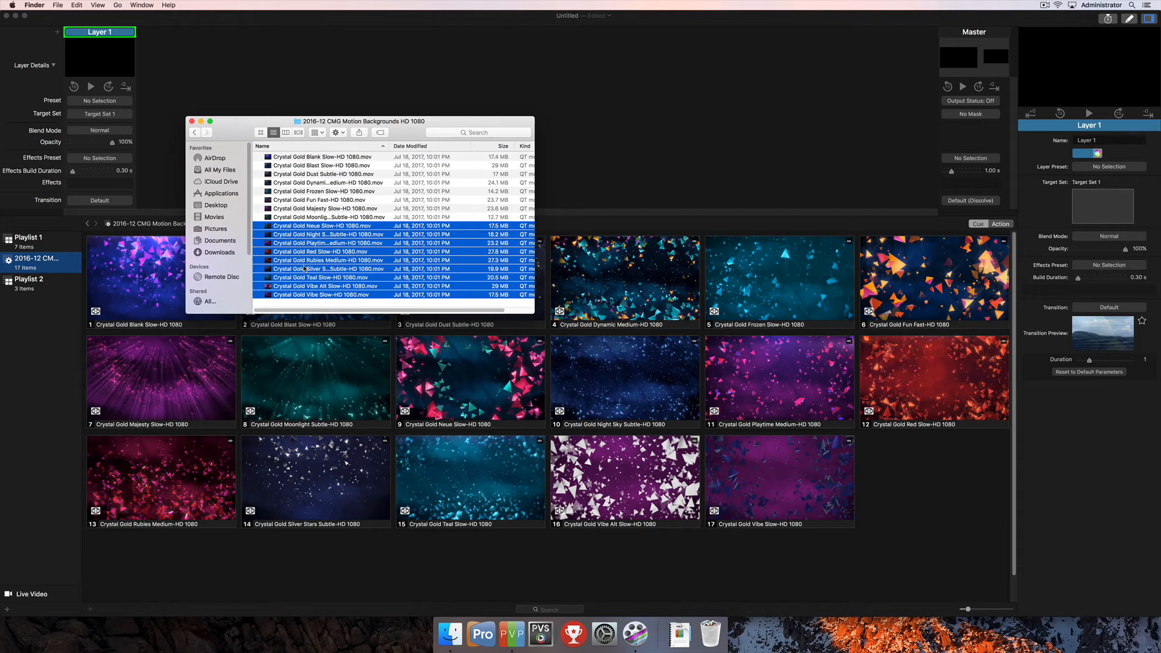
{"action": "right_click", "coordinate": [320, 260]}
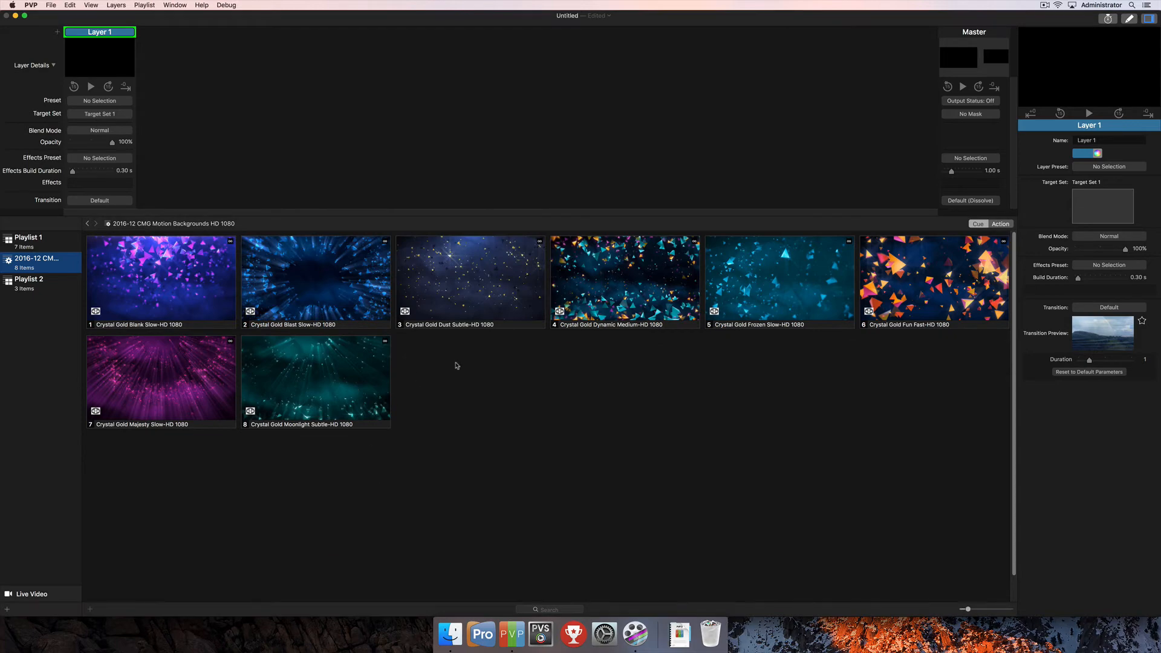
{"action": "mouse_move", "coordinate": [413, 443]}
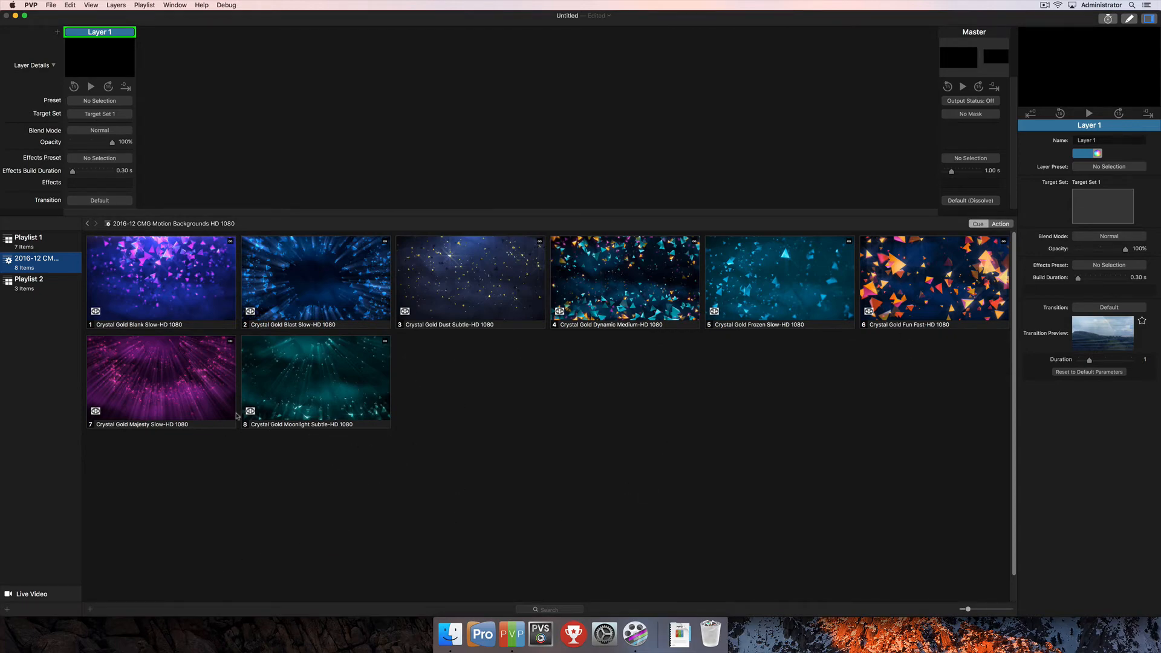
{"action": "mouse_move", "coordinate": [449, 634]}
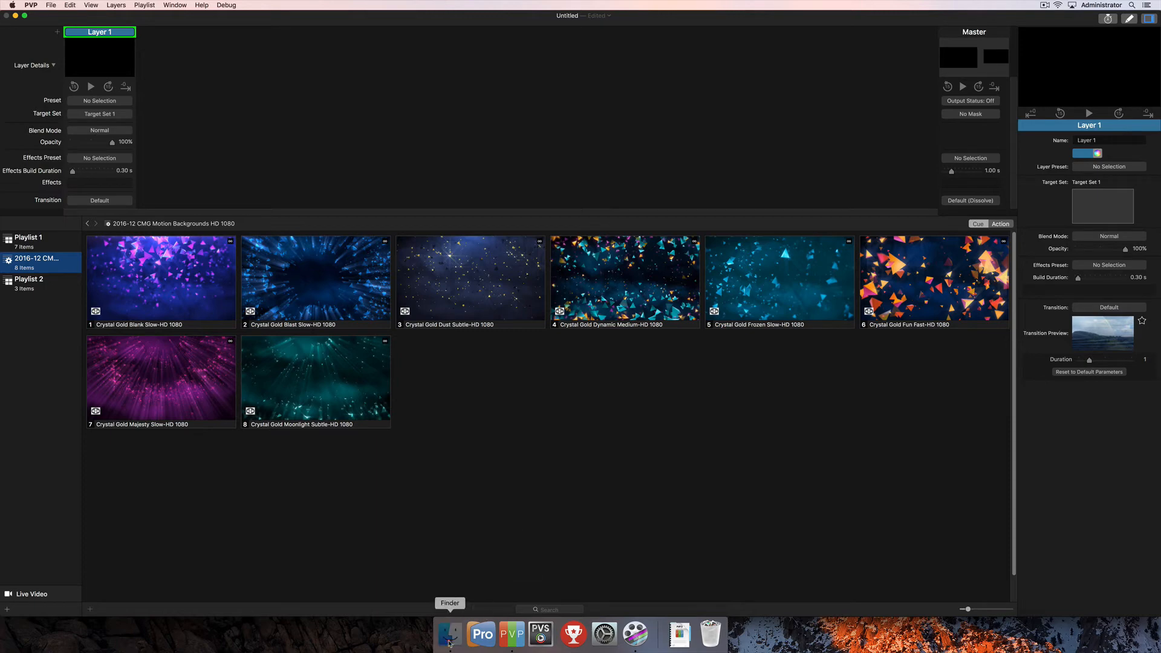
{"action": "left_click", "coordinate": [449, 636]}
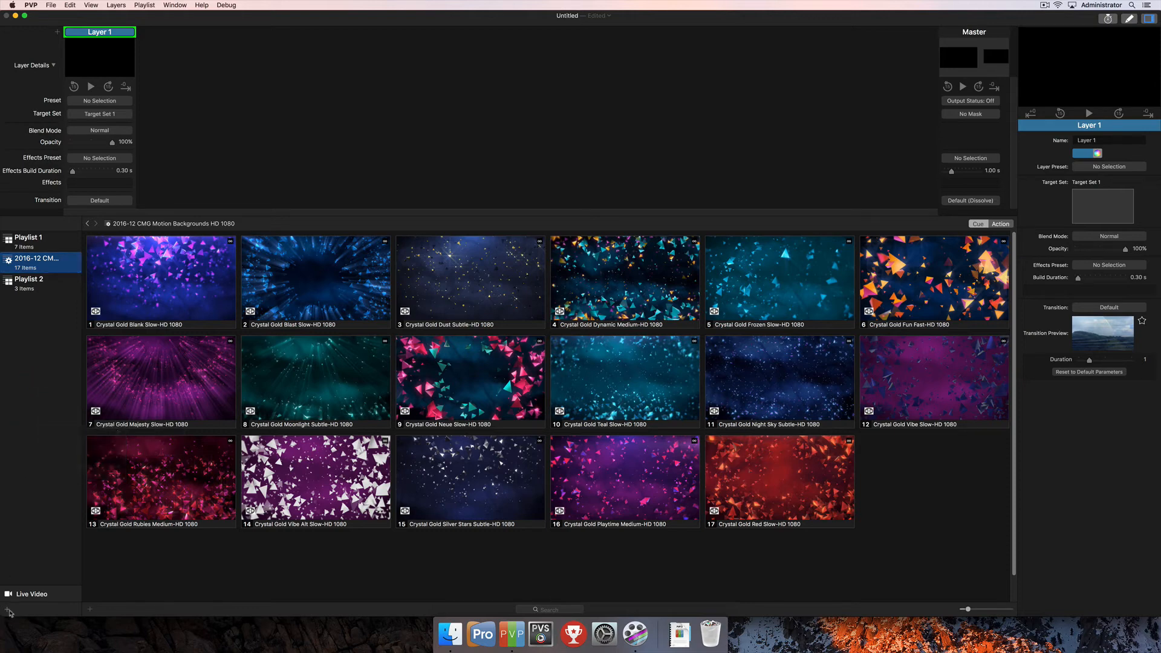
- Create a 'playlists' group and move Playlist 1 and Playlist 2 into it
{"action": "left_click", "coordinate": [5, 609]}
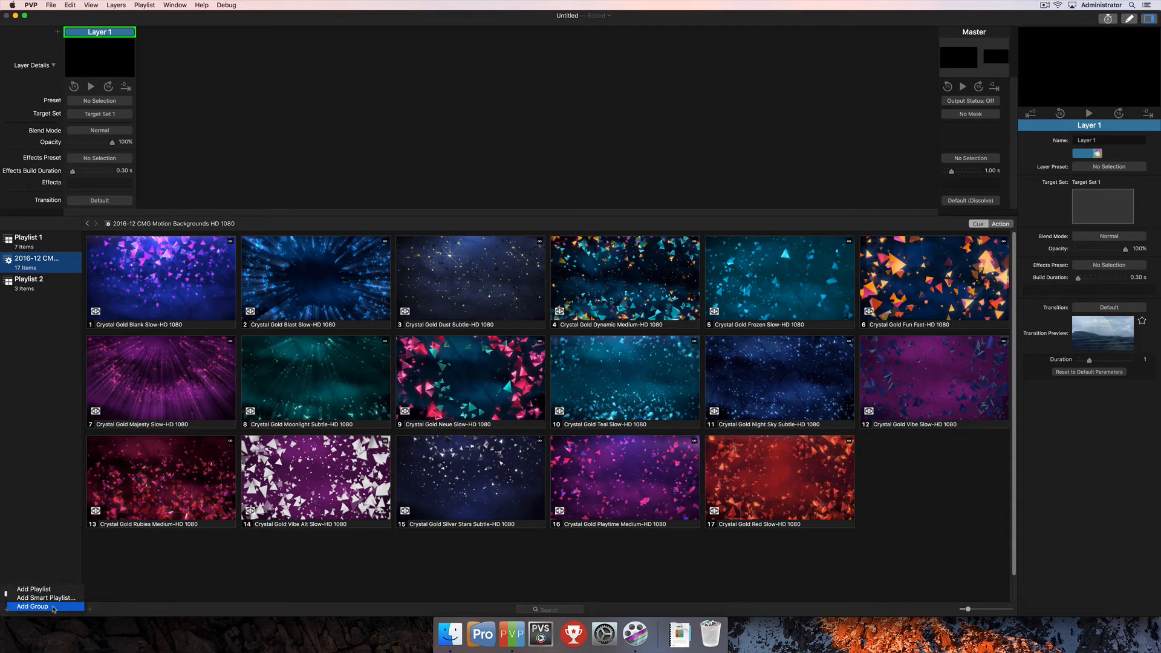
{"action": "left_click", "coordinate": [32, 607]}
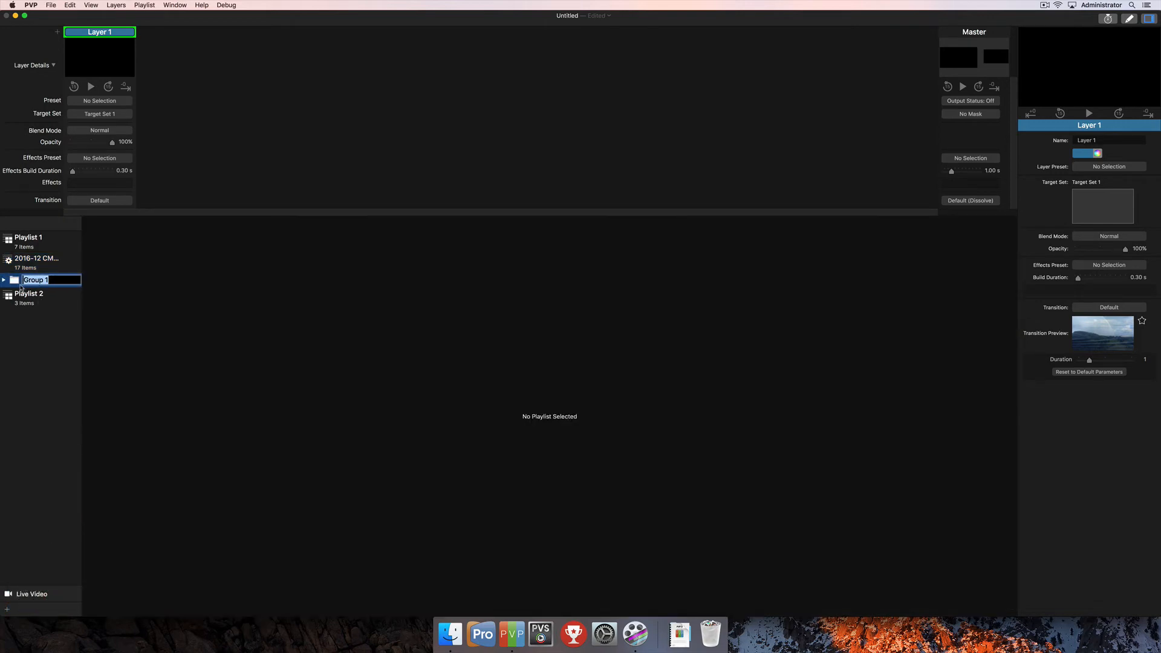
{"action": "mouse_move", "coordinate": [38, 256]}
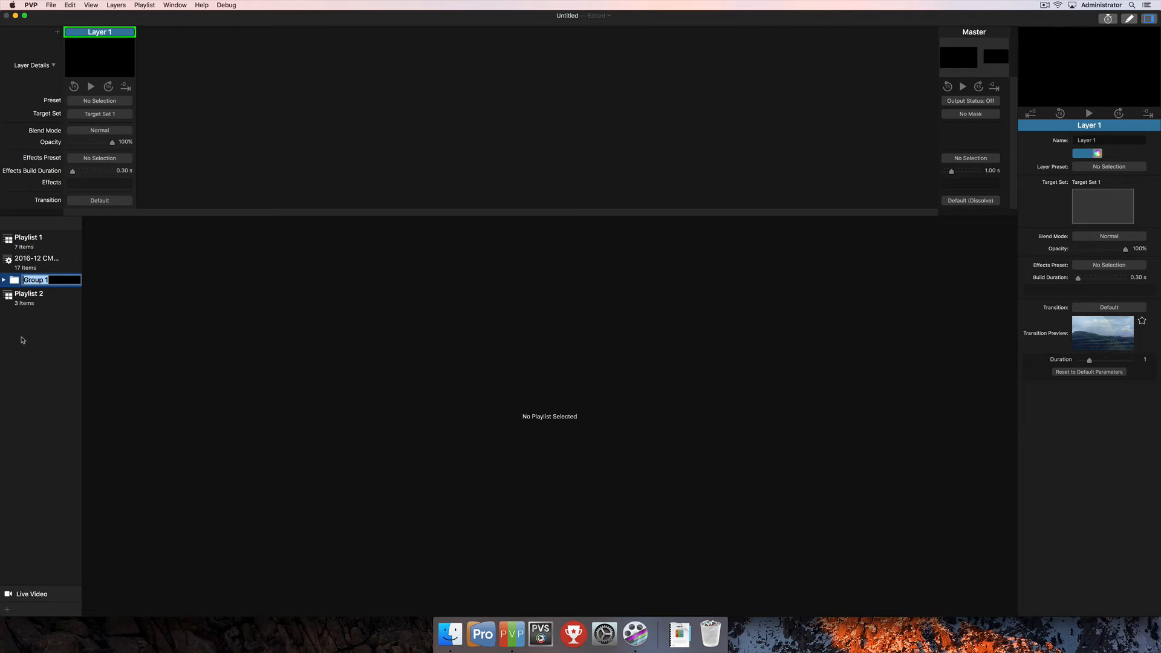
{"action": "mouse_move", "coordinate": [44, 349]}
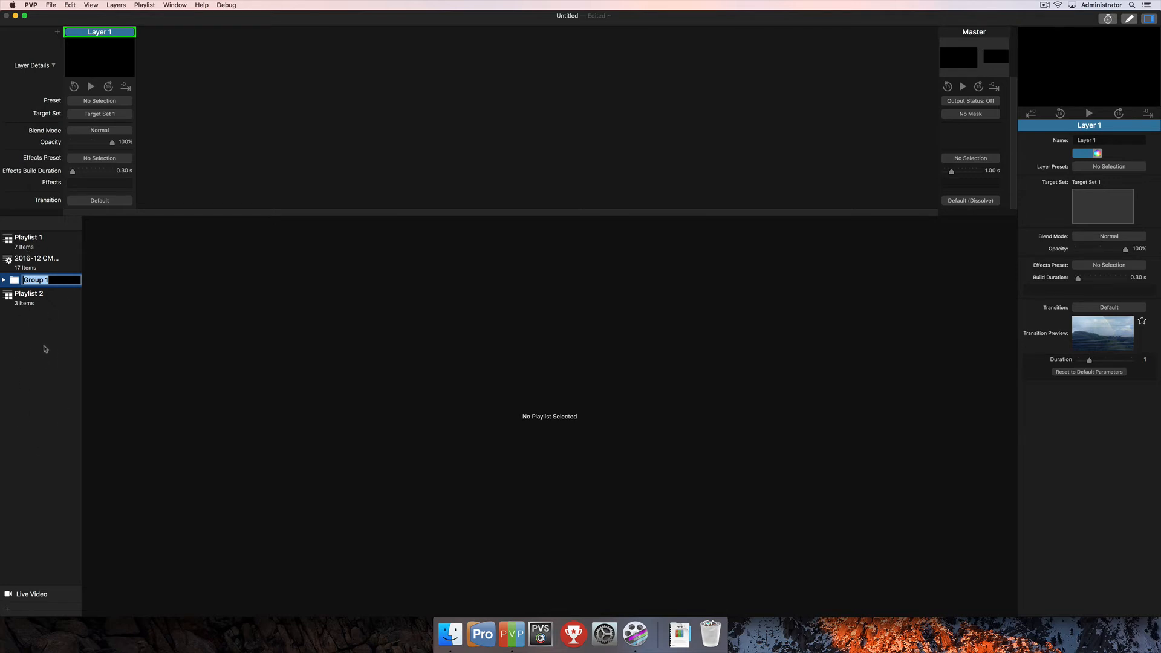
{"action": "mouse_move", "coordinate": [33, 416]}
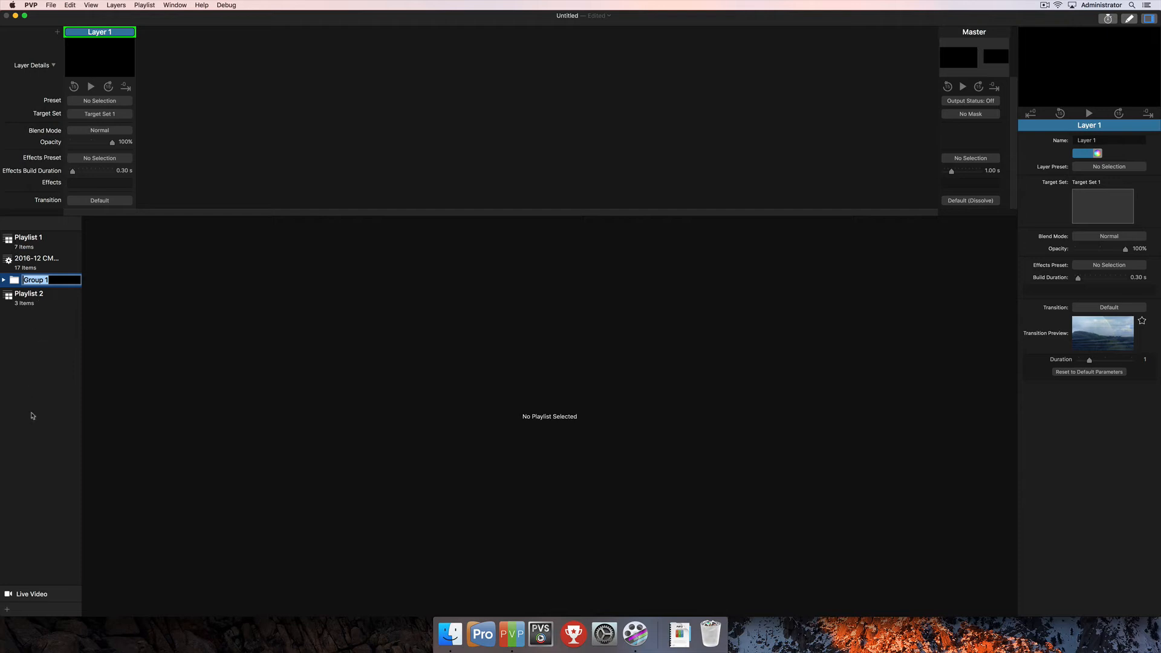
{"action": "type", "text": "playlists"}
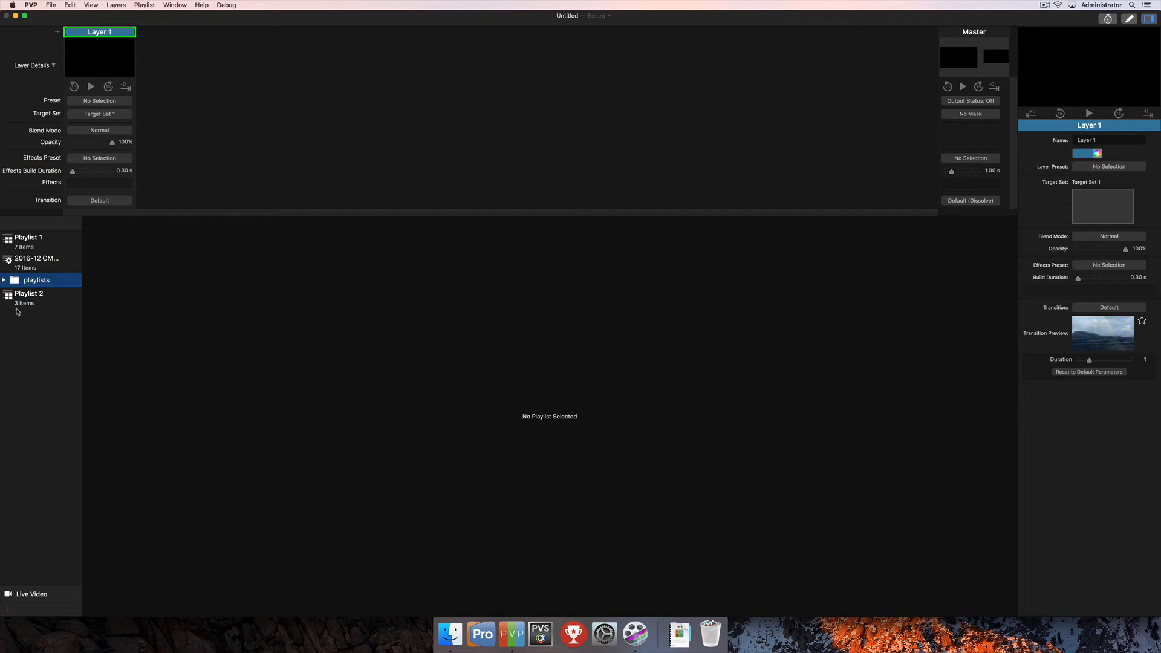
{"action": "left_click", "coordinate": [4, 280]}
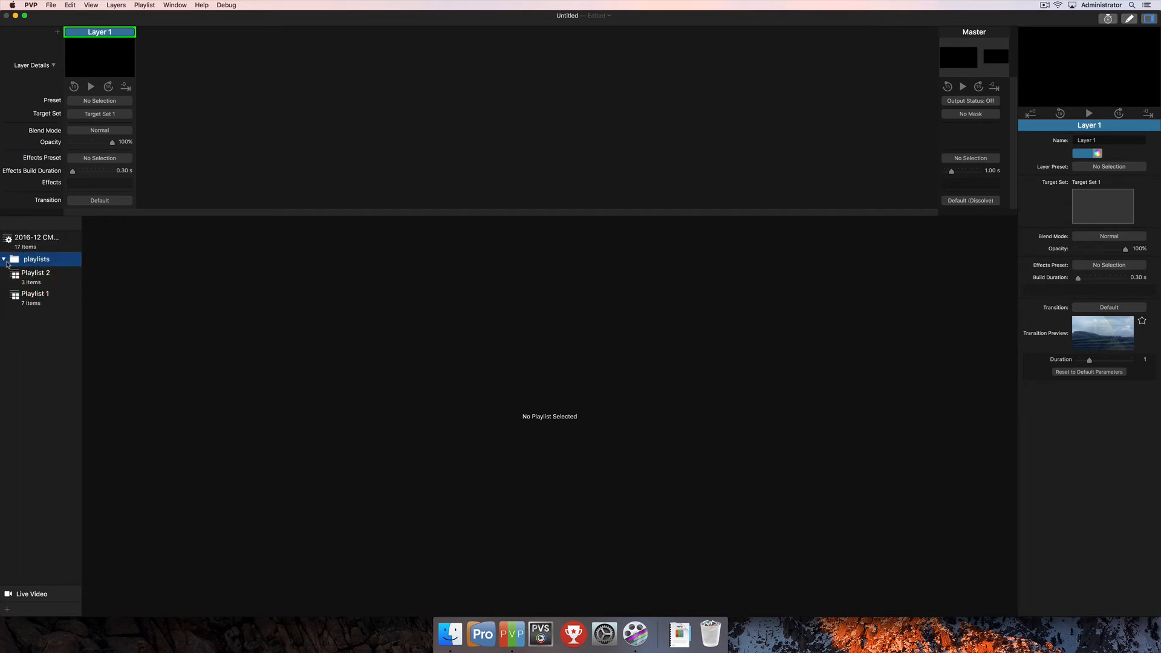
- Browse the smart playlist, then Playlist 1, ending on Playlist 2's three clips
{"action": "left_click", "coordinate": [3, 259]}
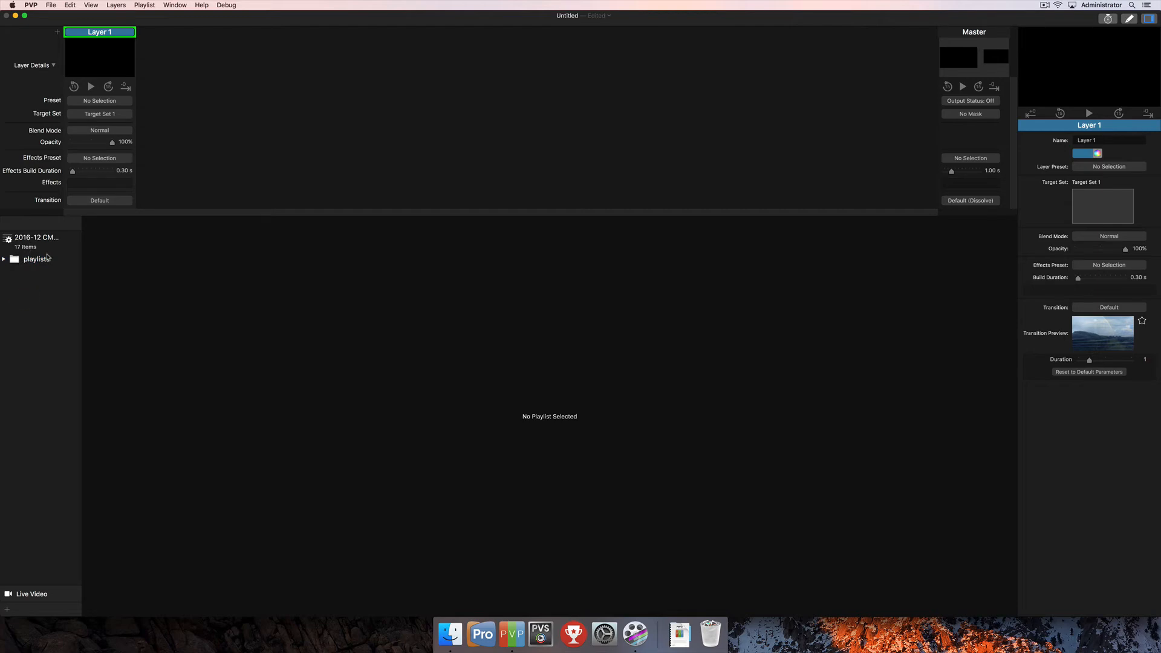
{"action": "left_click", "coordinate": [34, 238]}
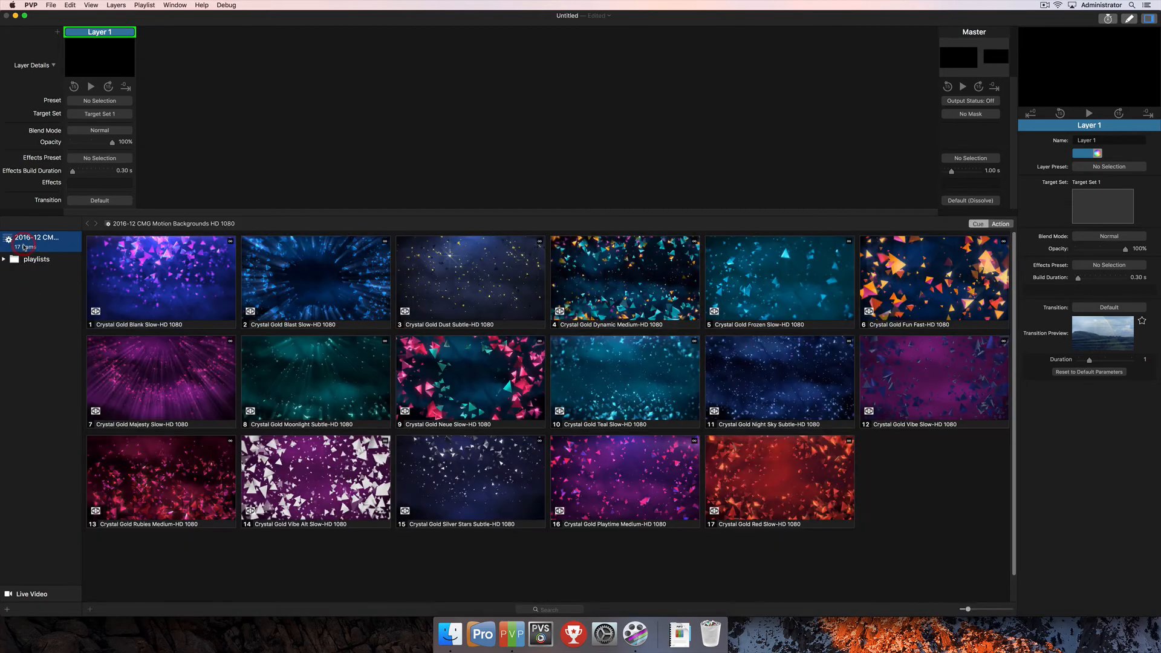
{"action": "left_click", "coordinate": [36, 259]}
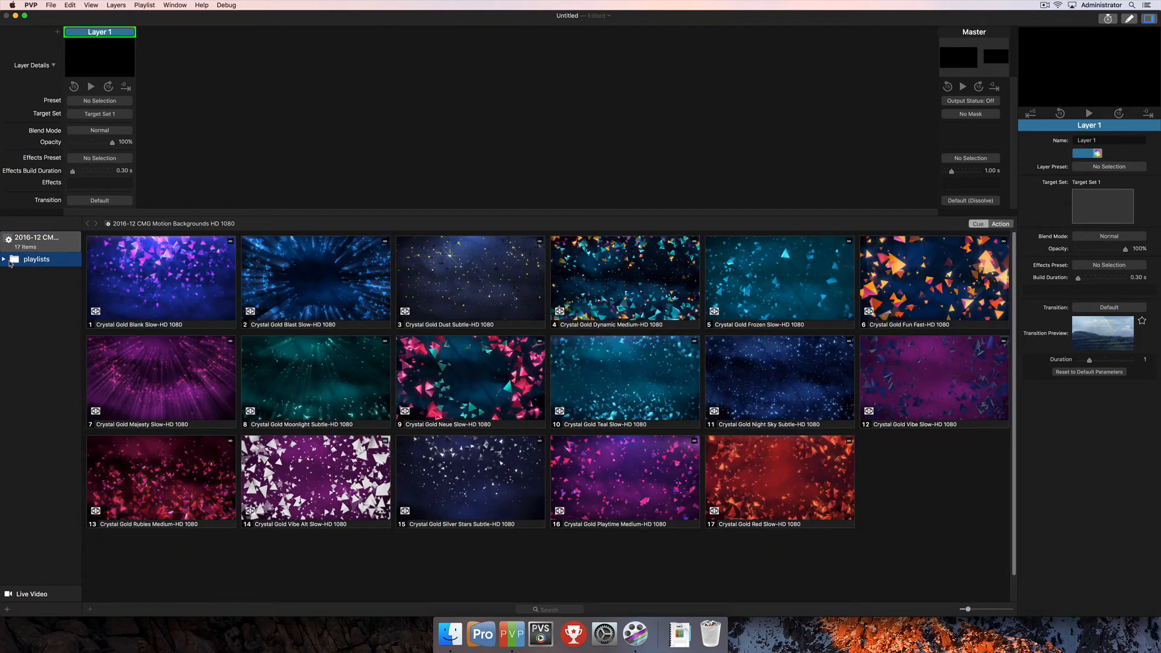
{"action": "left_click", "coordinate": [35, 293]}
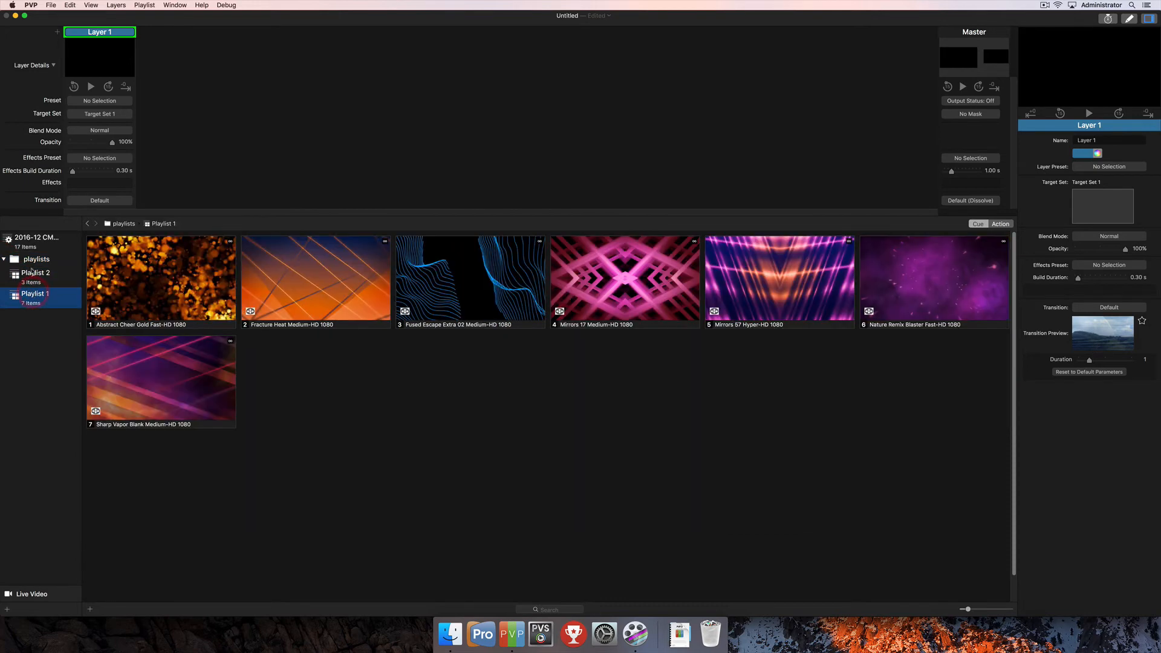
{"action": "left_click", "coordinate": [35, 272]}
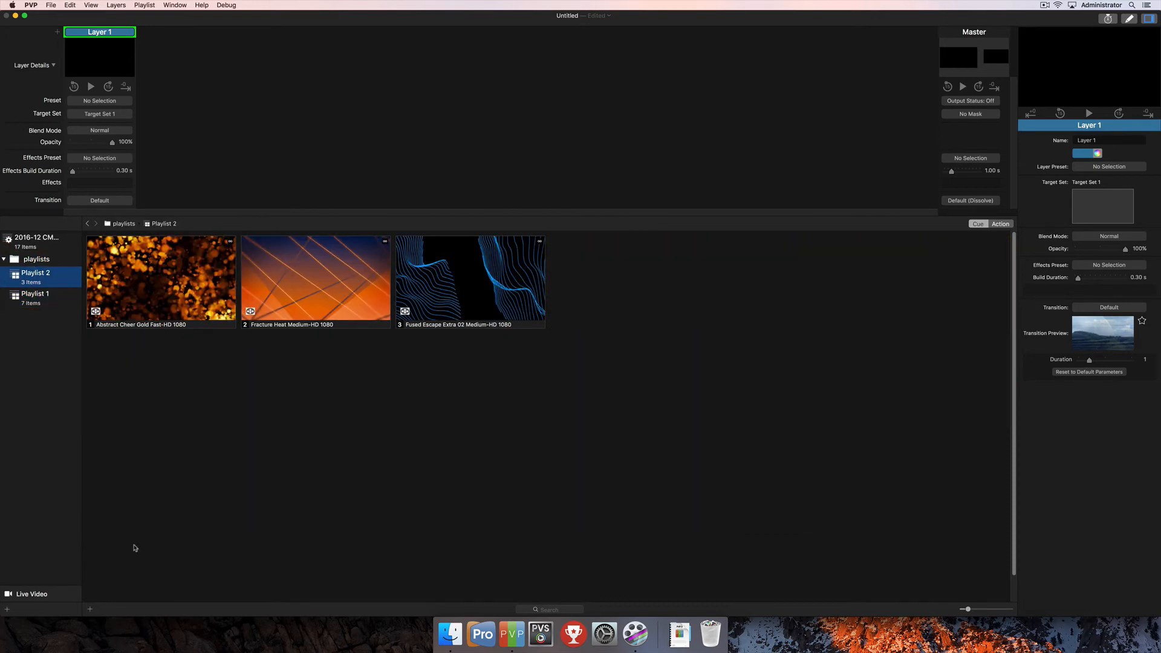
- Open Playlist 1, scroll smart-playlist backgrounds in the lower pane, then show Playlist 1 there
{"action": "left_click", "coordinate": [35, 293]}
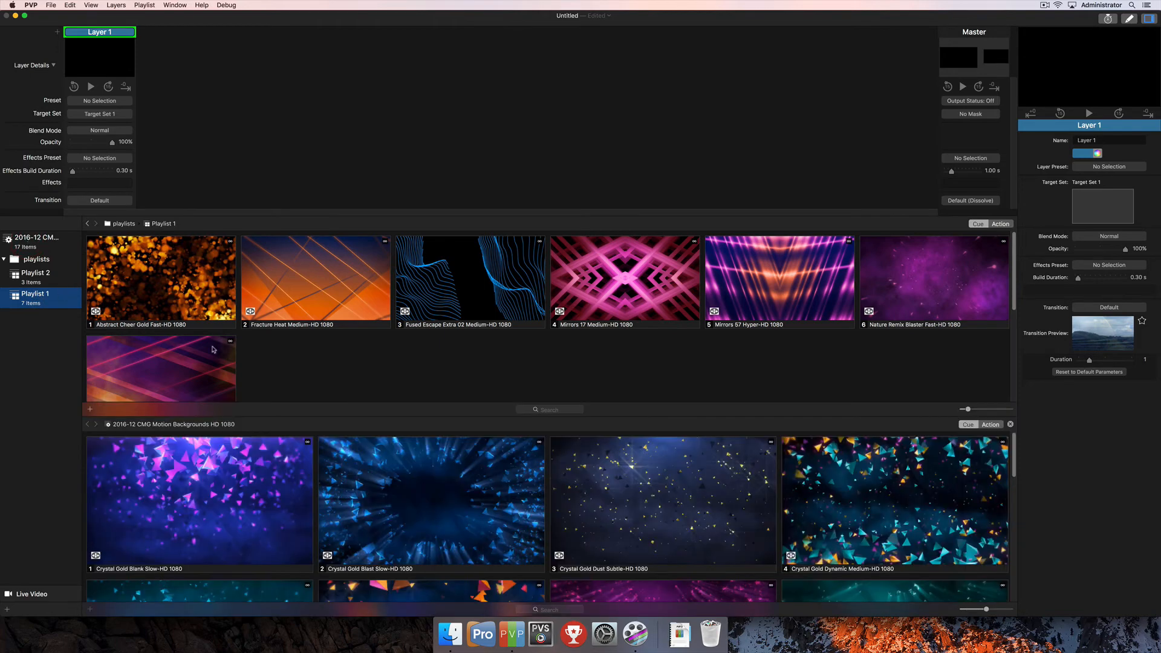
{"action": "mouse_move", "coordinate": [290, 505]}
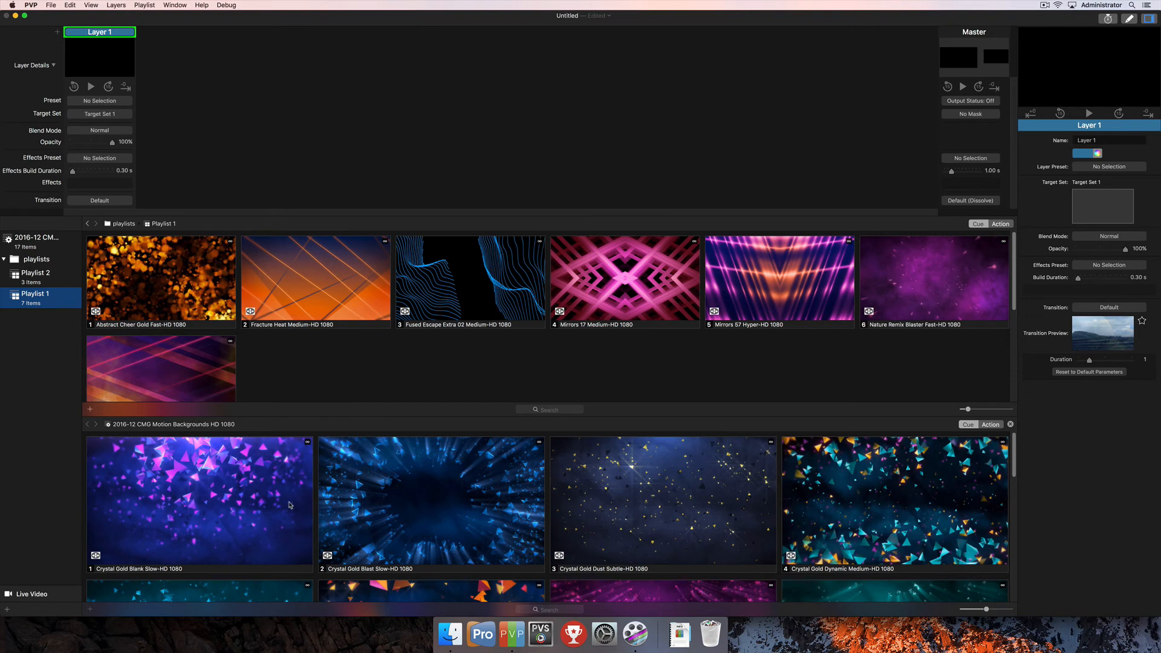
{"action": "mouse_move", "coordinate": [242, 439]}
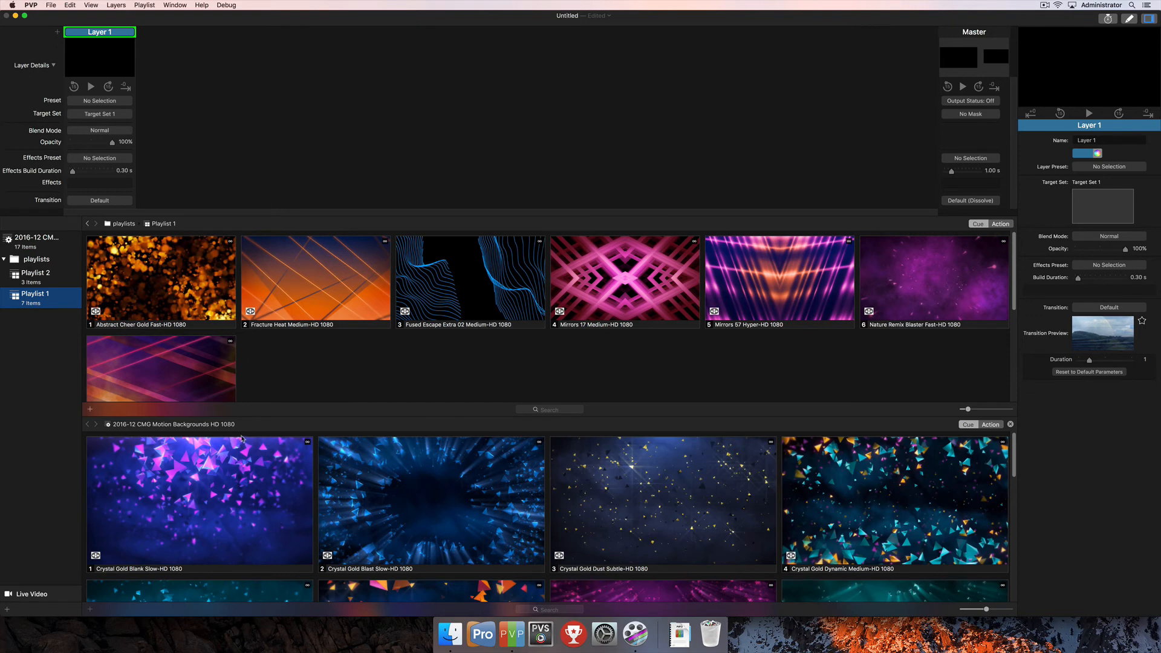
{"action": "scroll", "scroll_direction": "down", "scroll_amount": 3}
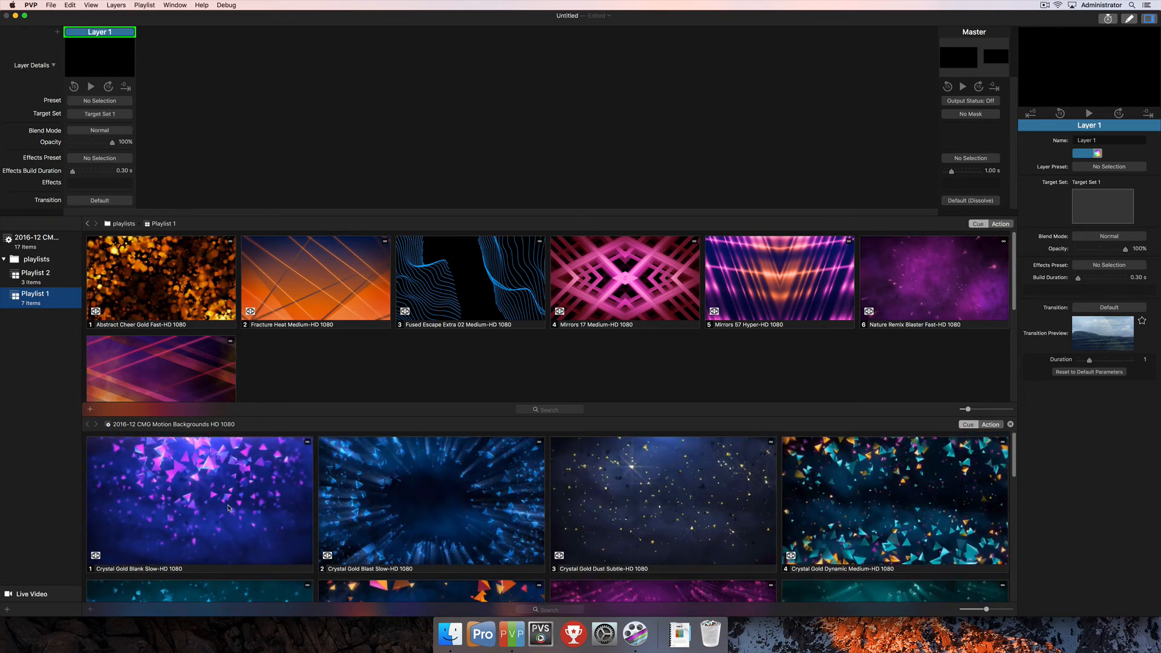
{"action": "mouse_move", "coordinate": [390, 417]}
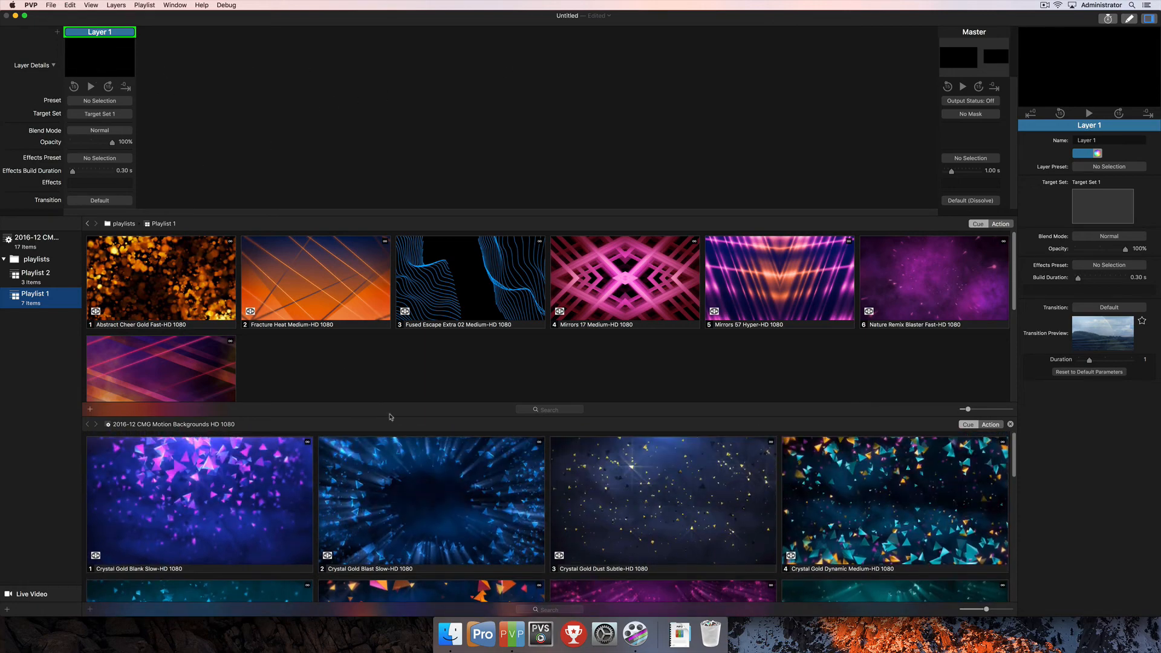
{"action": "scroll", "scroll_direction": "down", "scroll_amount": 3}
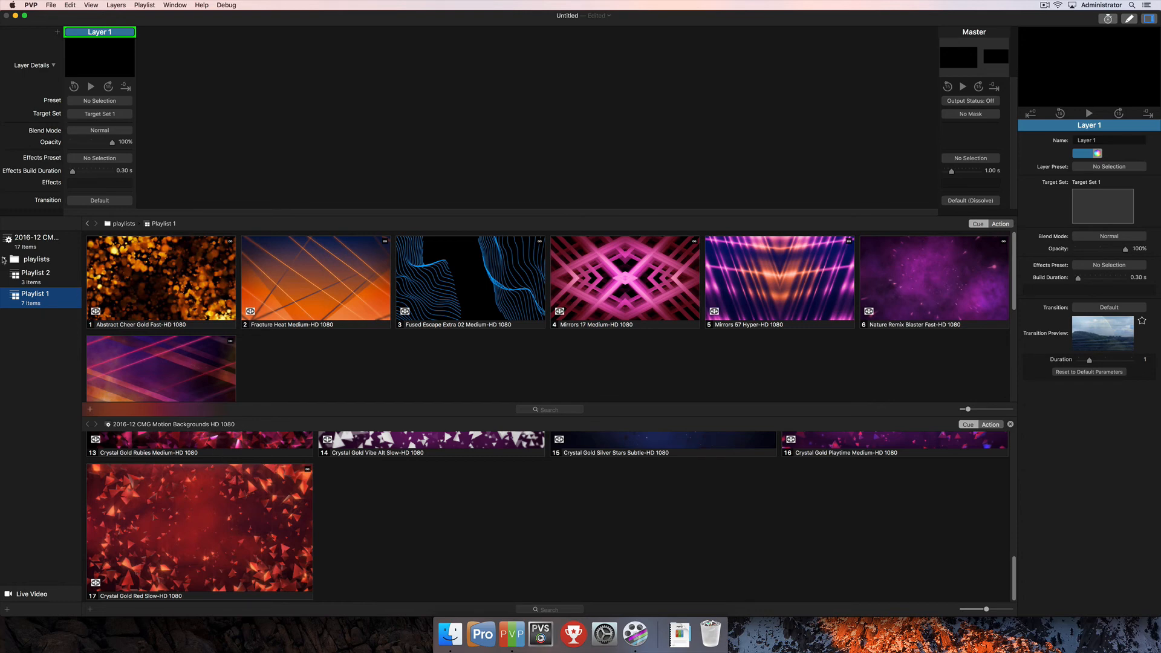
{"action": "left_click", "coordinate": [35, 273]}
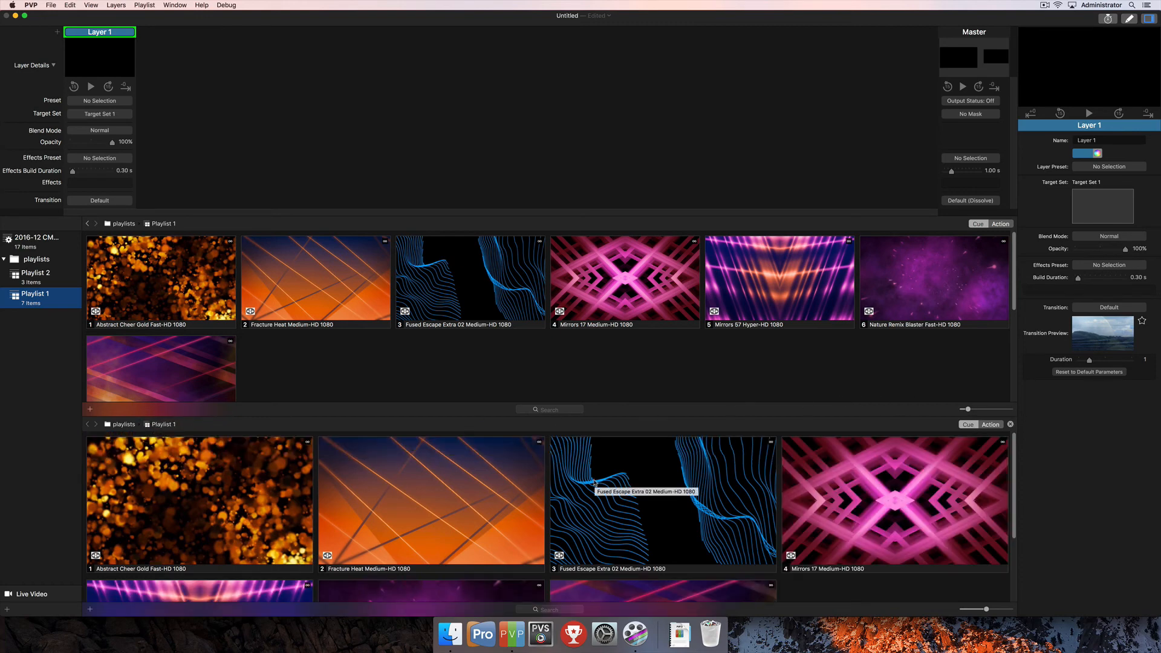
{"action": "mouse_move", "coordinate": [653, 459]}
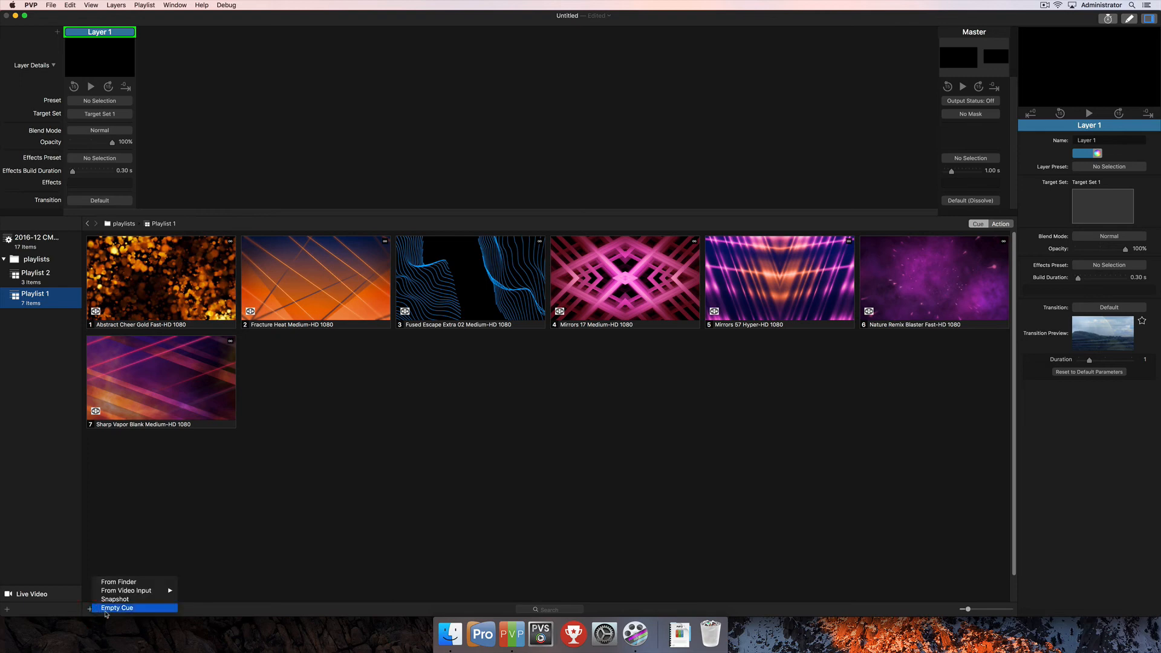
{"action": "mouse_move", "coordinate": [118, 581]}
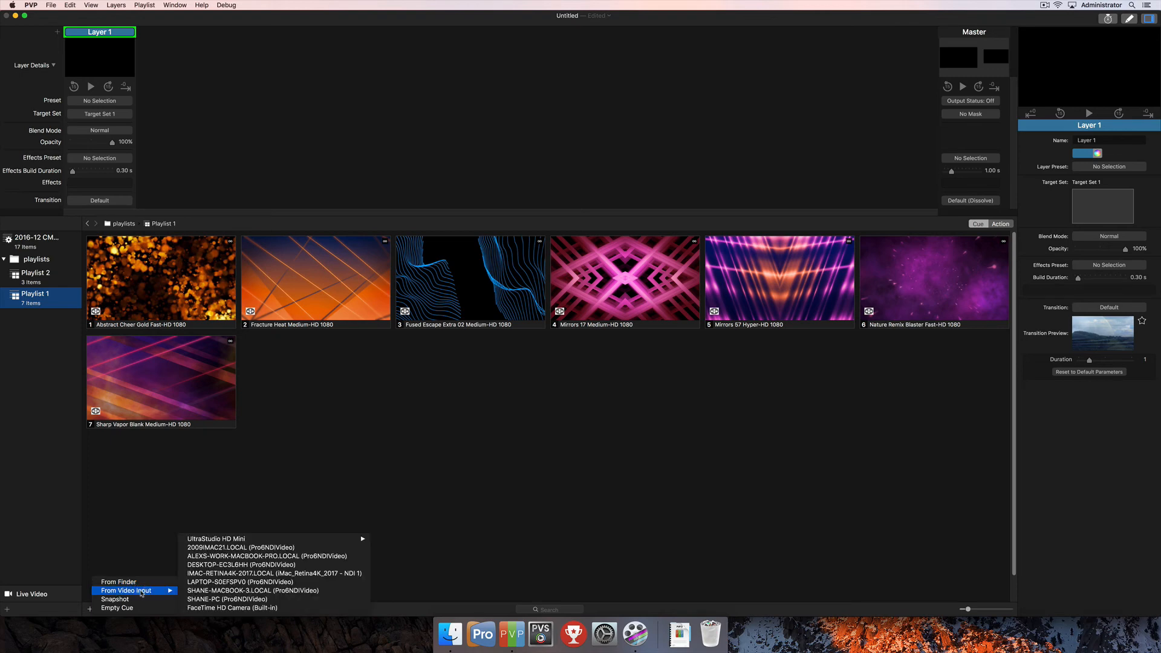
{"action": "mouse_move", "coordinate": [293, 599]}
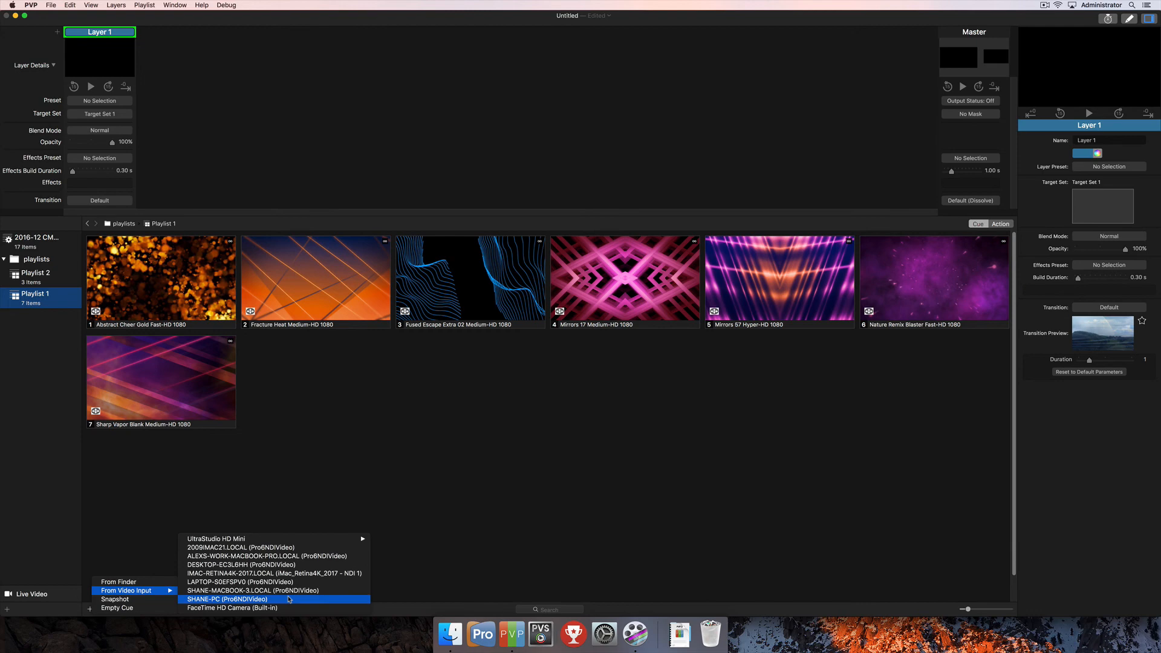
{"action": "mouse_move", "coordinate": [261, 591]}
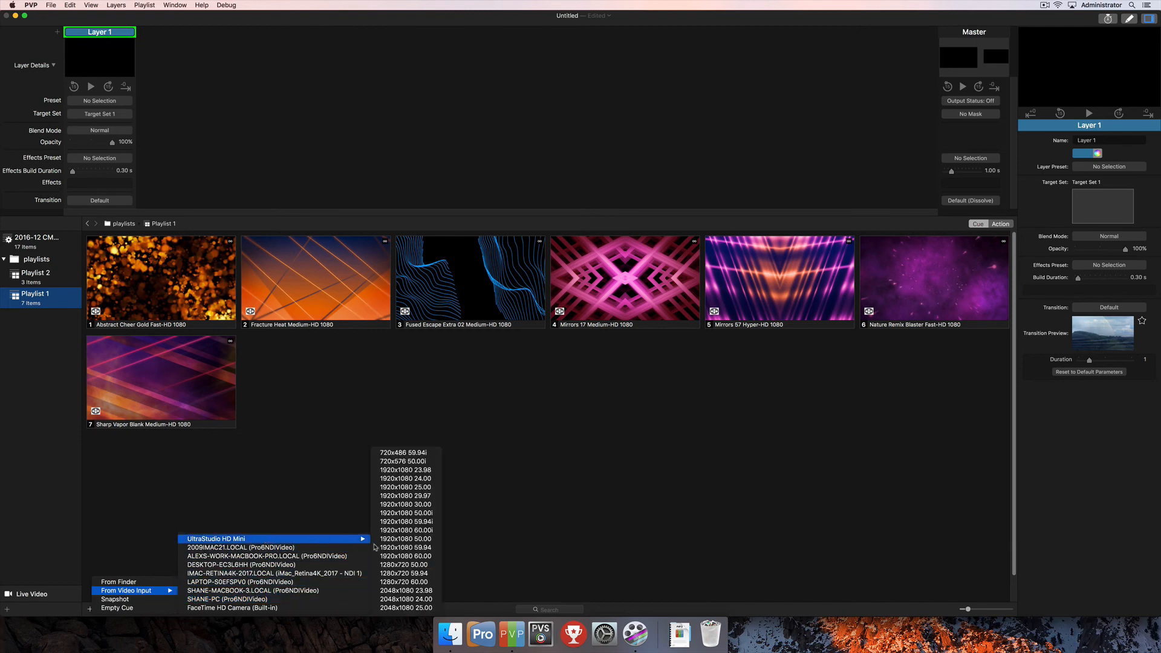
{"action": "mouse_move", "coordinate": [406, 530]}
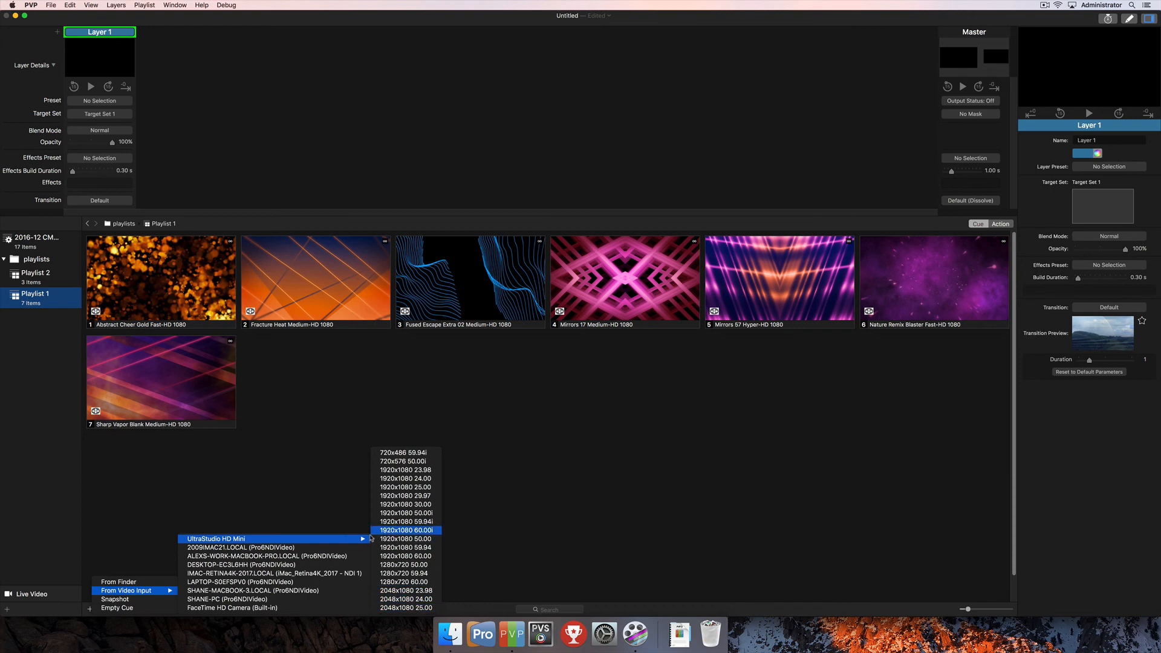
{"action": "mouse_move", "coordinate": [261, 540]}
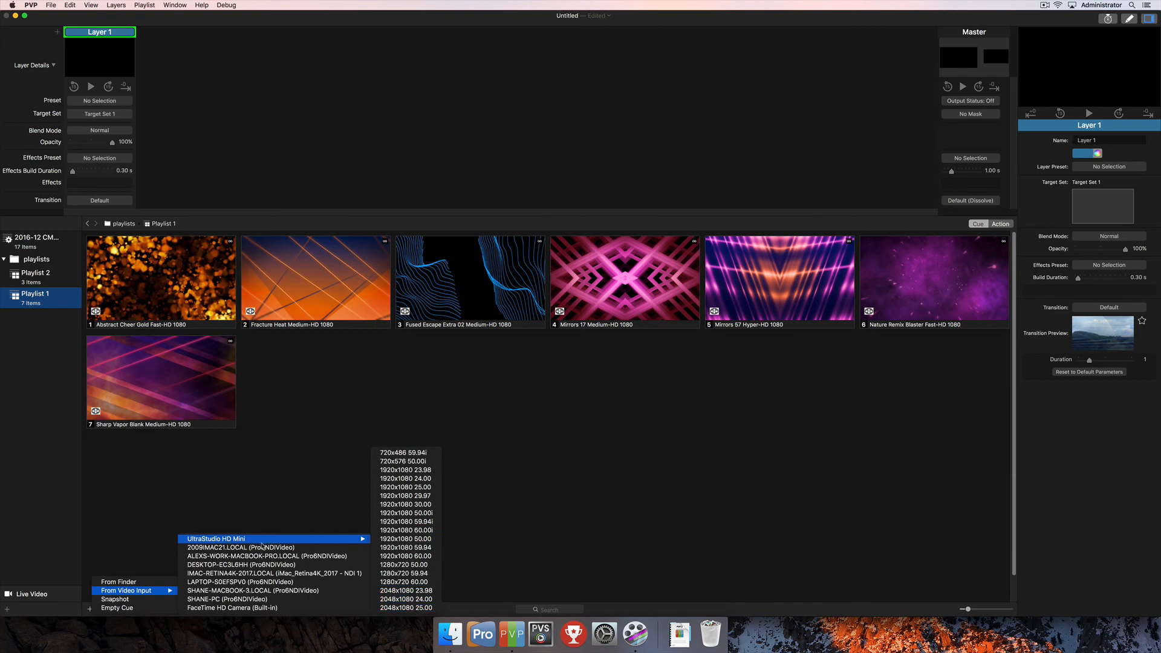
{"action": "mouse_move", "coordinate": [405, 557]}
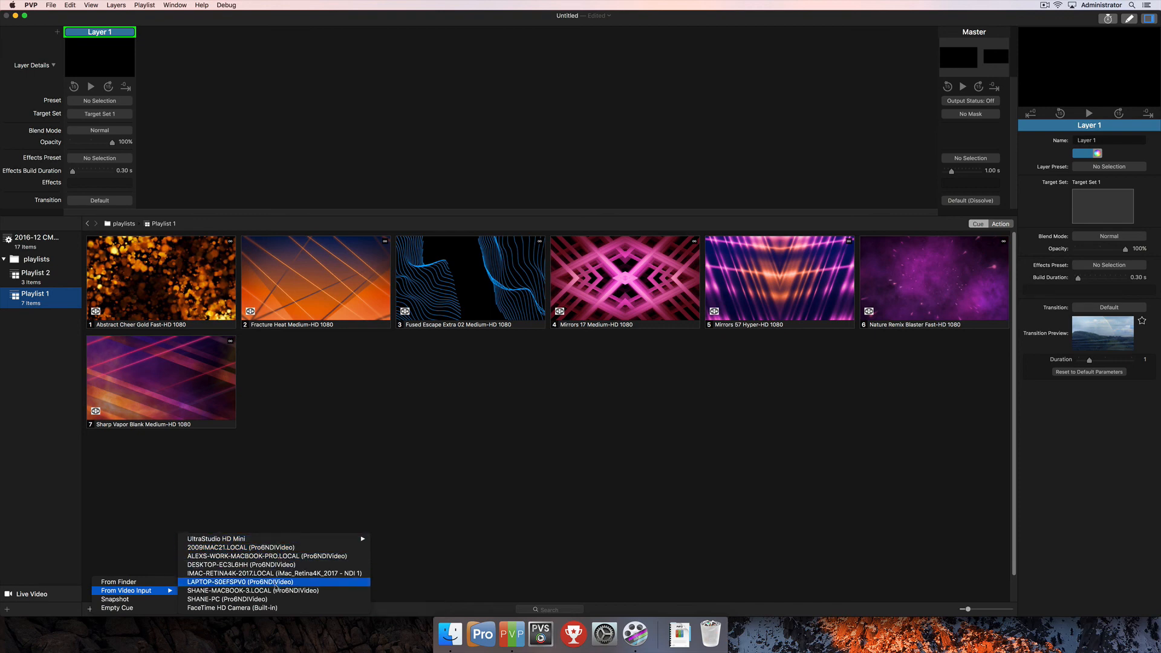
{"action": "mouse_move", "coordinate": [272, 566]}
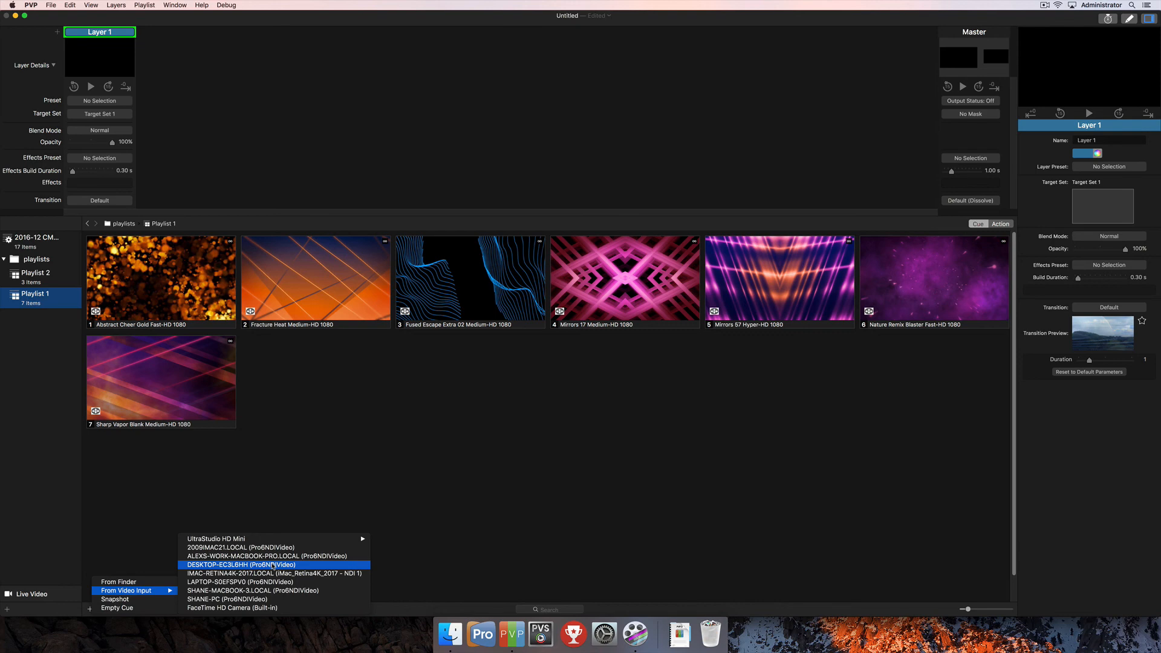
{"action": "mouse_move", "coordinate": [308, 595]}
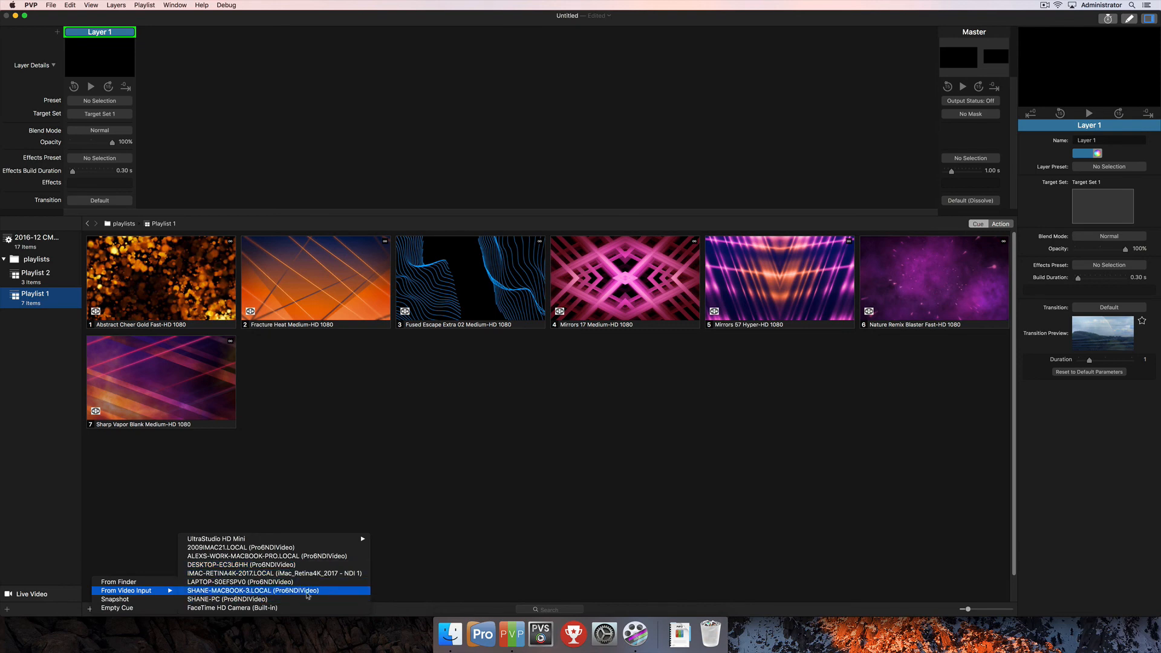
{"action": "mouse_move", "coordinate": [228, 608]}
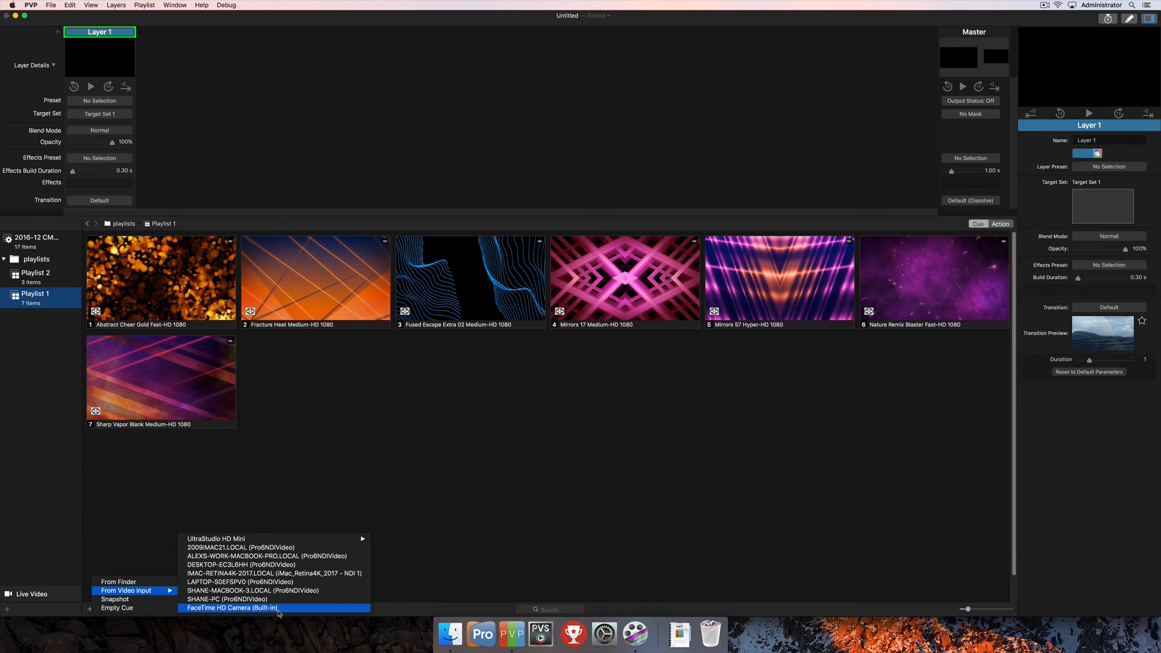
{"action": "mouse_move", "coordinate": [277, 555]}
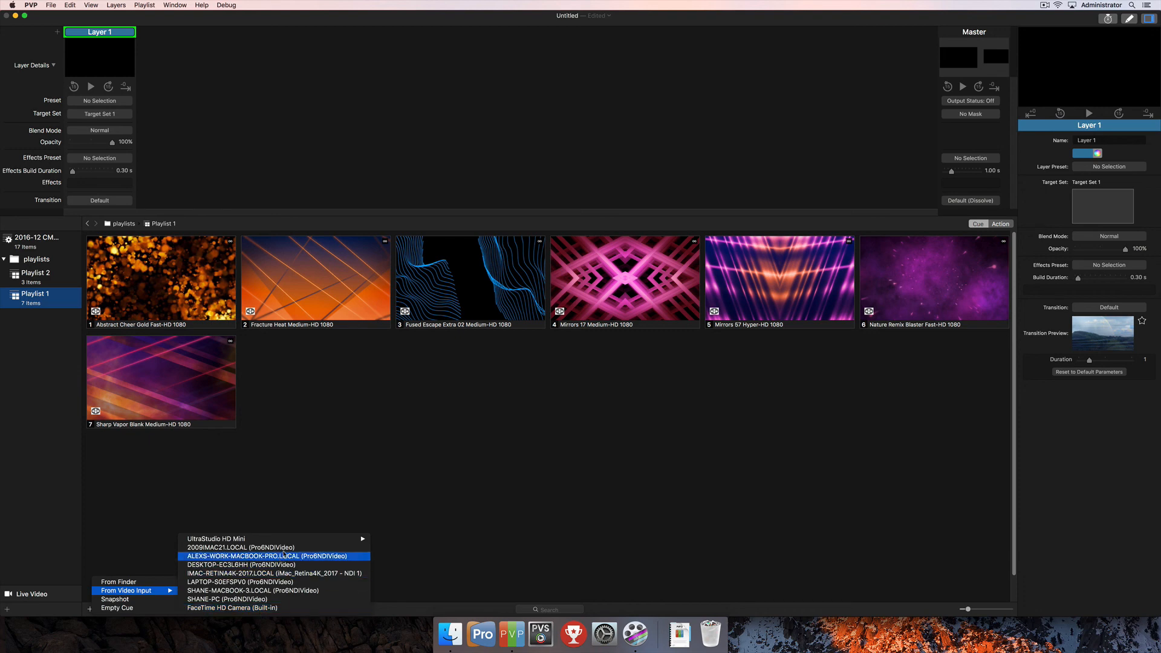
{"action": "mouse_move", "coordinate": [266, 539]}
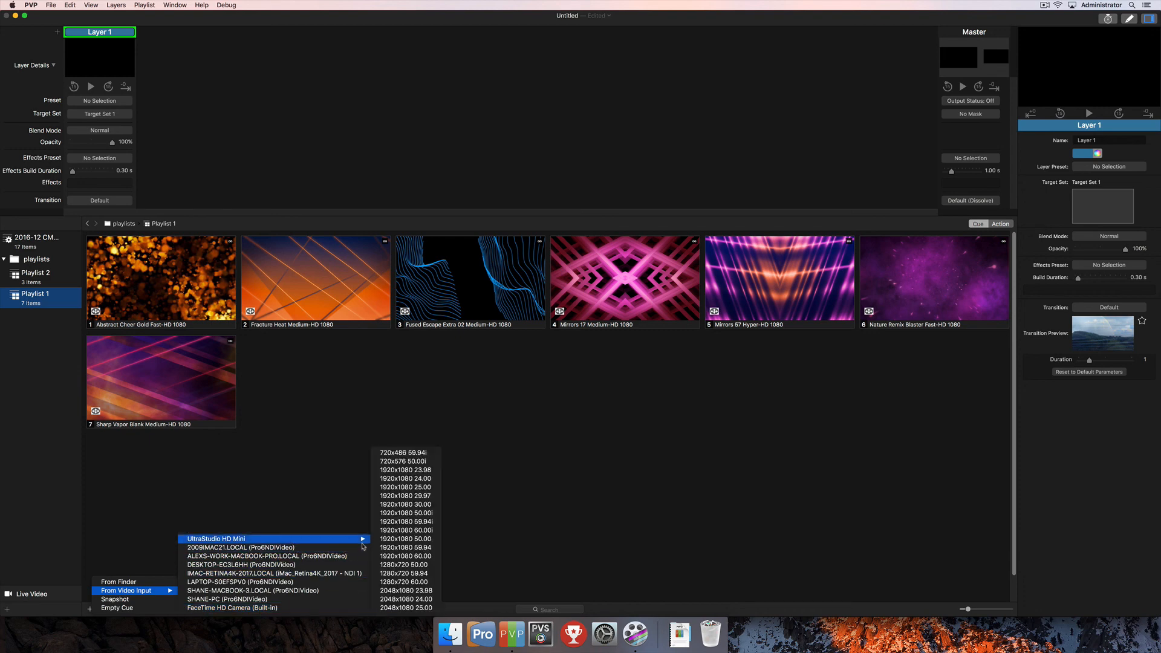
{"action": "mouse_move", "coordinate": [407, 522]}
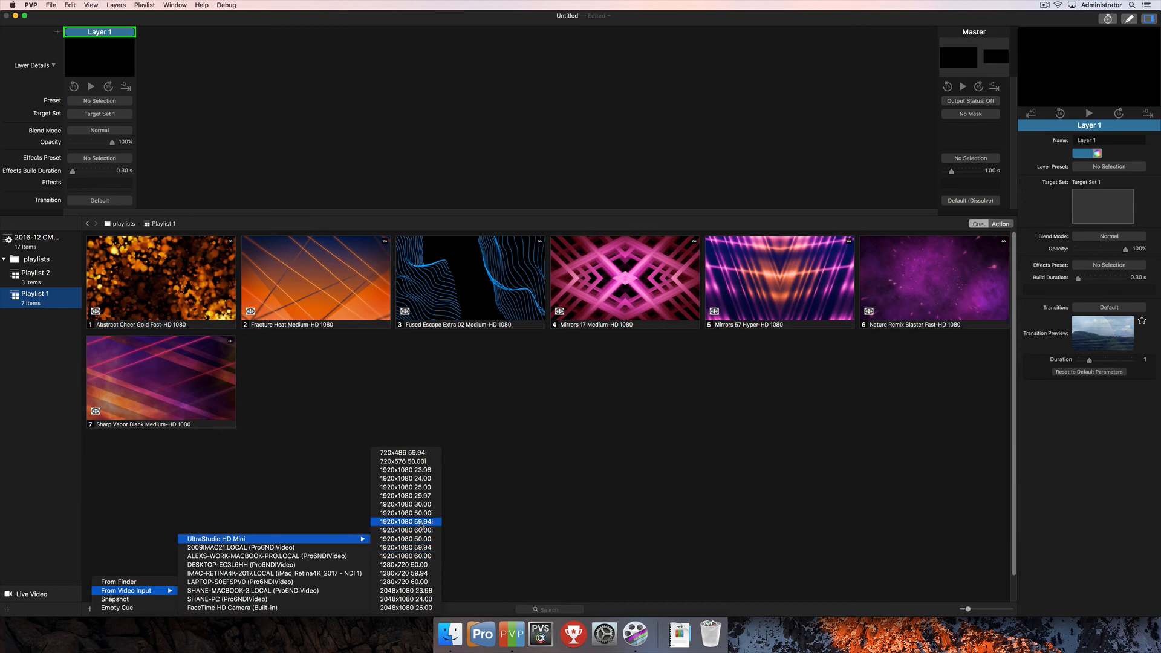
- Choose UltraStudio HD Mini 1920x1080 59.94i to append it as Playlist 1's eighth cue
{"action": "left_click", "coordinate": [405, 521]}
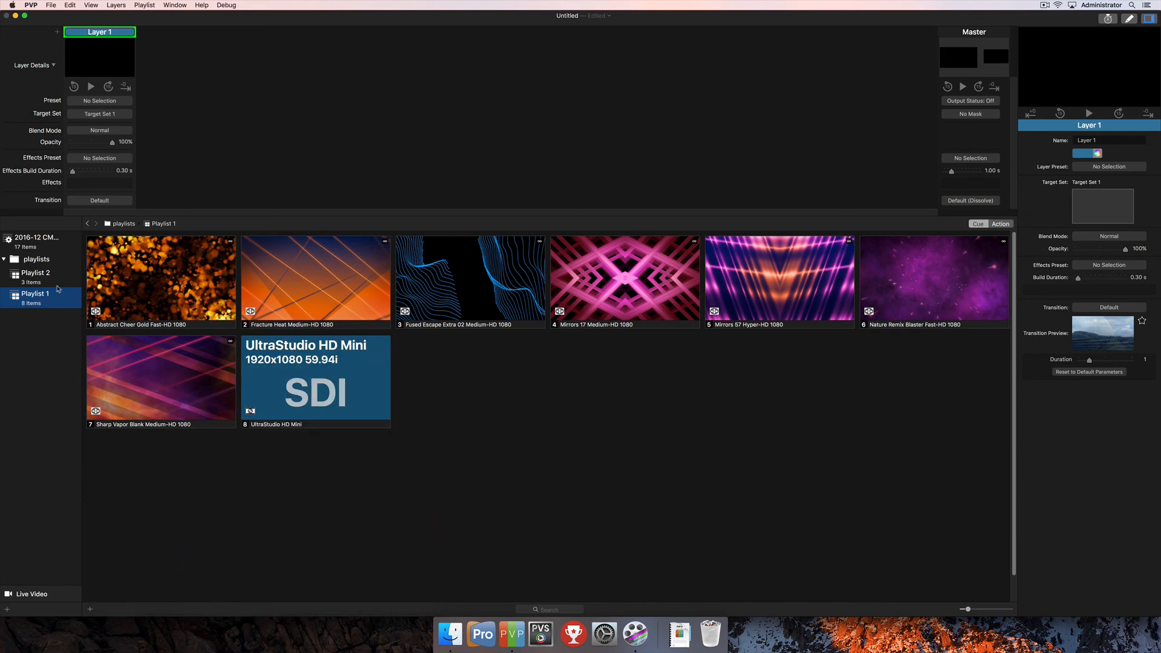
{"action": "mouse_move", "coordinate": [339, 425]}
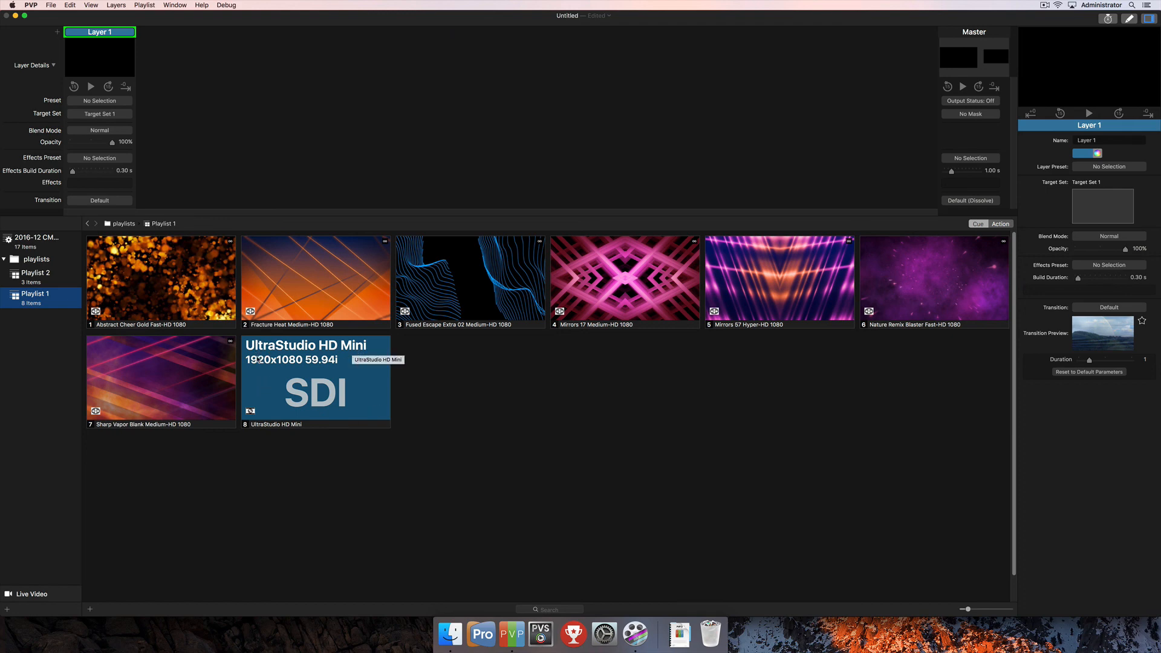
{"action": "mouse_move", "coordinate": [298, 435]}
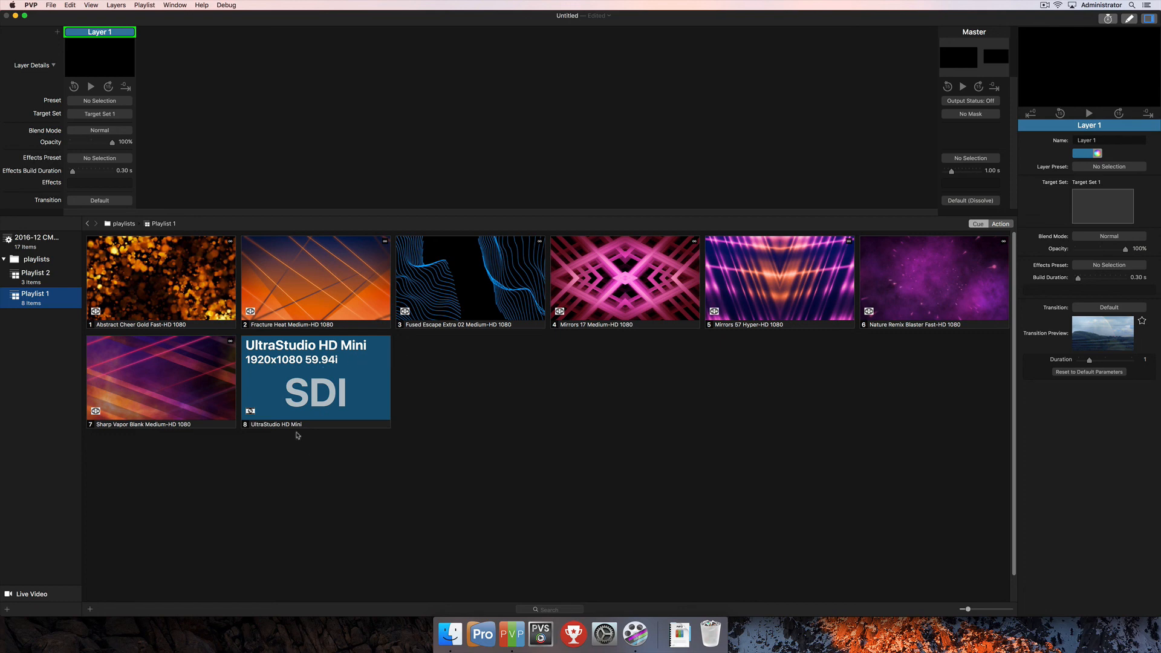
{"action": "mouse_move", "coordinate": [335, 364]}
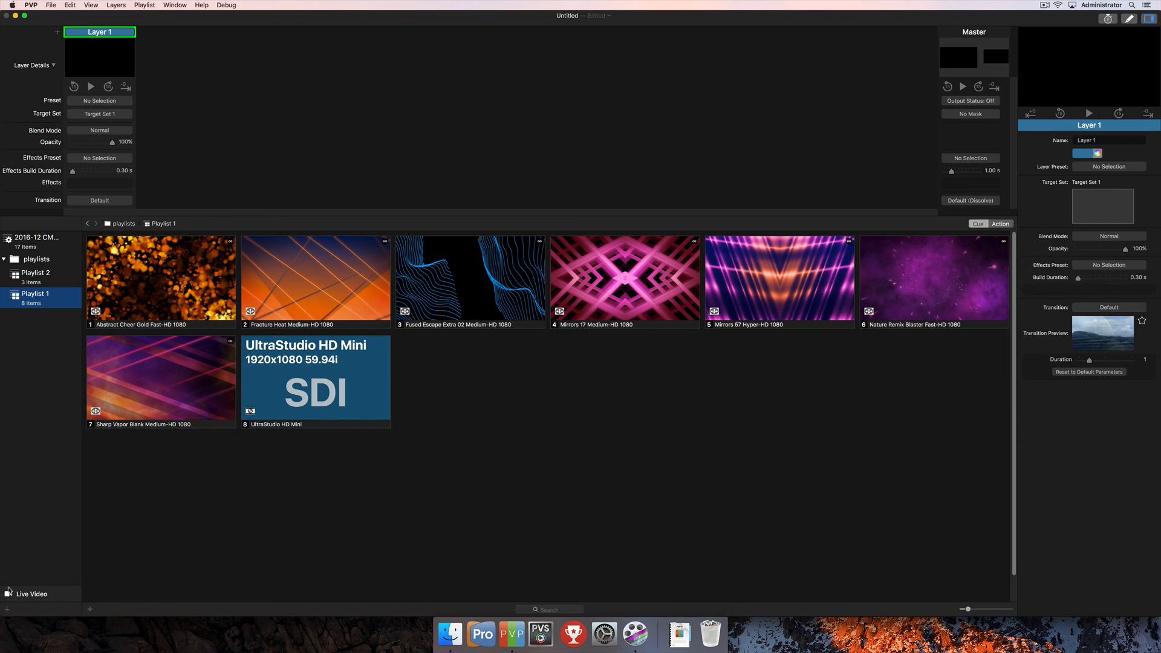
{"action": "mouse_move", "coordinate": [365, 506]}
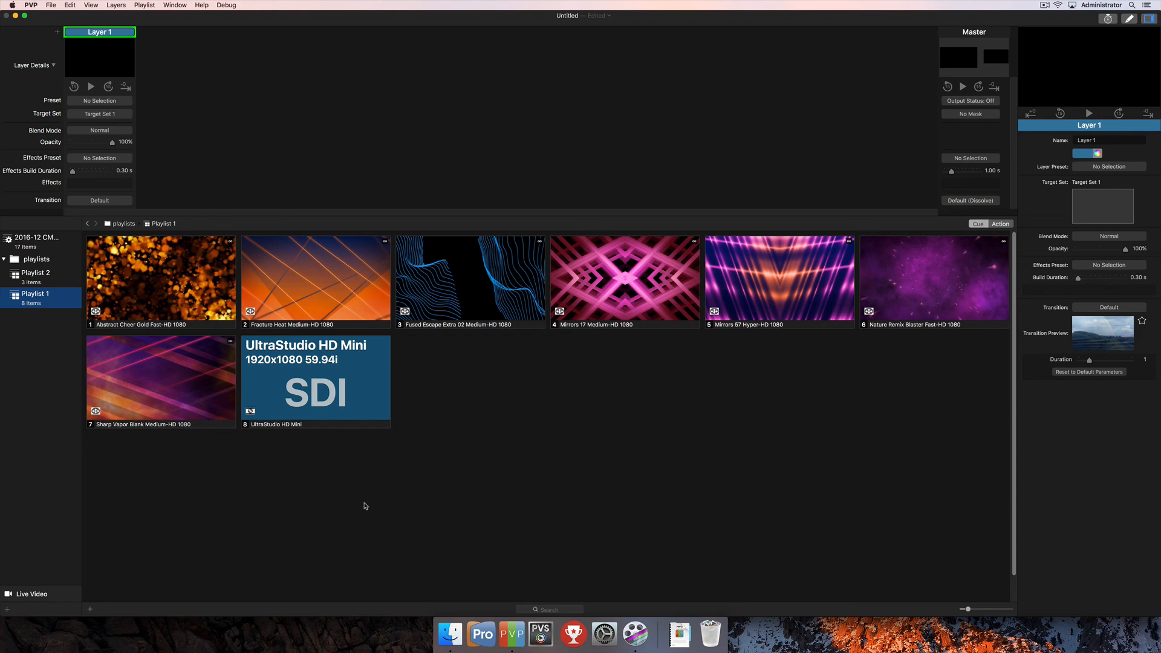
{"action": "mouse_move", "coordinate": [49, 297]}
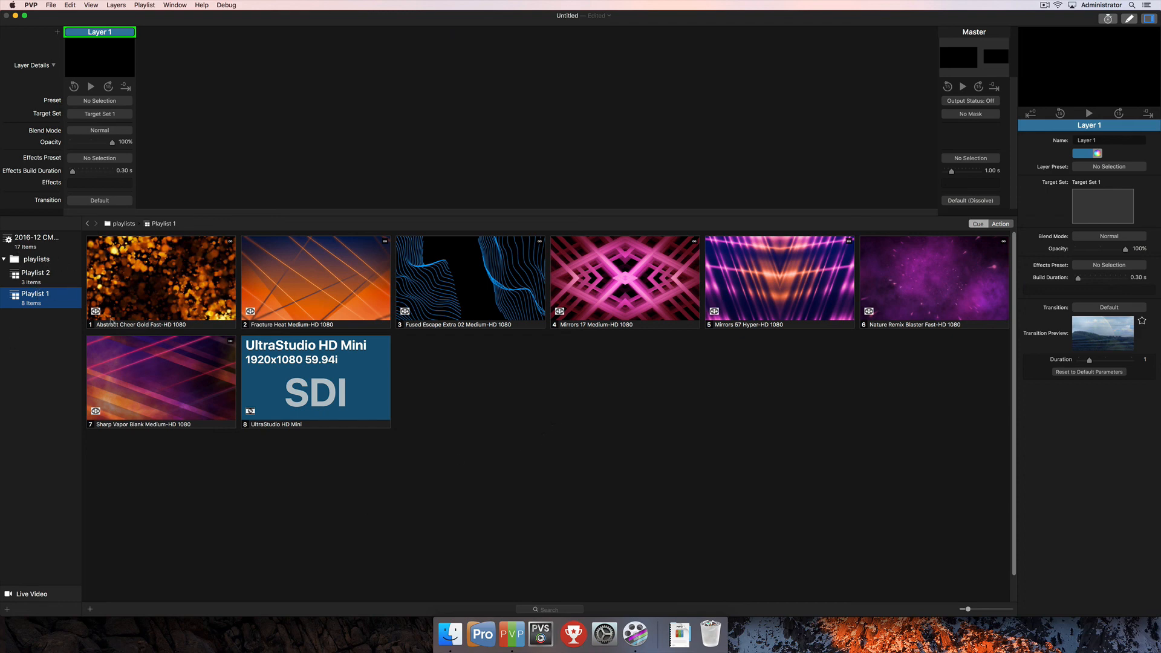
{"action": "mouse_move", "coordinate": [3, 387]}
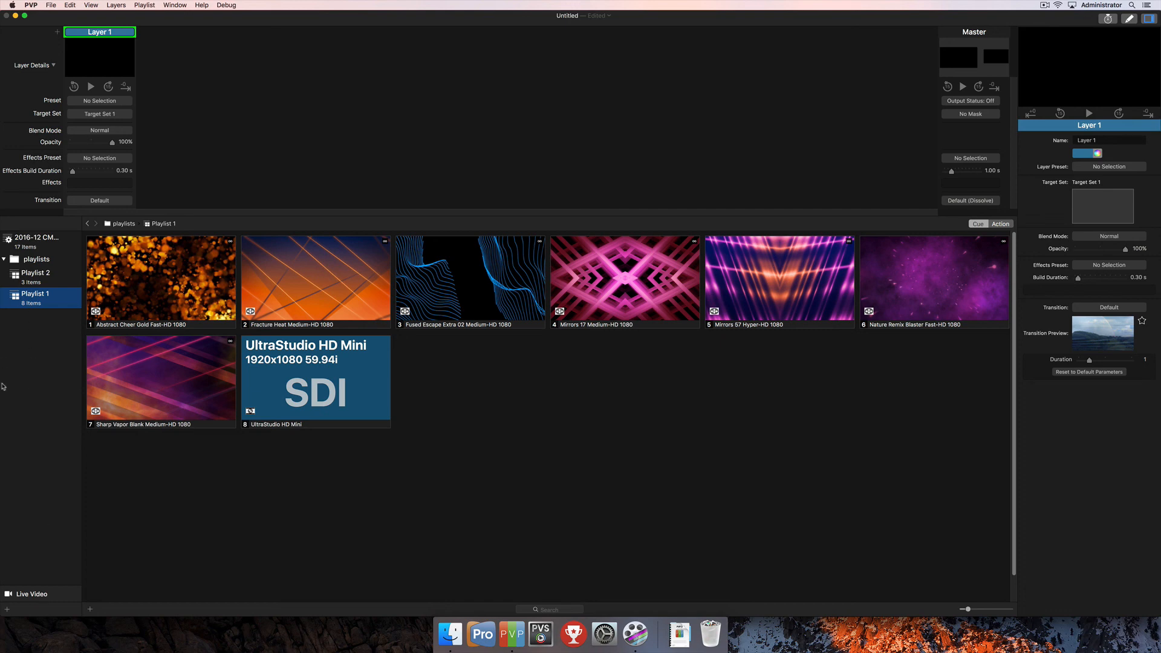
{"action": "mouse_move", "coordinate": [140, 332]}
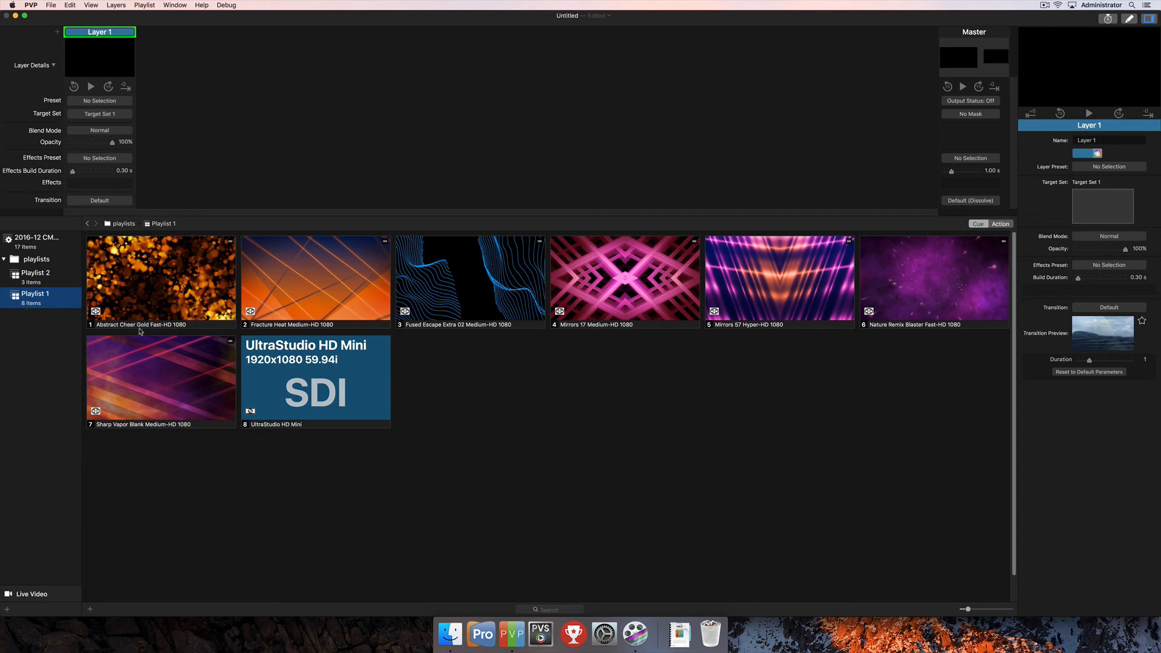
{"action": "mouse_move", "coordinate": [479, 447]}
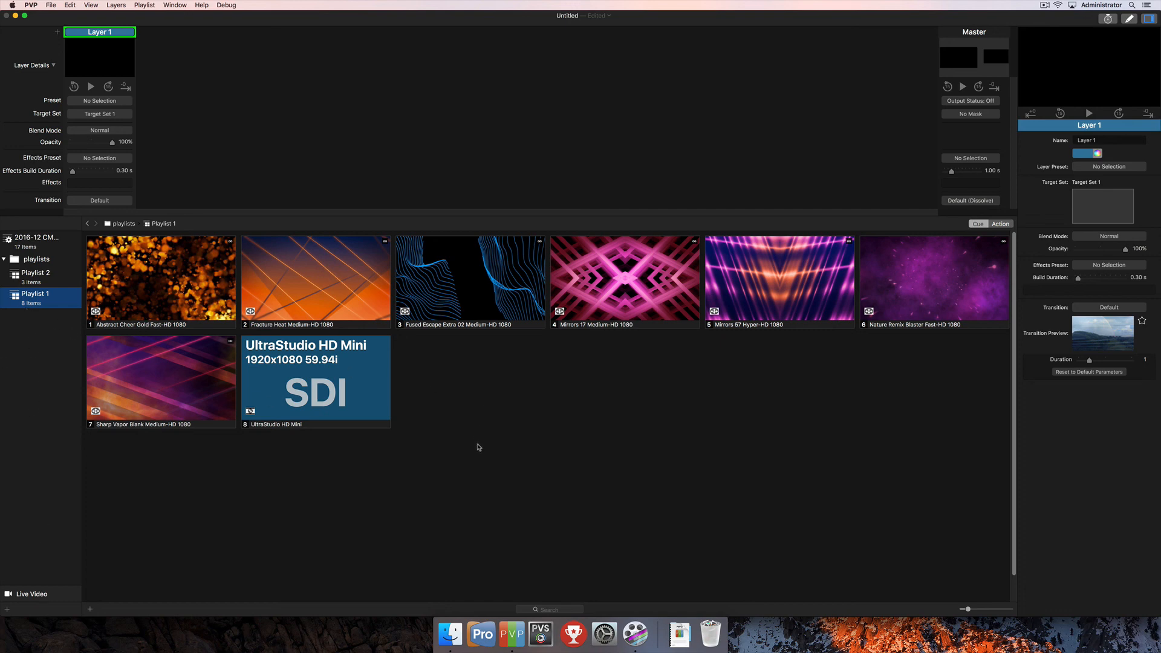
{"action": "mouse_move", "coordinate": [432, 494]}
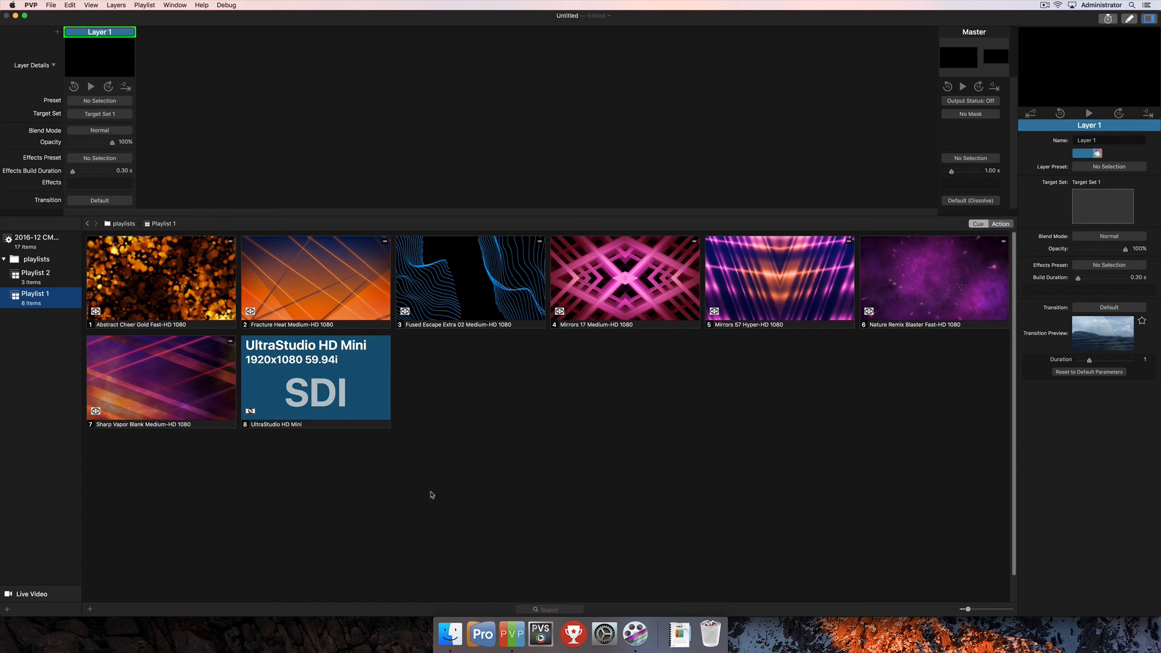